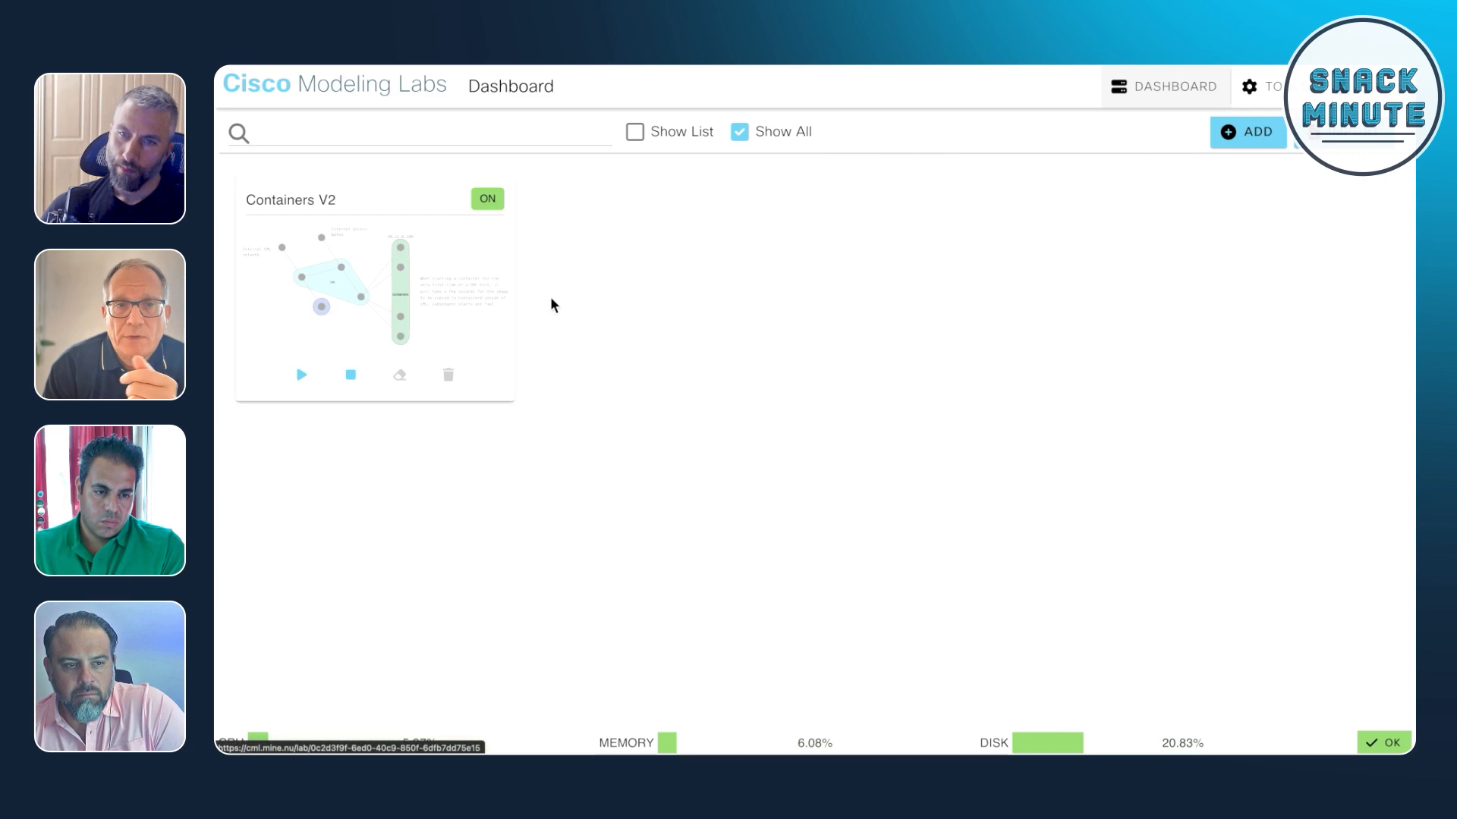
mouse_move(816, 331)
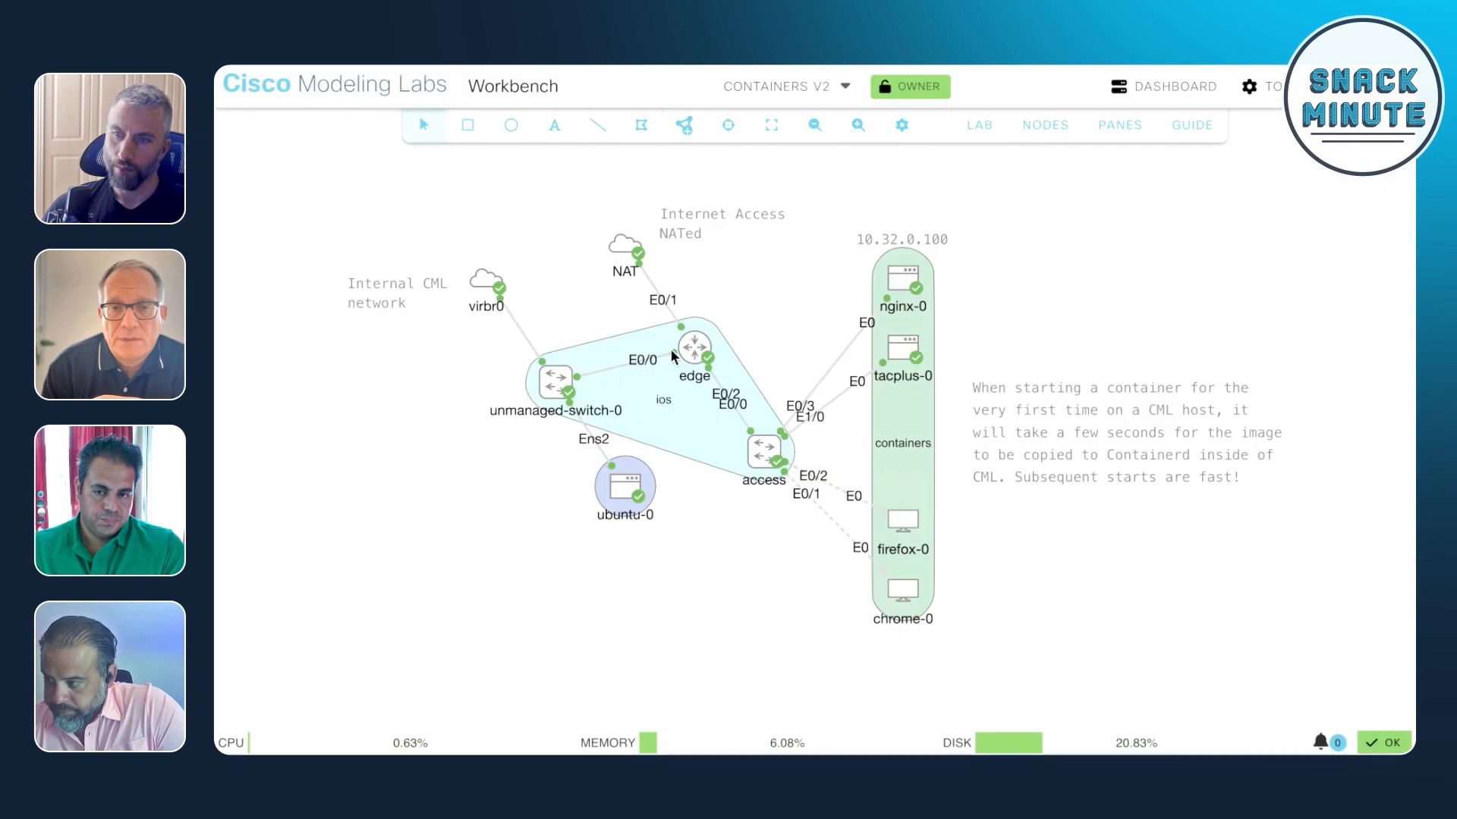
mouse_move(1008, 616)
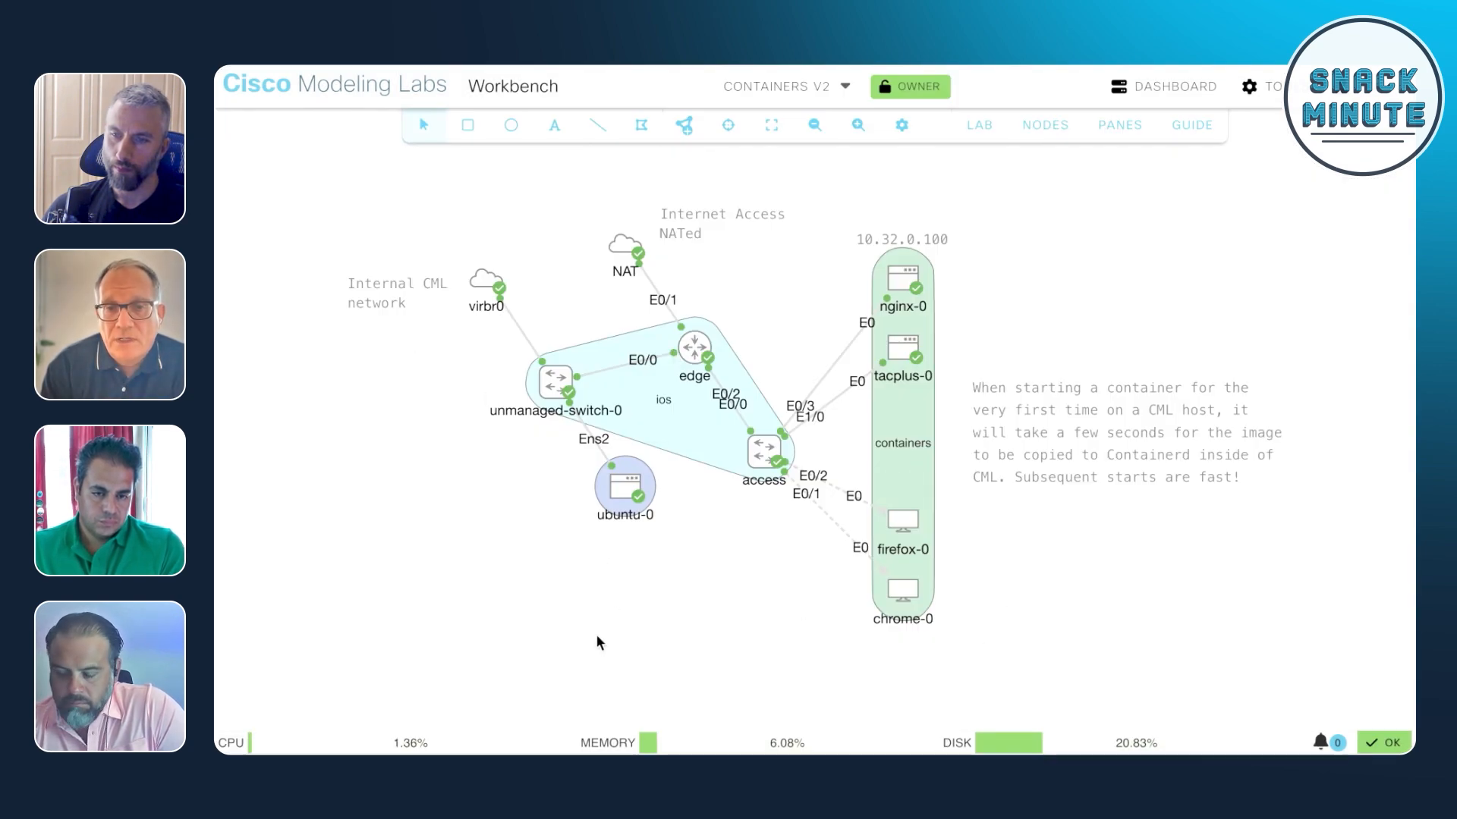
mouse_move(656, 239)
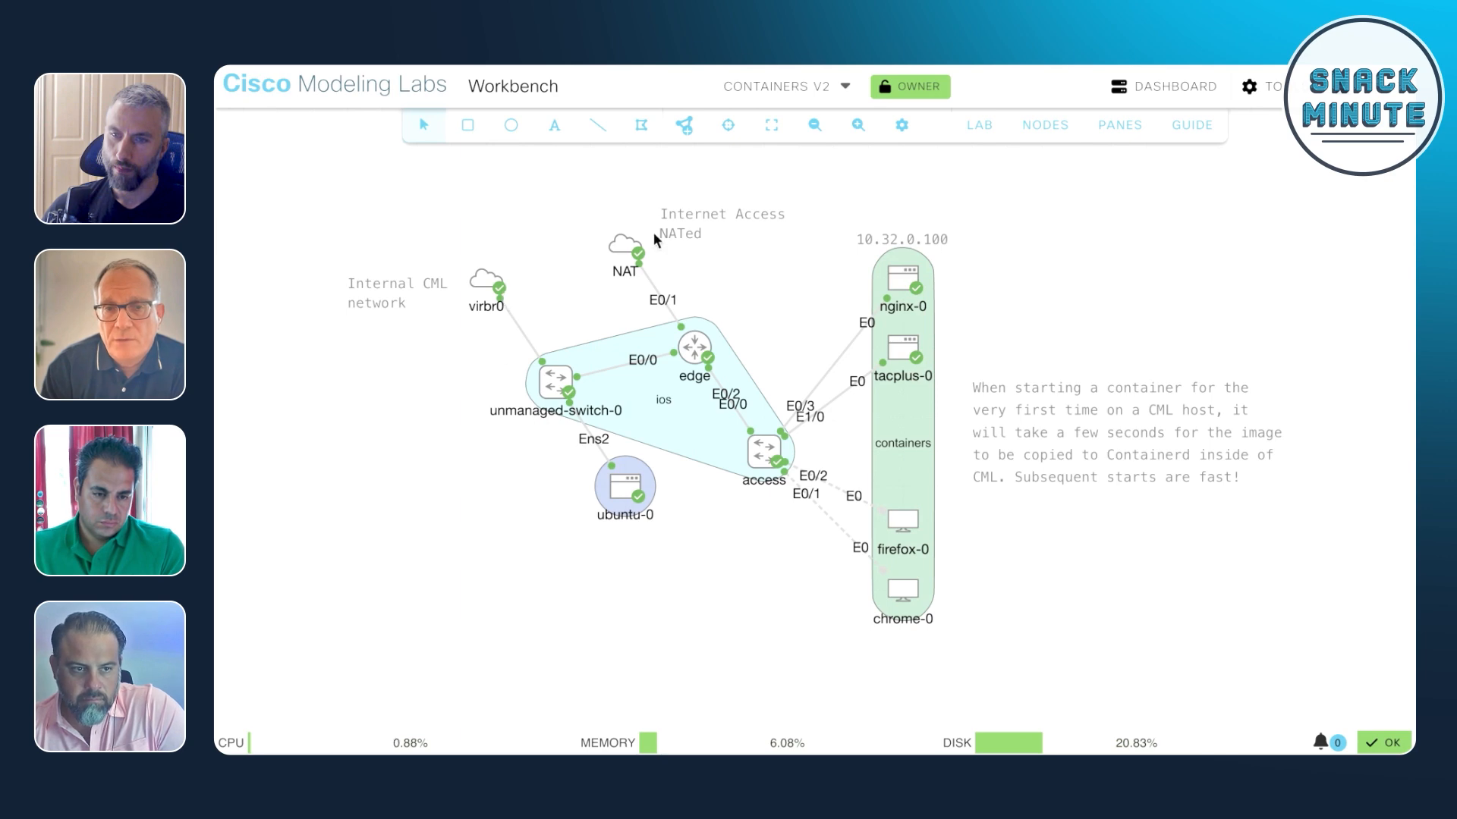
mouse_move(557, 420)
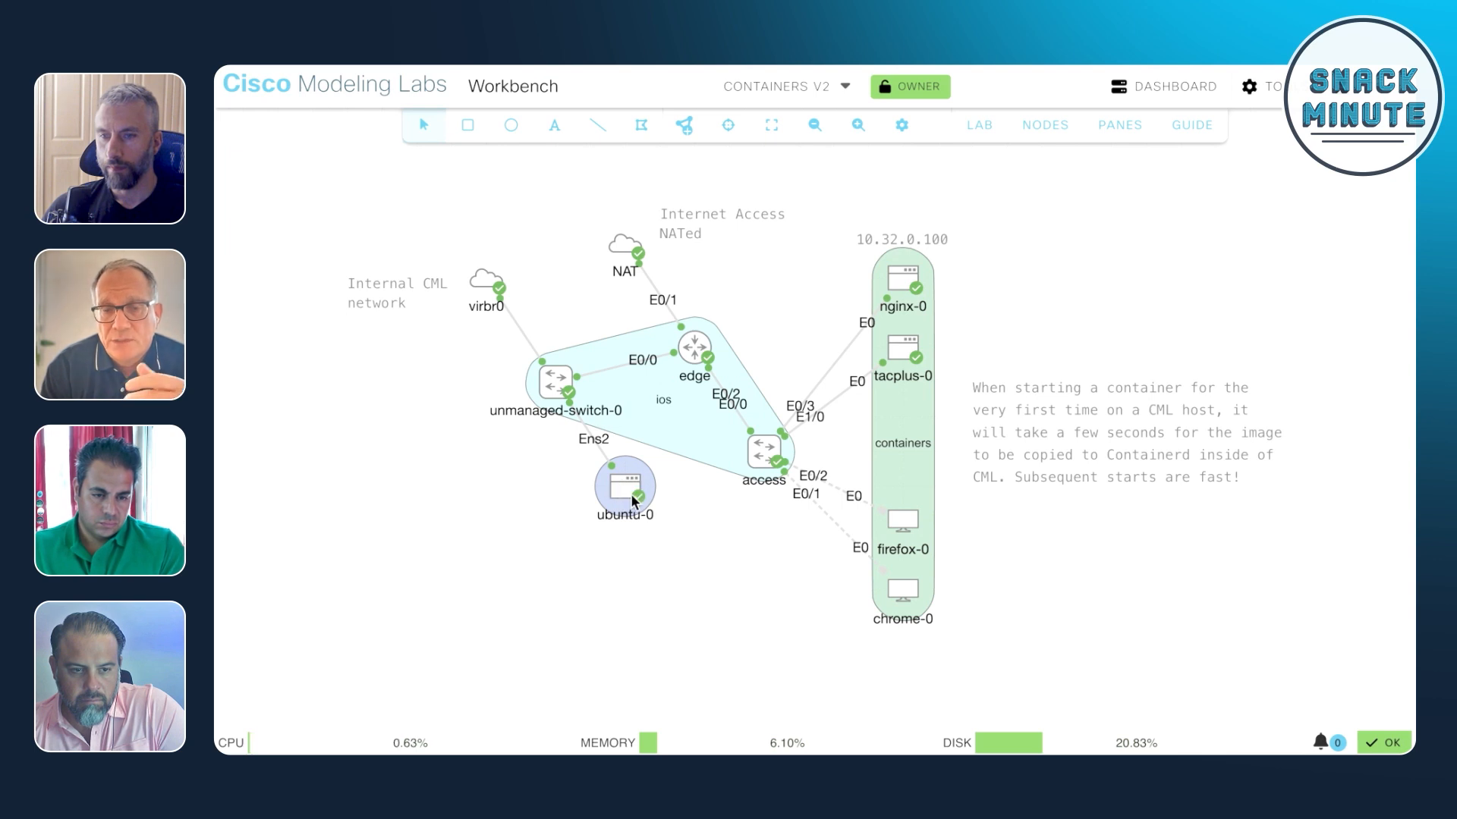
mouse_move(622, 485)
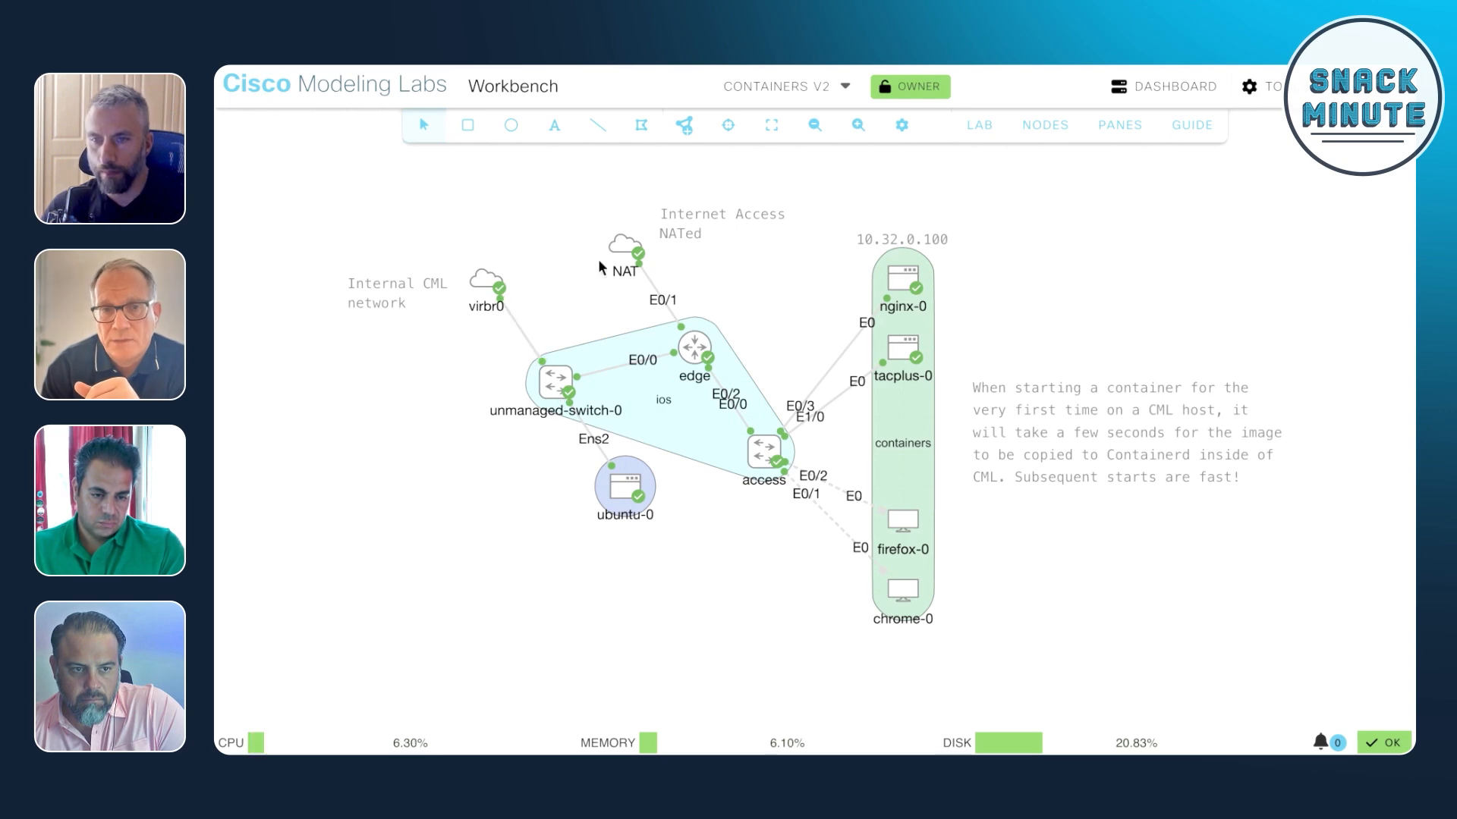
mouse_move(521, 307)
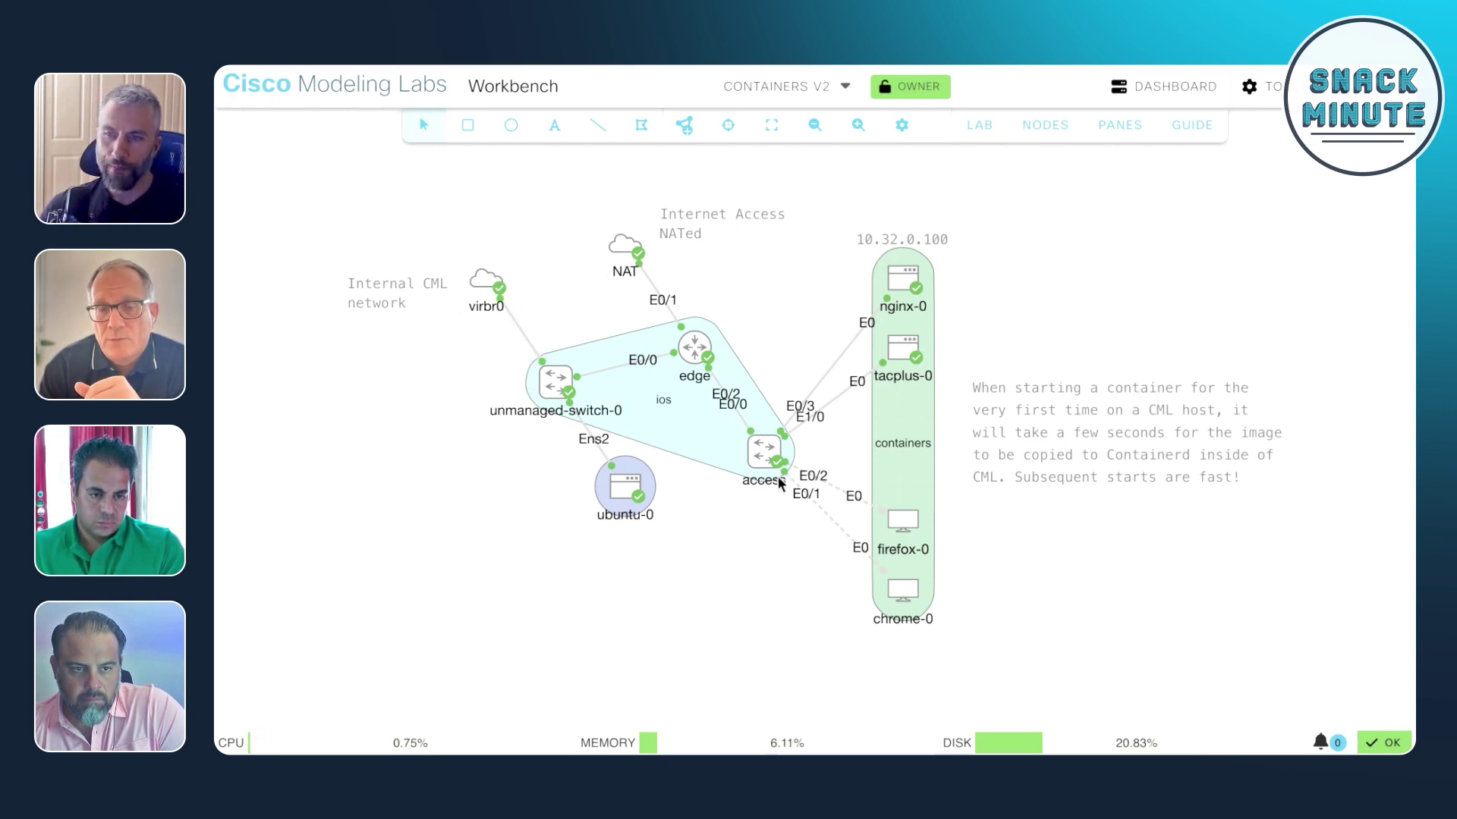
mouse_move(764, 460)
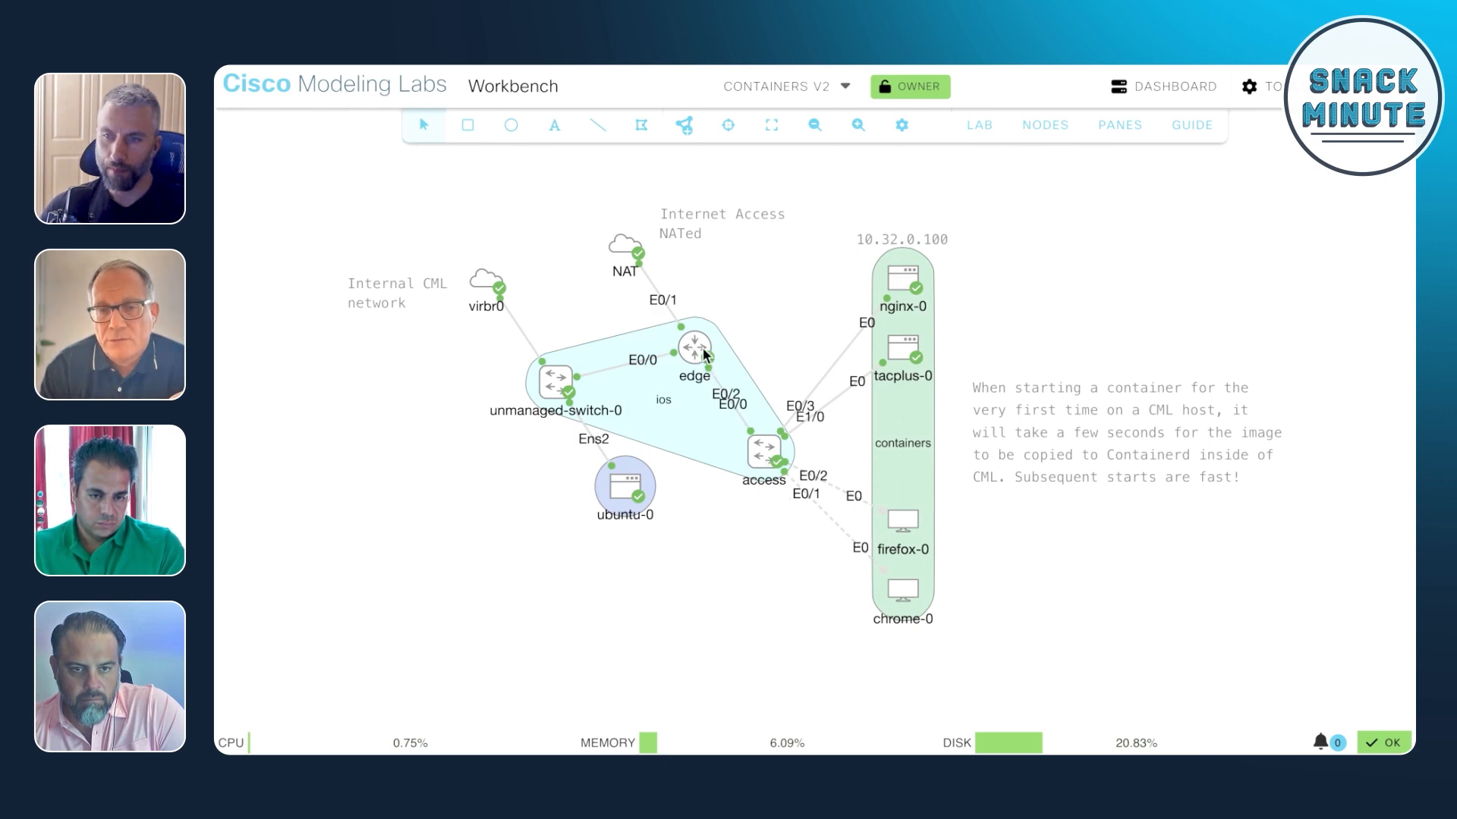
mouse_move(895, 277)
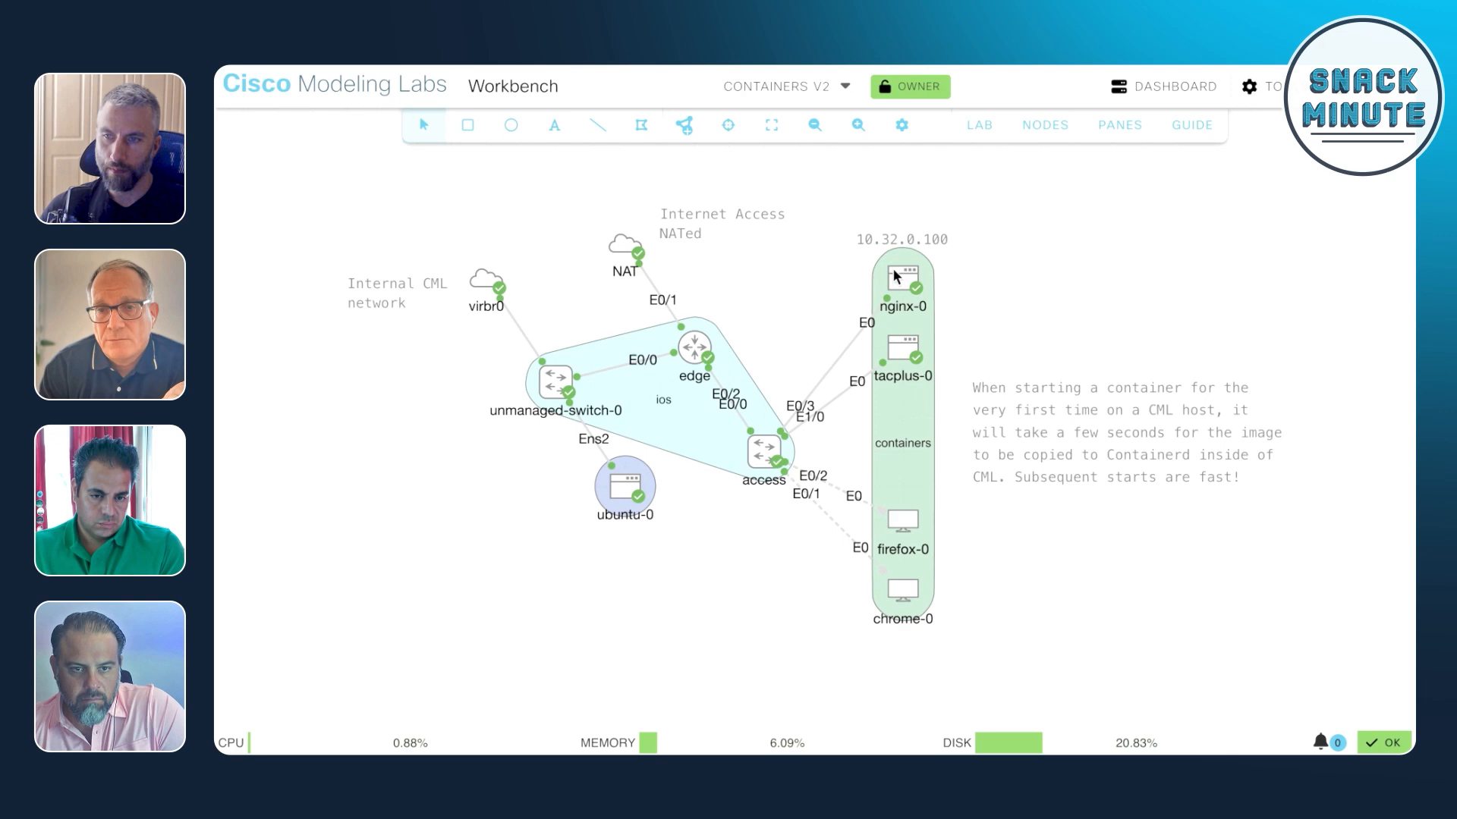
mouse_move(923, 310)
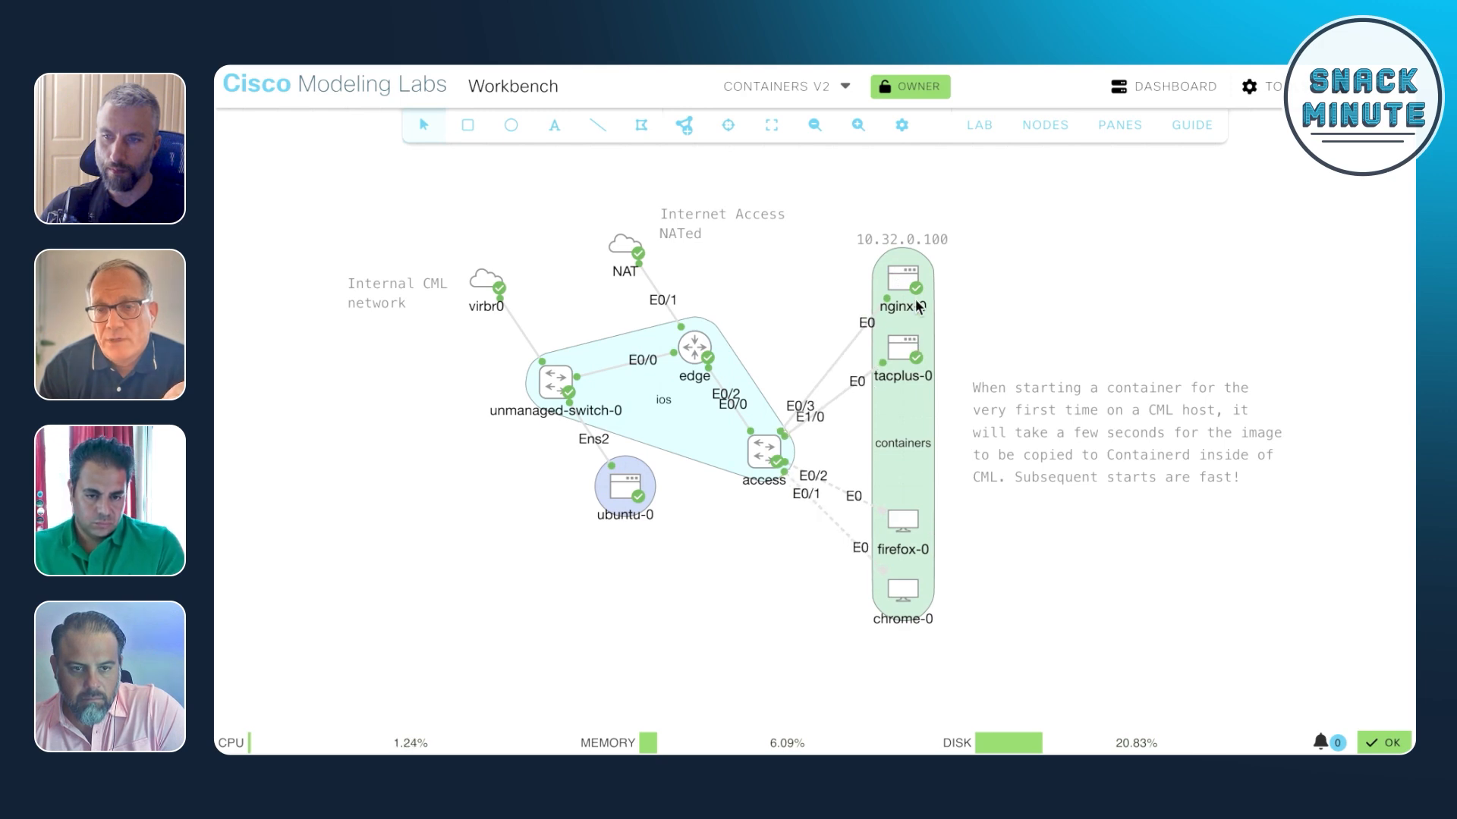
mouse_move(909, 414)
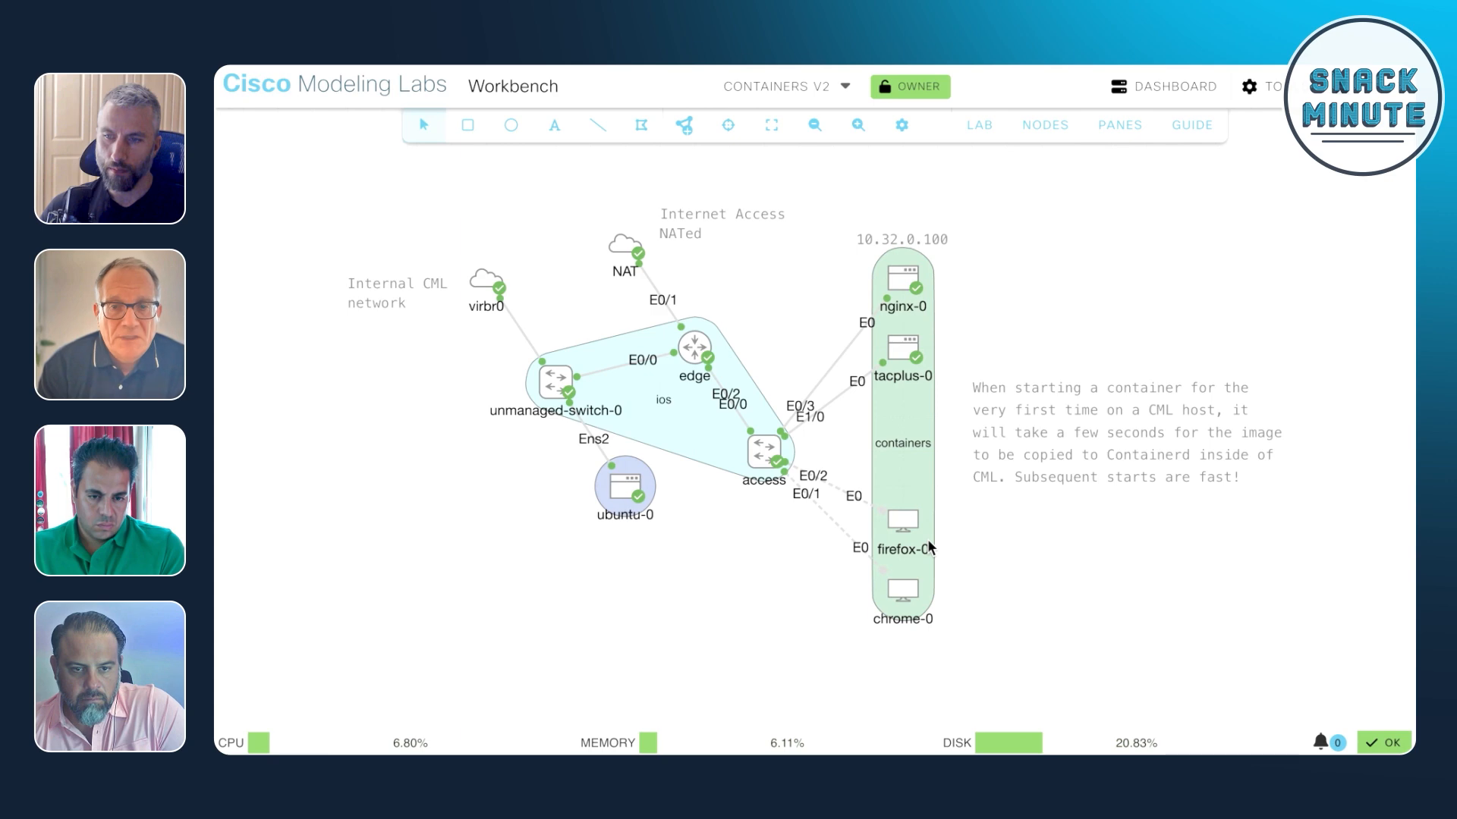
mouse_move(901, 562)
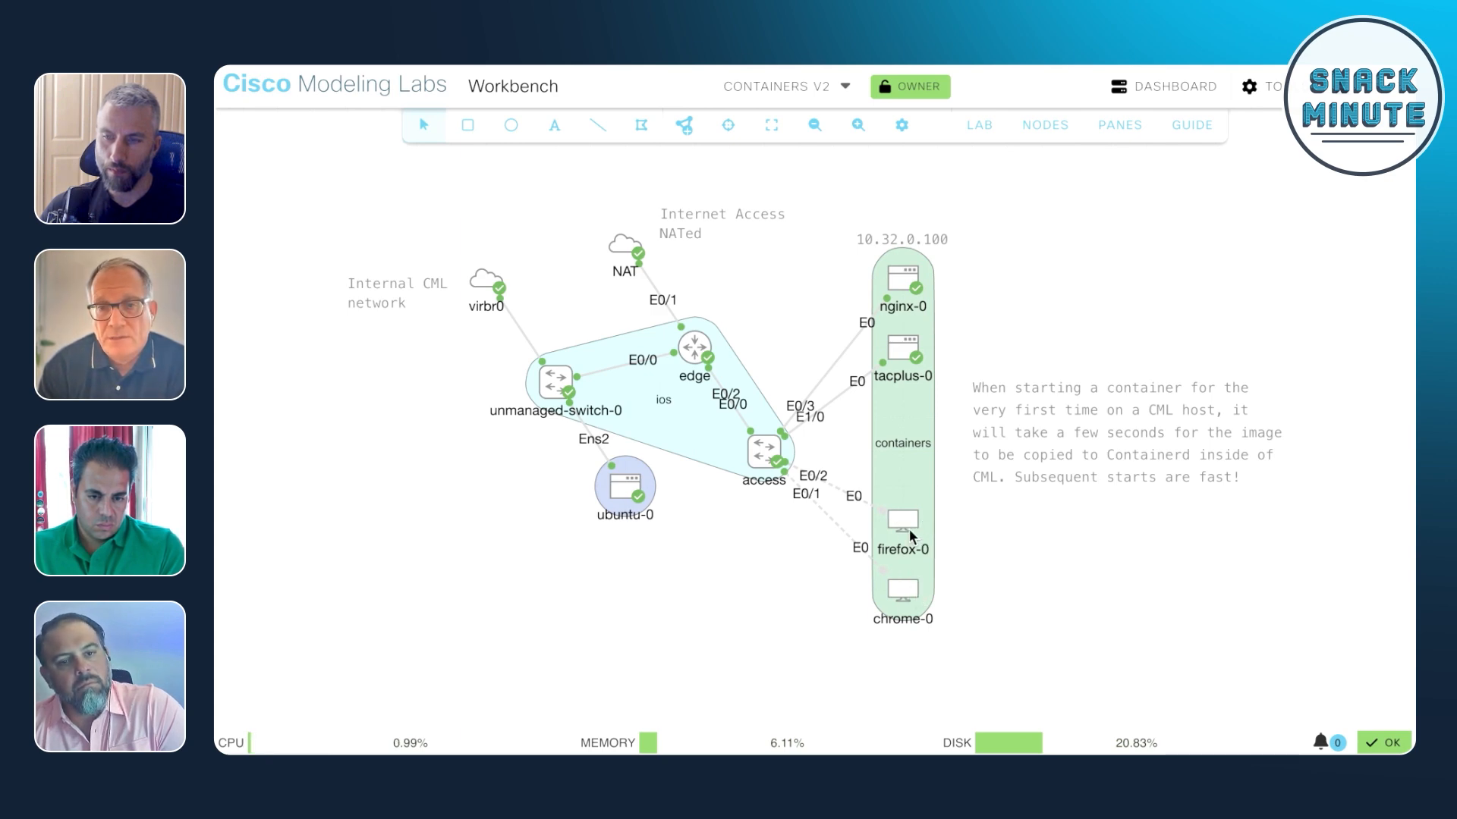
mouse_move(895, 343)
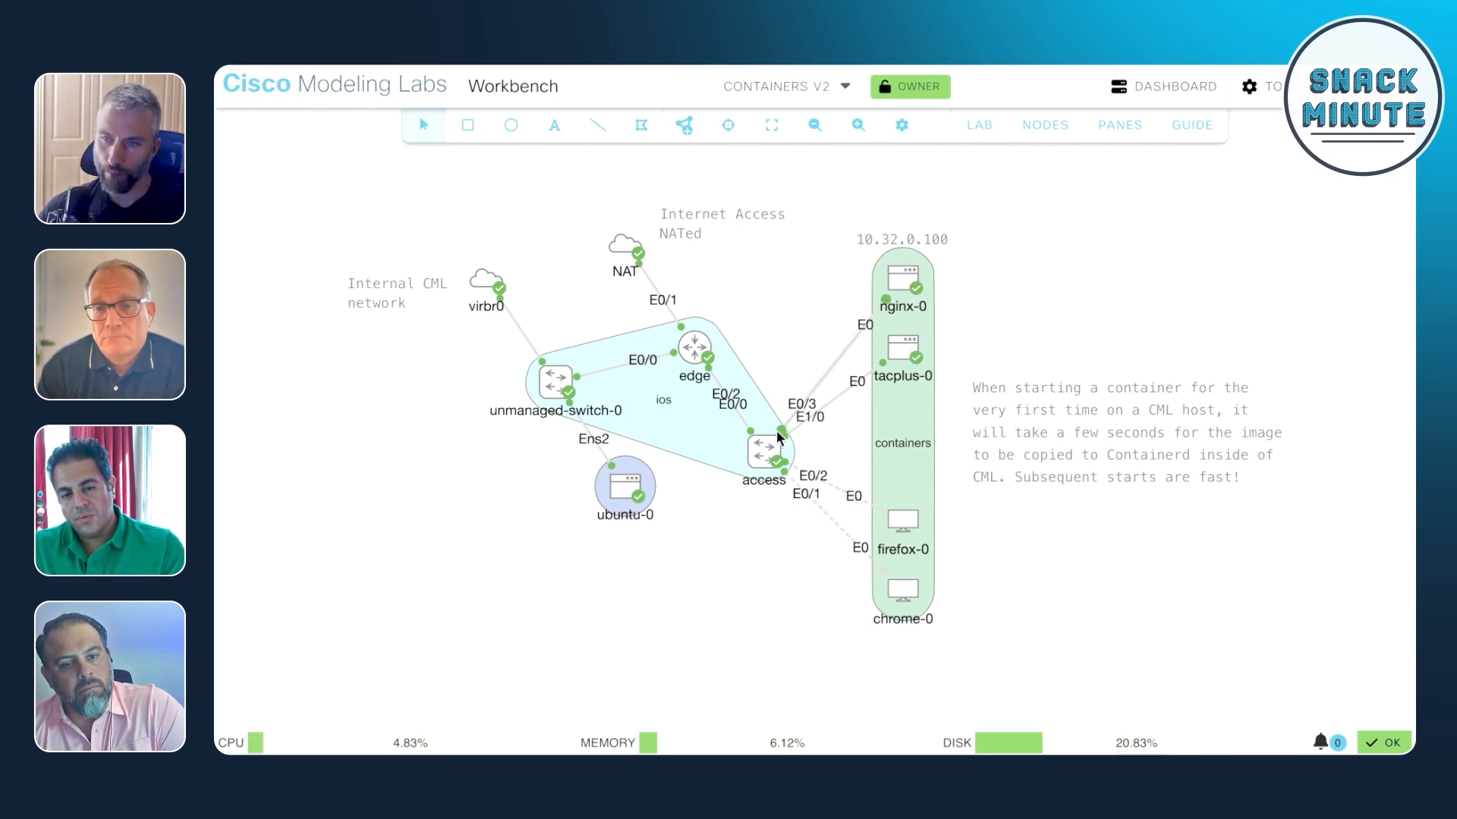
mouse_move(908, 359)
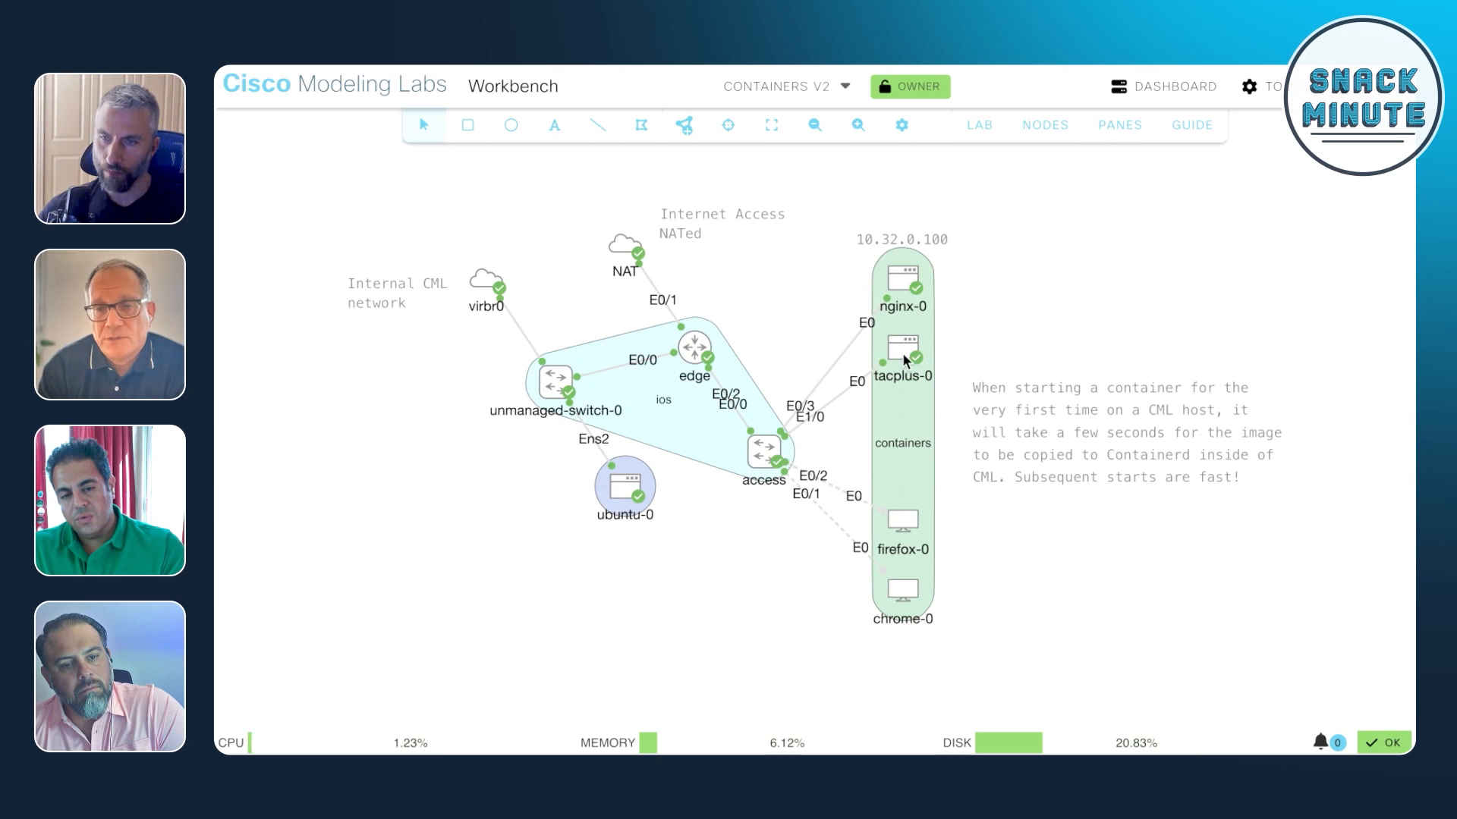
right_click(900, 352)
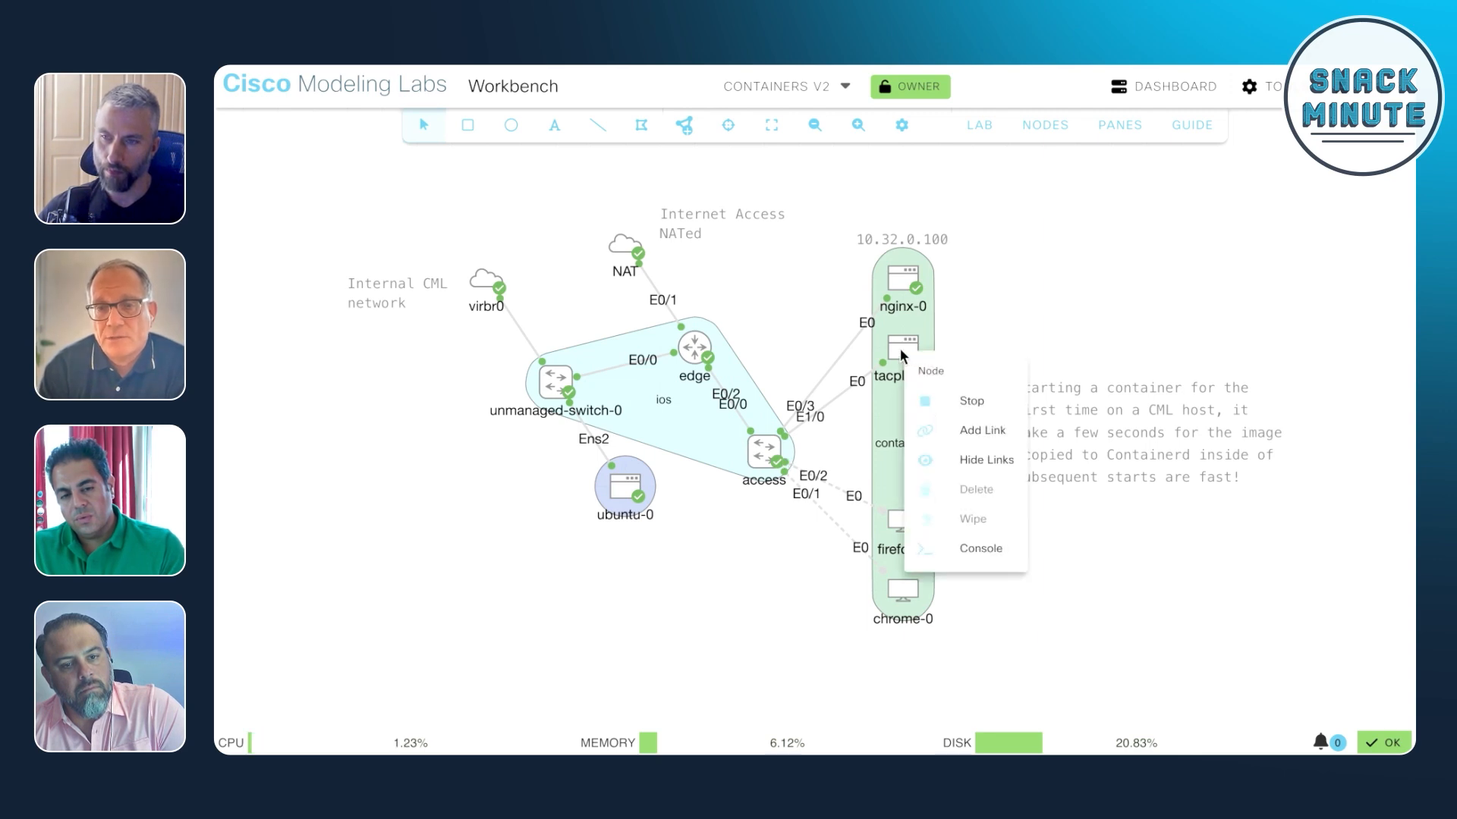
left_click(903, 359)
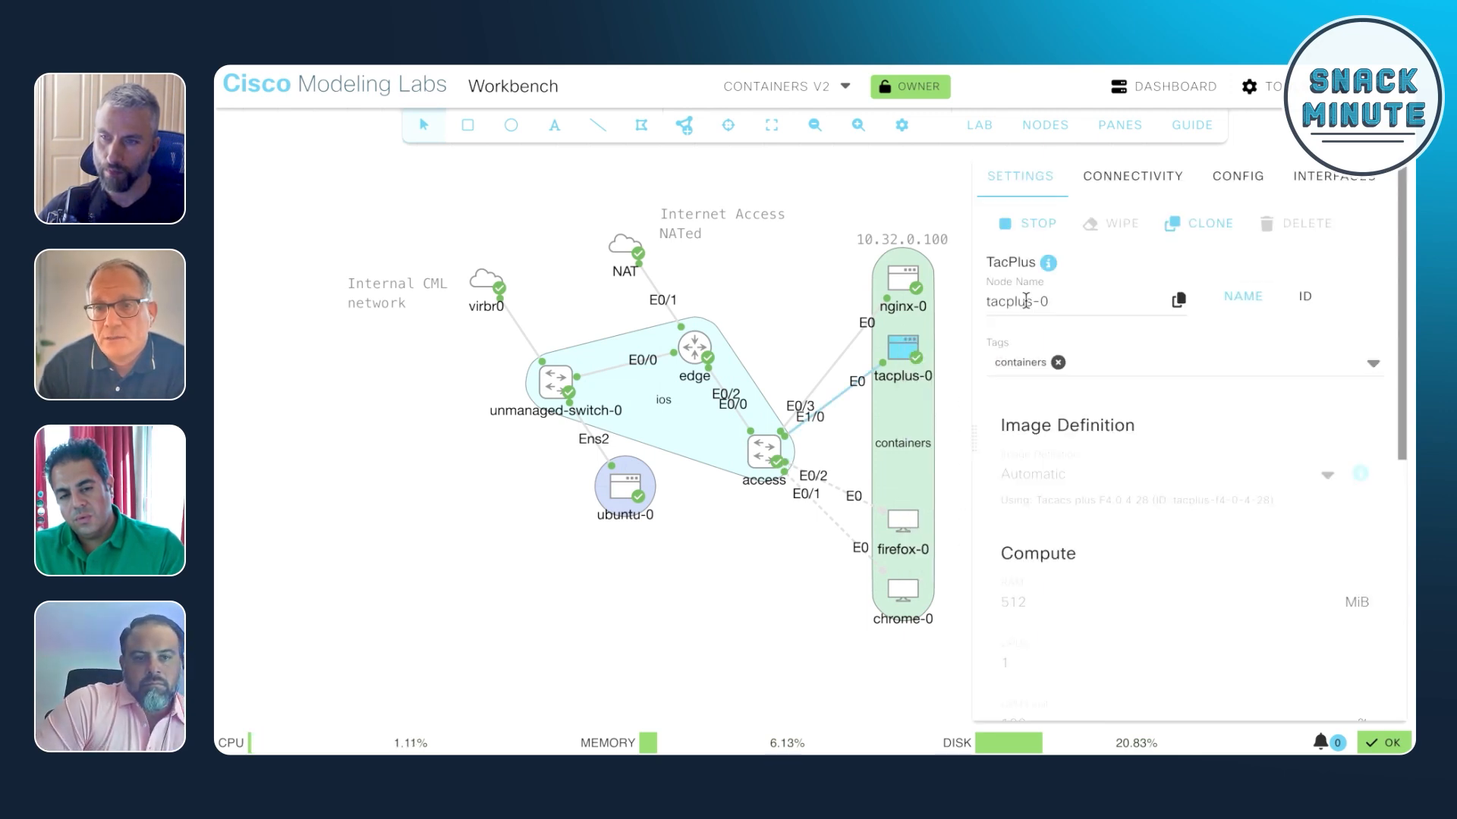
left_click(1238, 176)
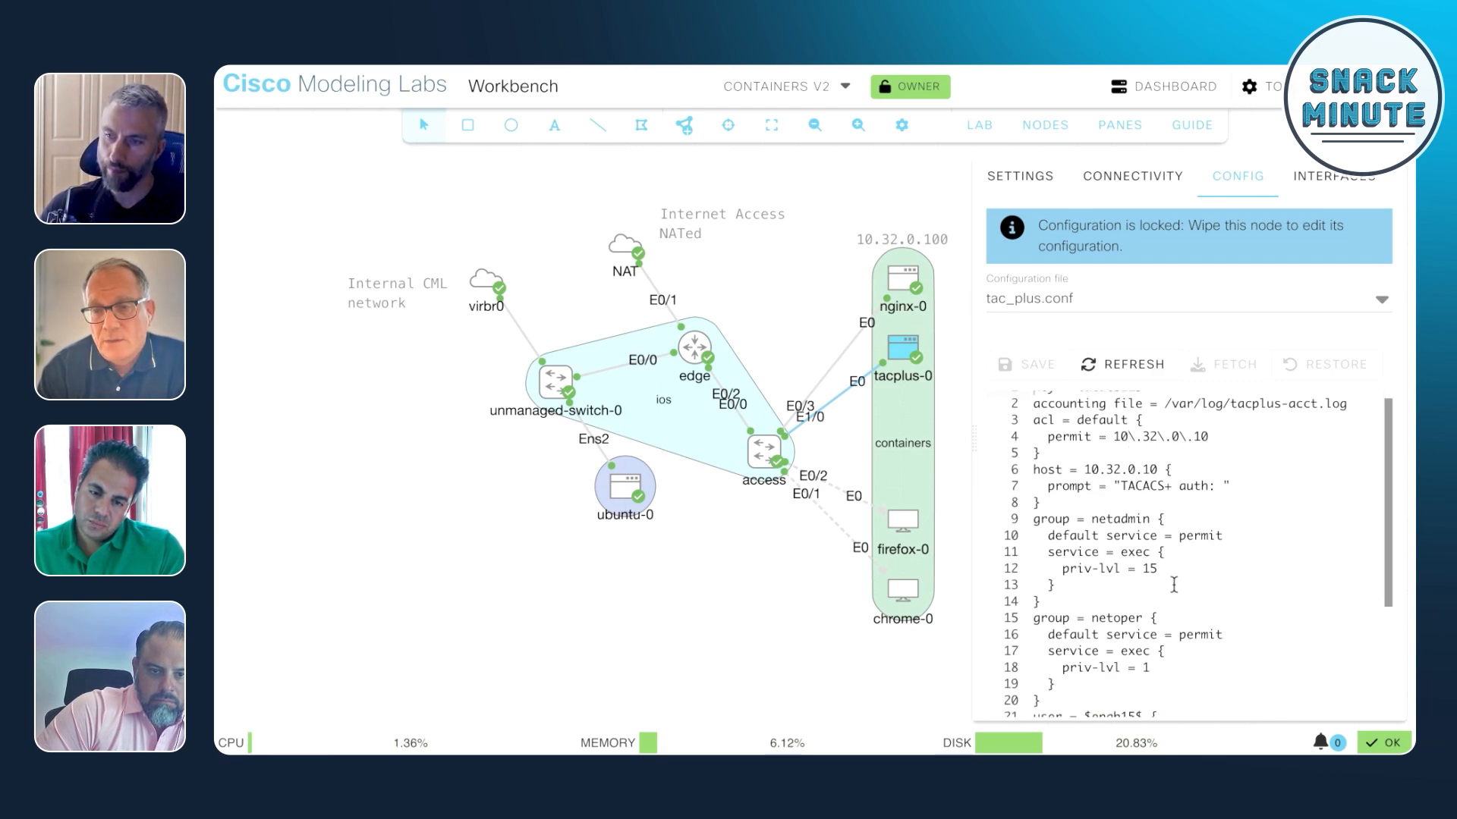
scroll("down", 3)
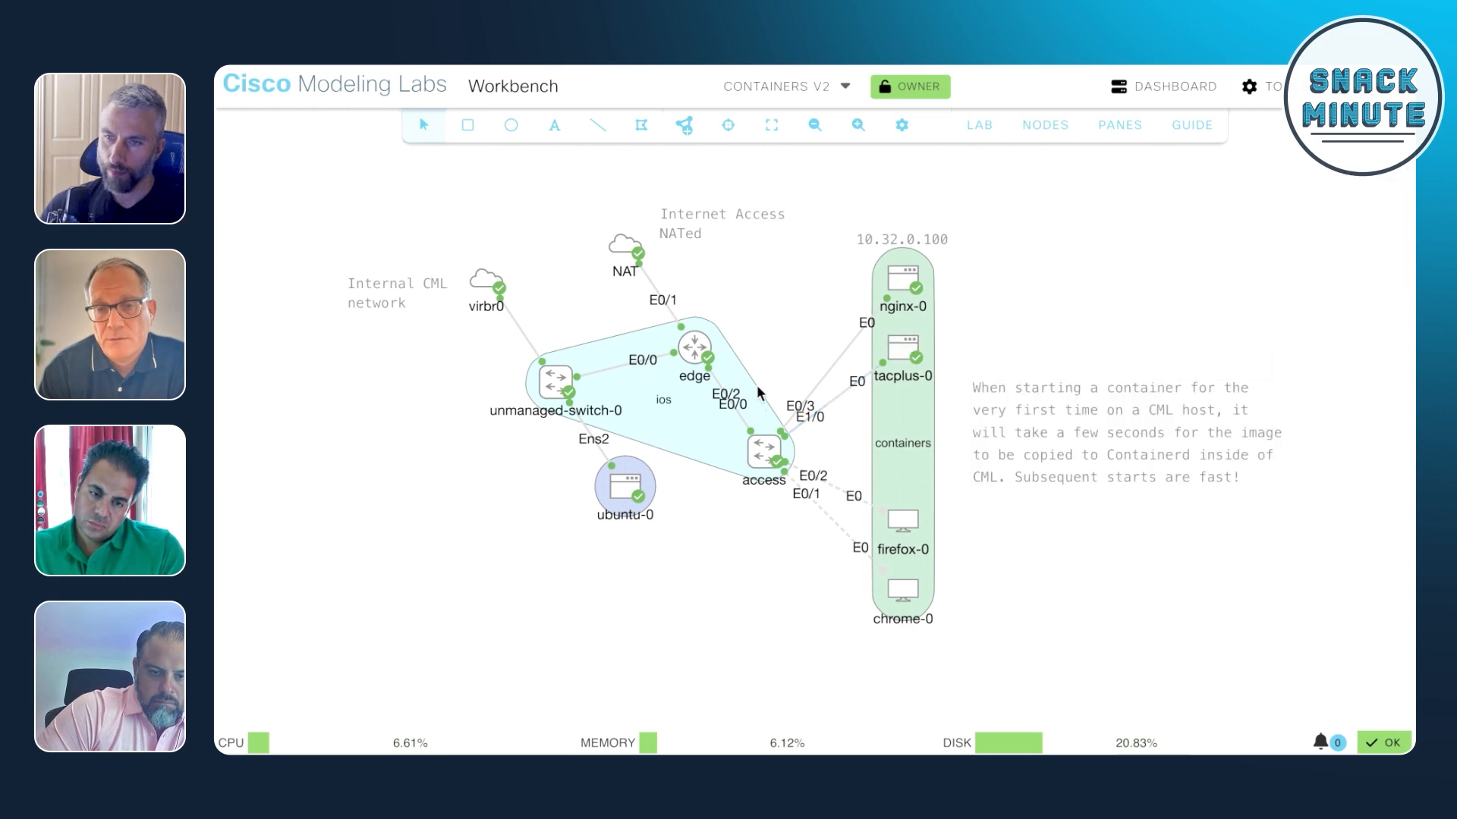
mouse_move(841, 403)
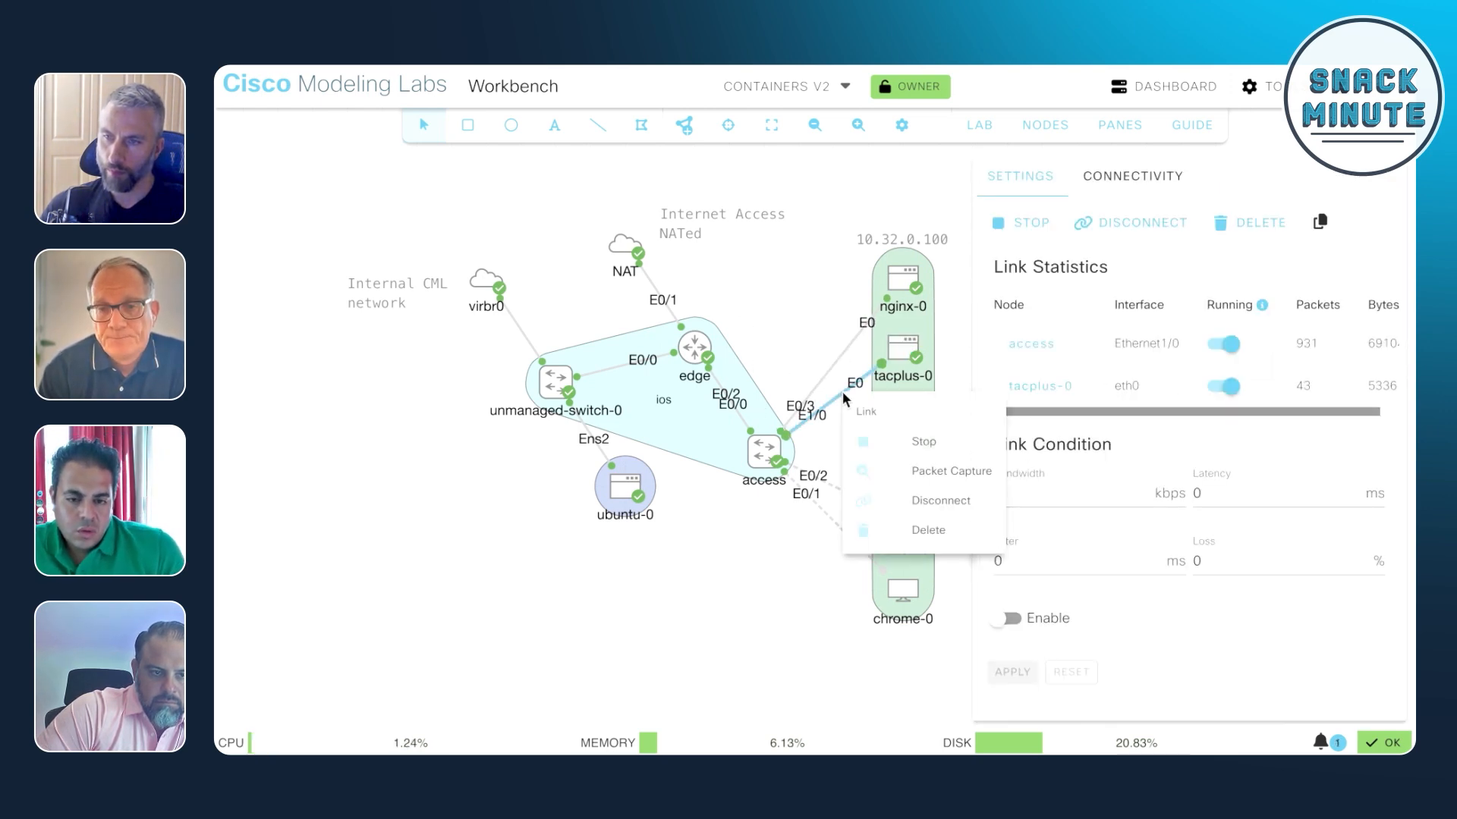
mouse_move(965, 479)
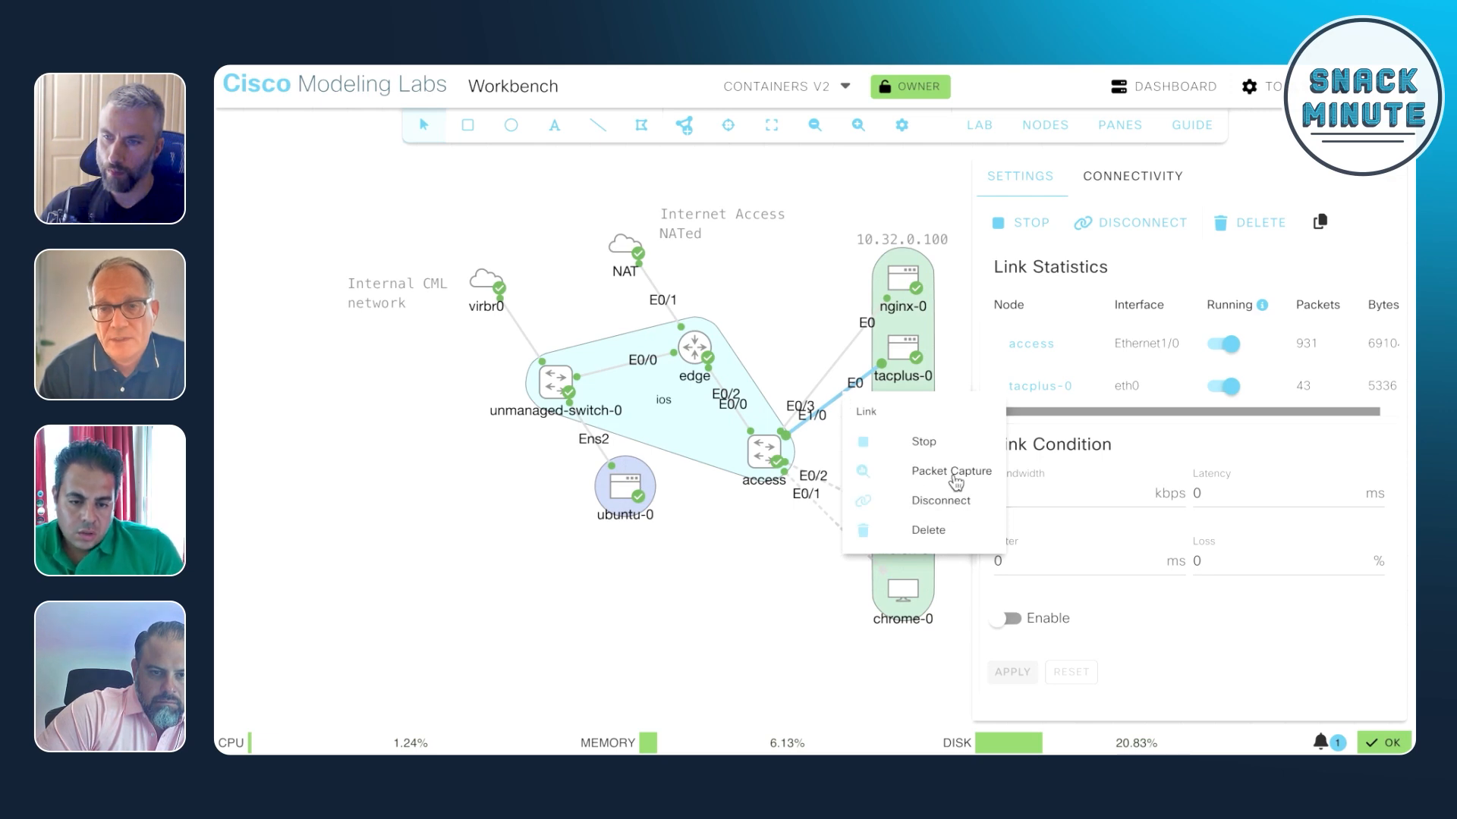
Start a packet capture on the access–tacplus-0 link, then select the edge router
left_click(952, 471)
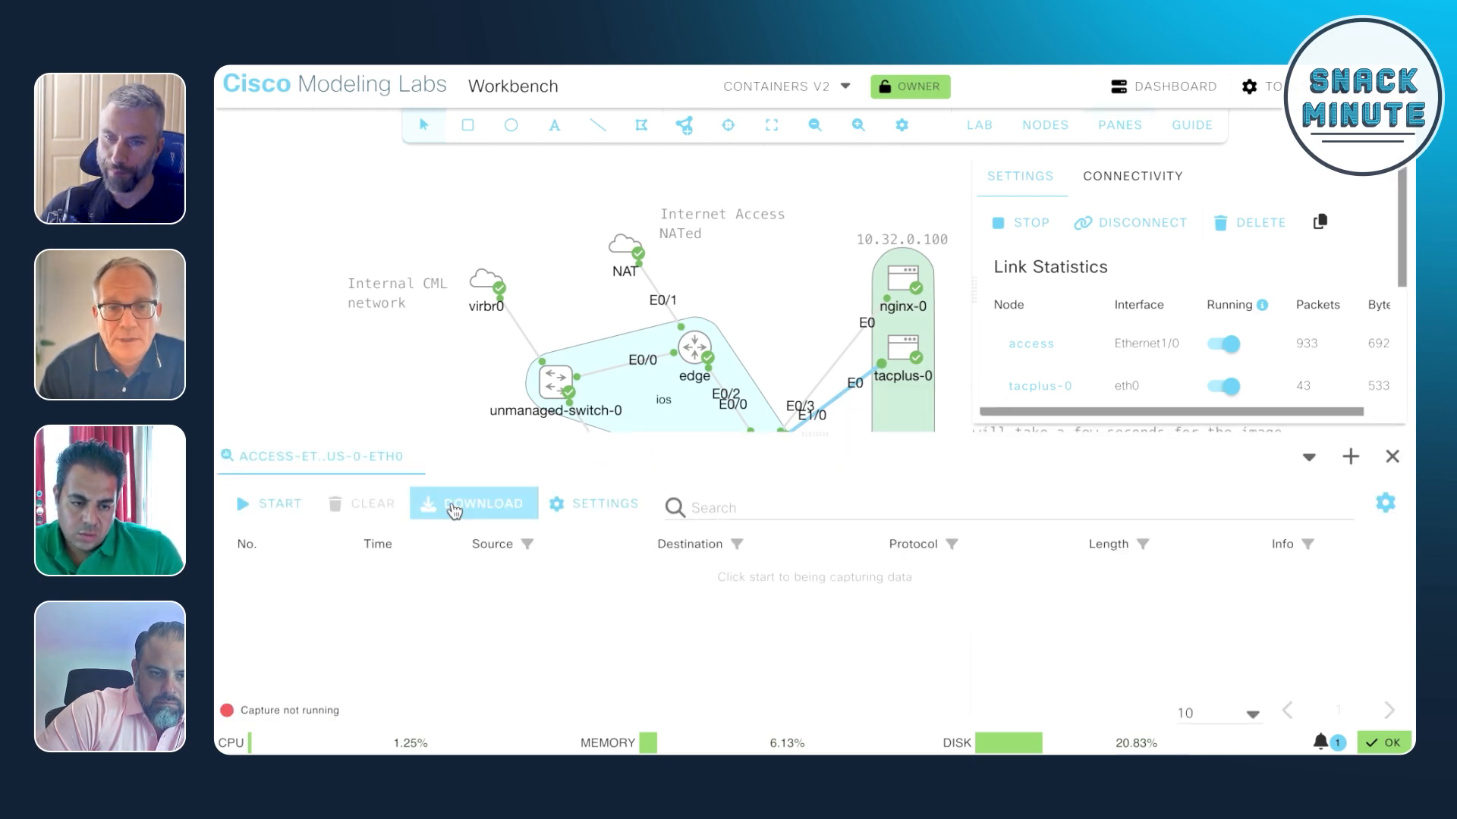
mouse_move(543, 514)
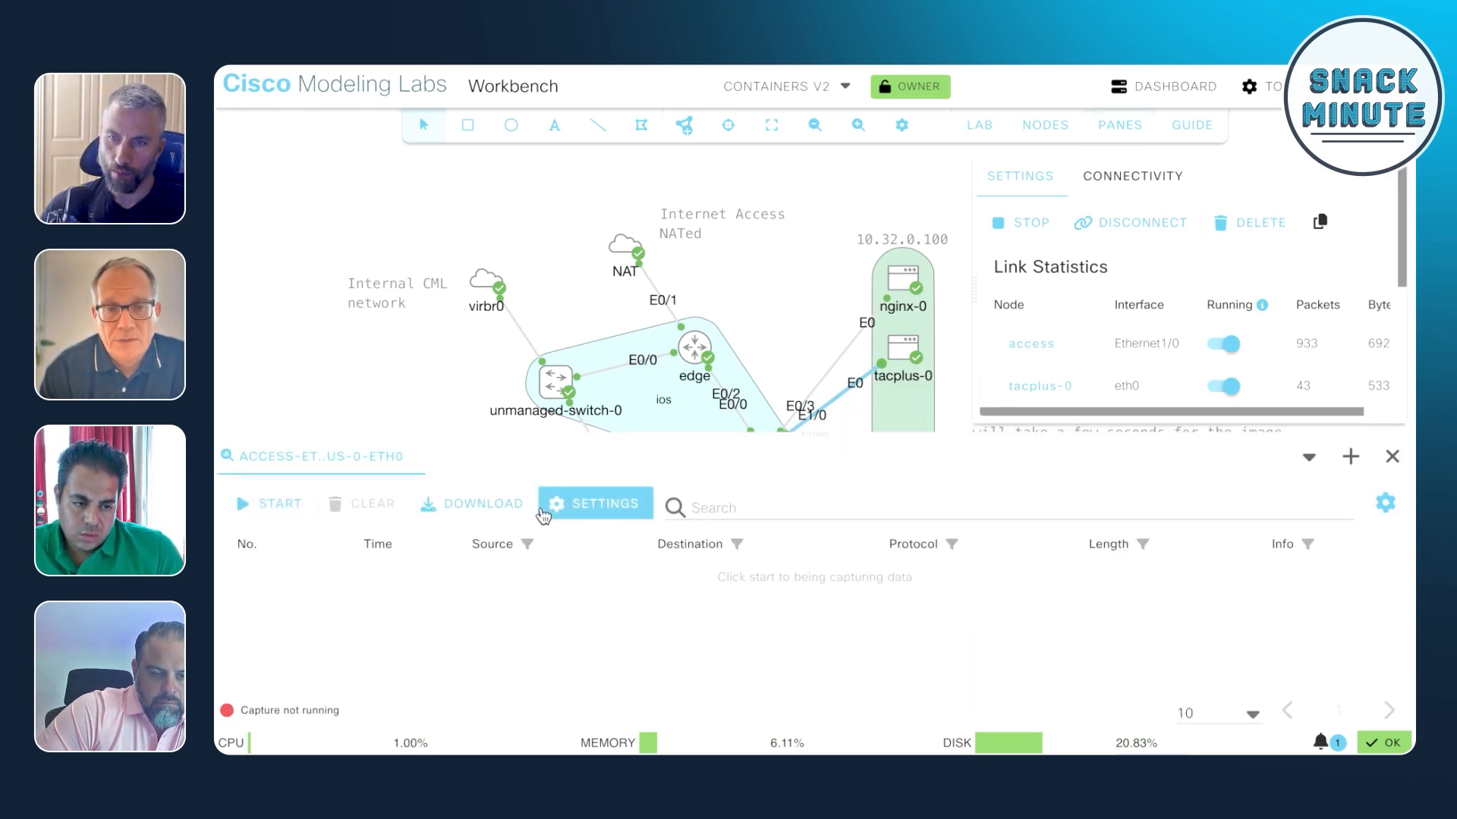
left_click(267, 504)
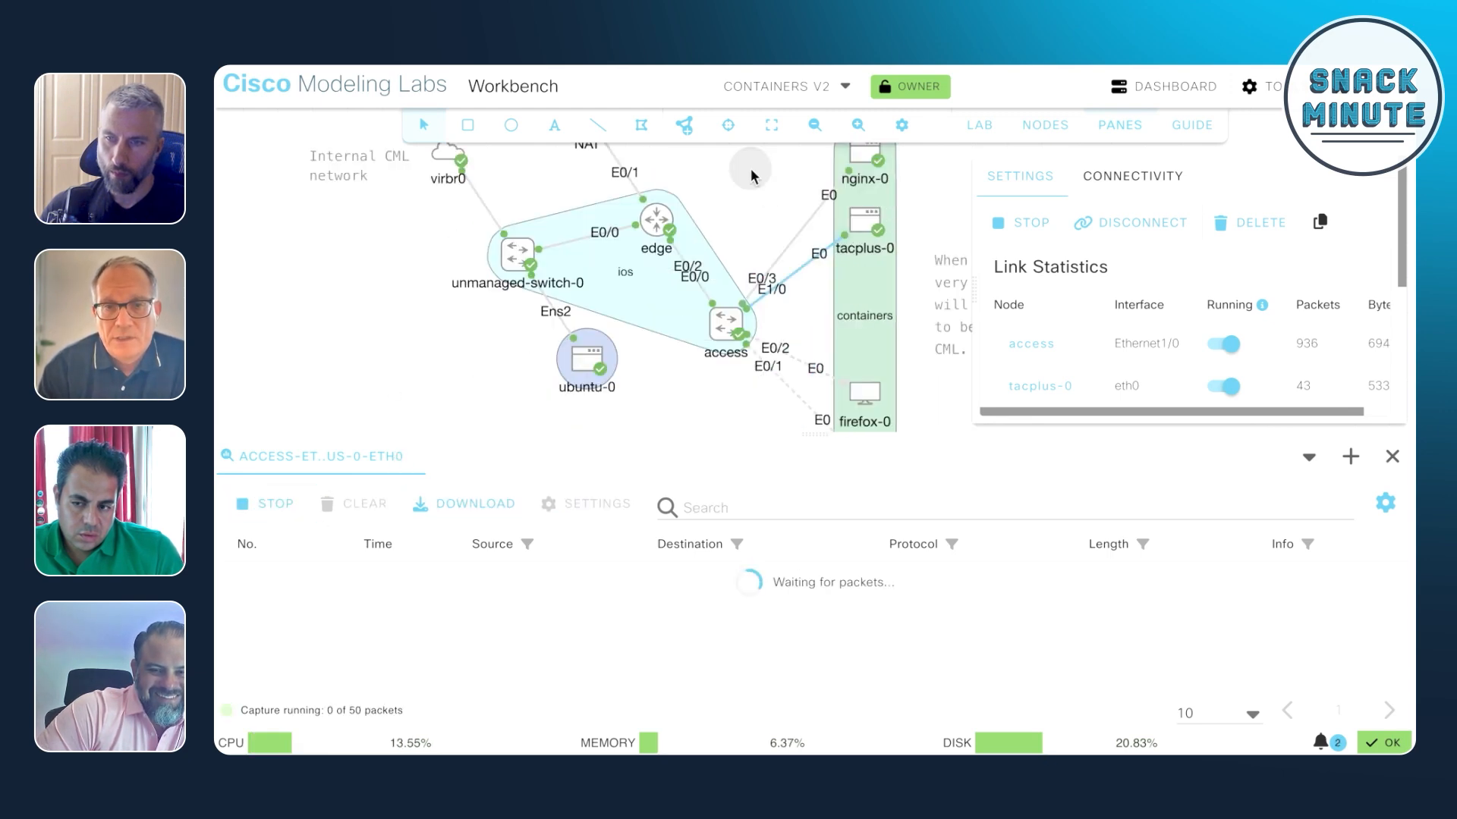
left_click(653, 221)
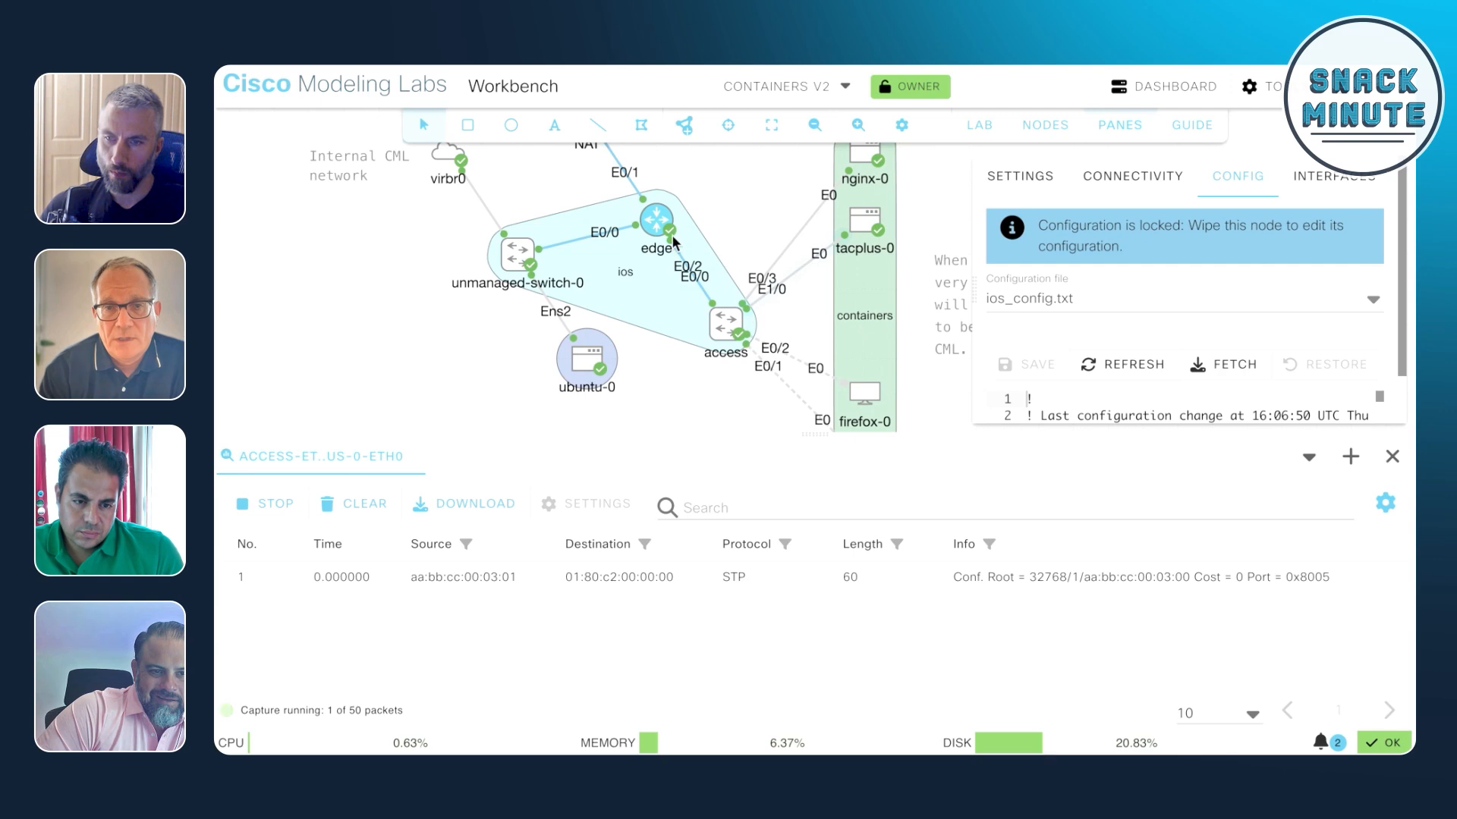
Enter privileged mode on the edge router's console with the enable password
right_click(656, 225)
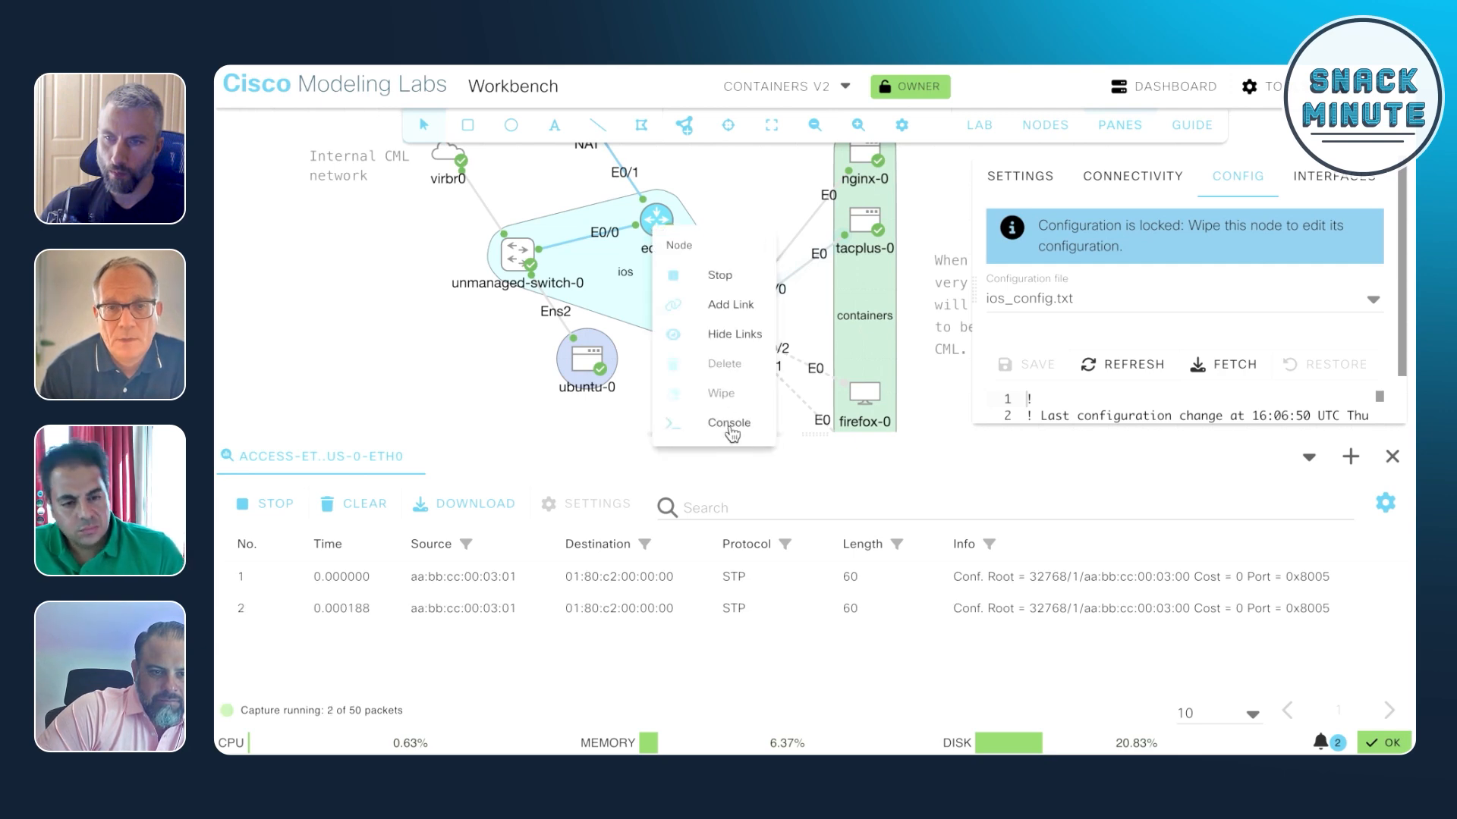
left_click(728, 423)
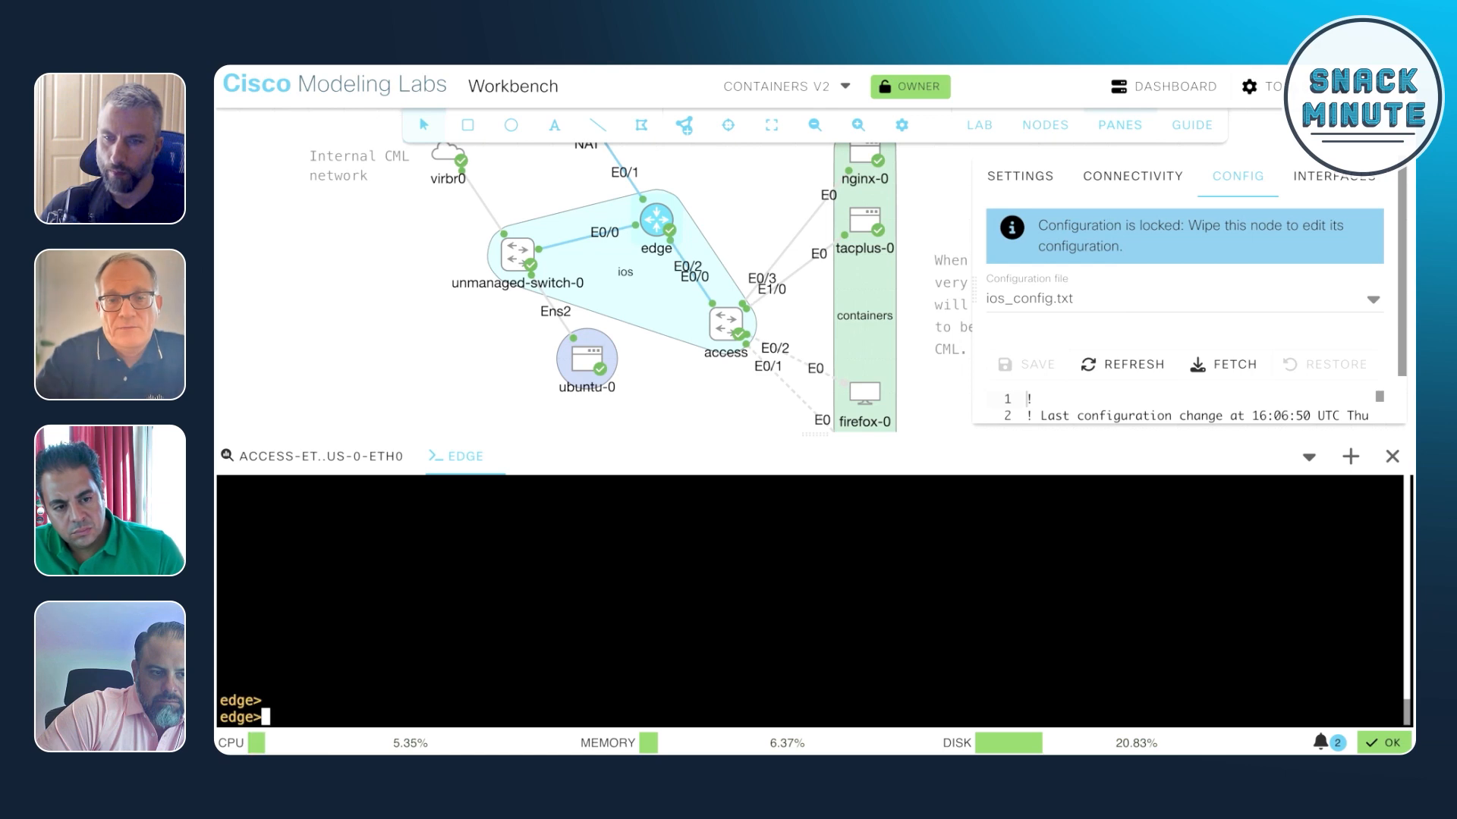
type("en")
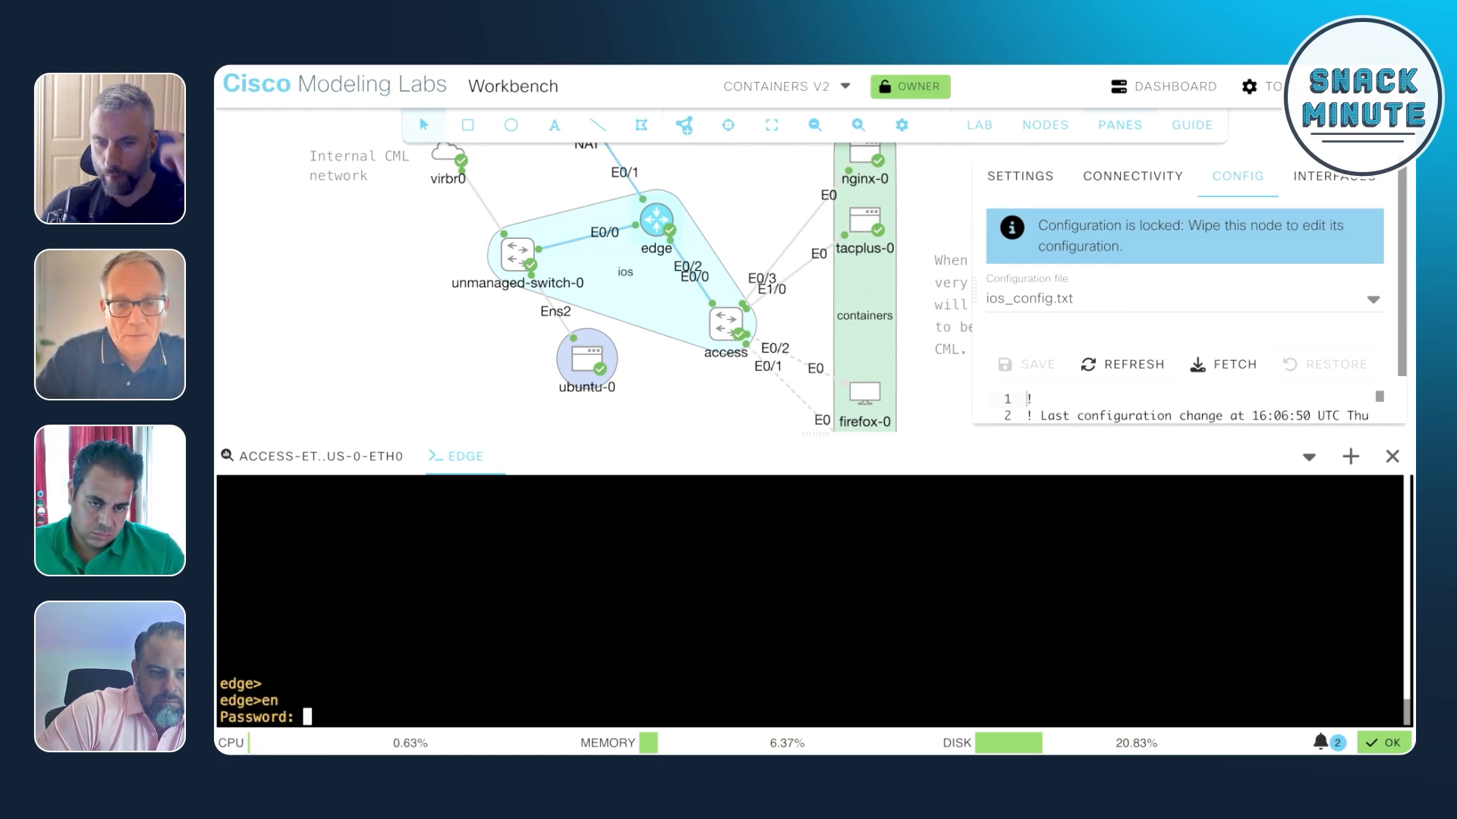
key("Enter")
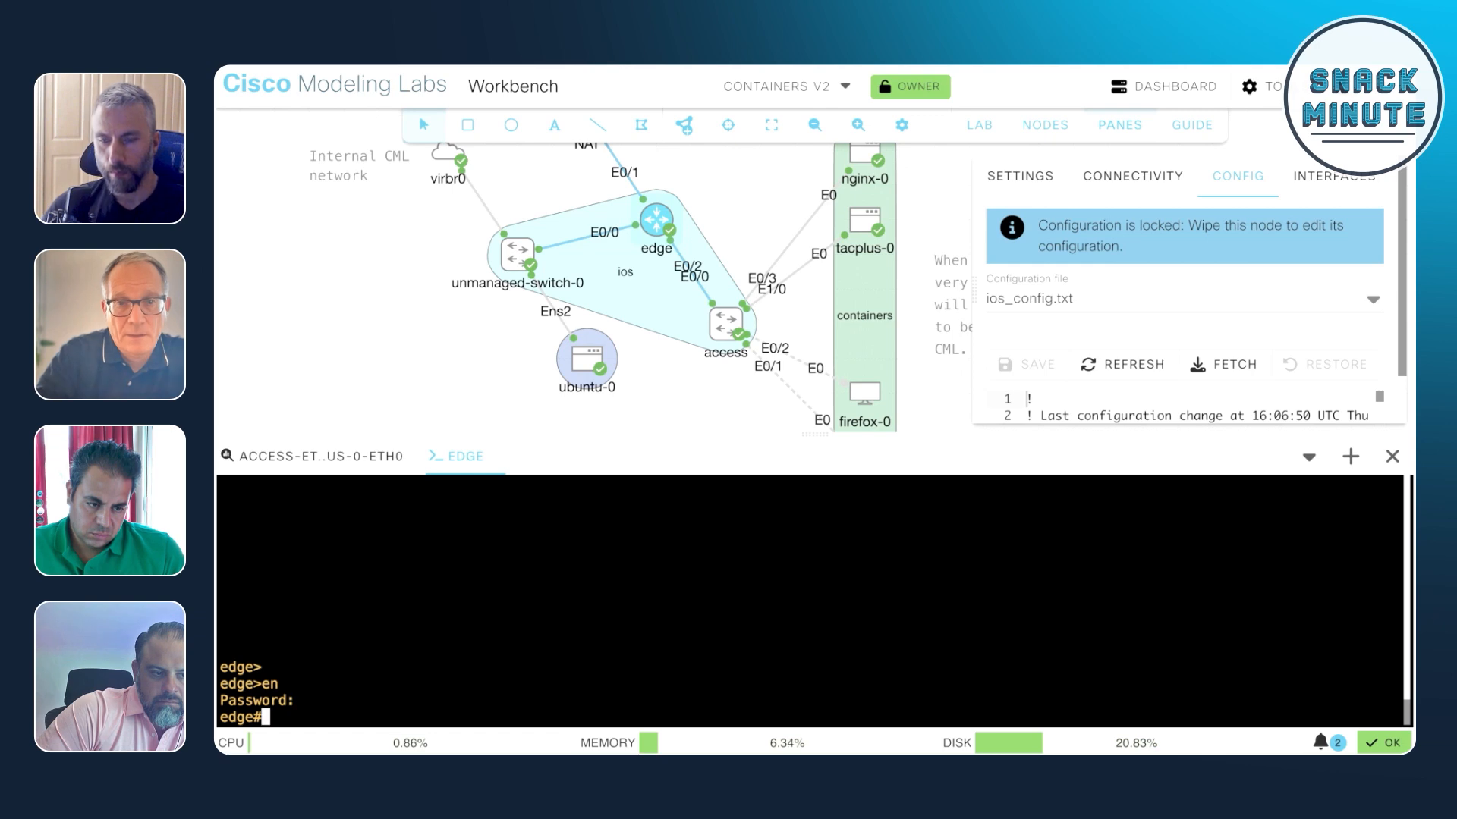
Telnet to the access switch at 10.32.0.10 and log in as tacadmin via TACACS+
type("telnet 10.32.")
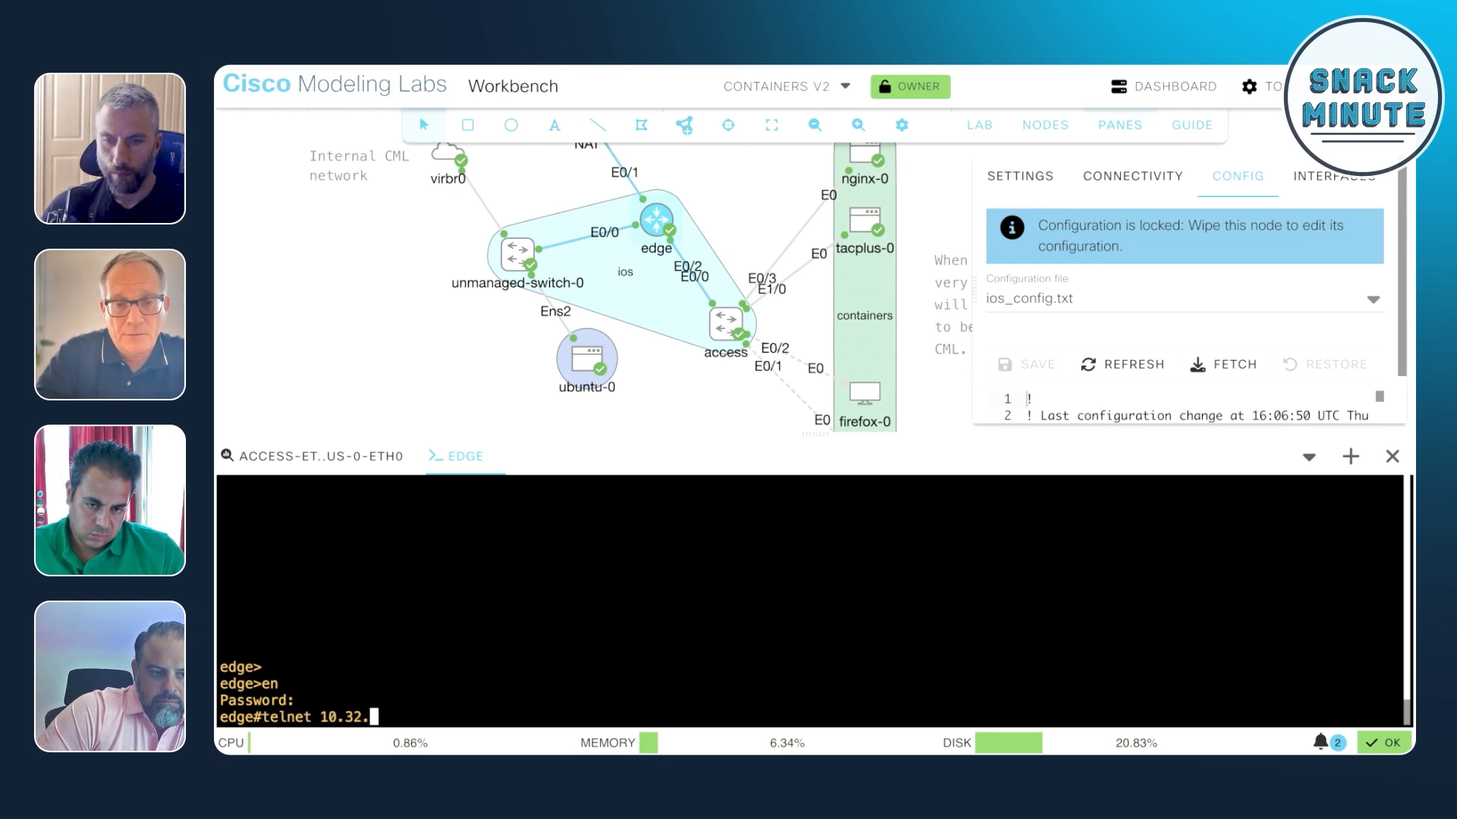
type("0.10")
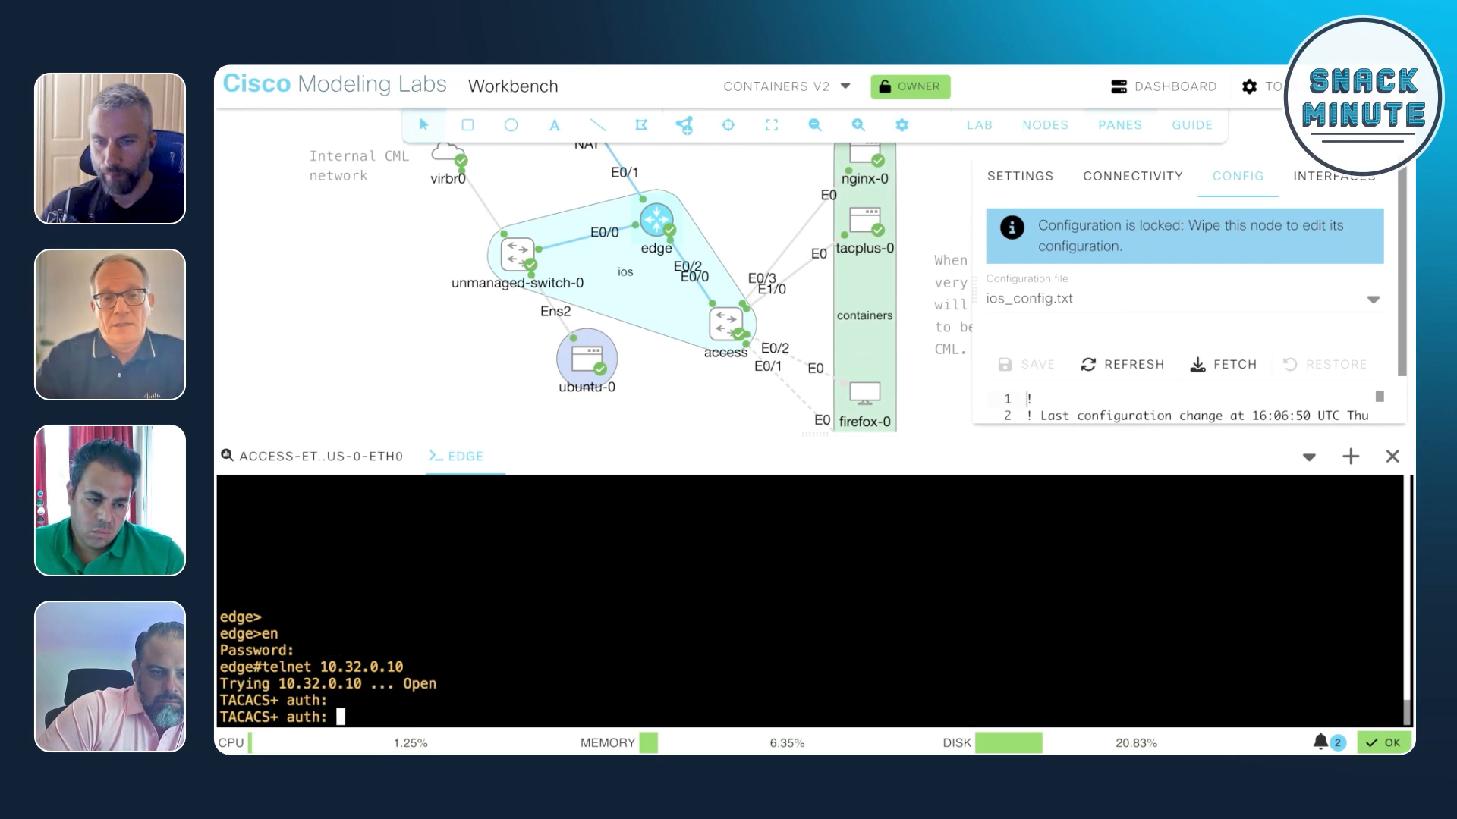
type("tacadm")
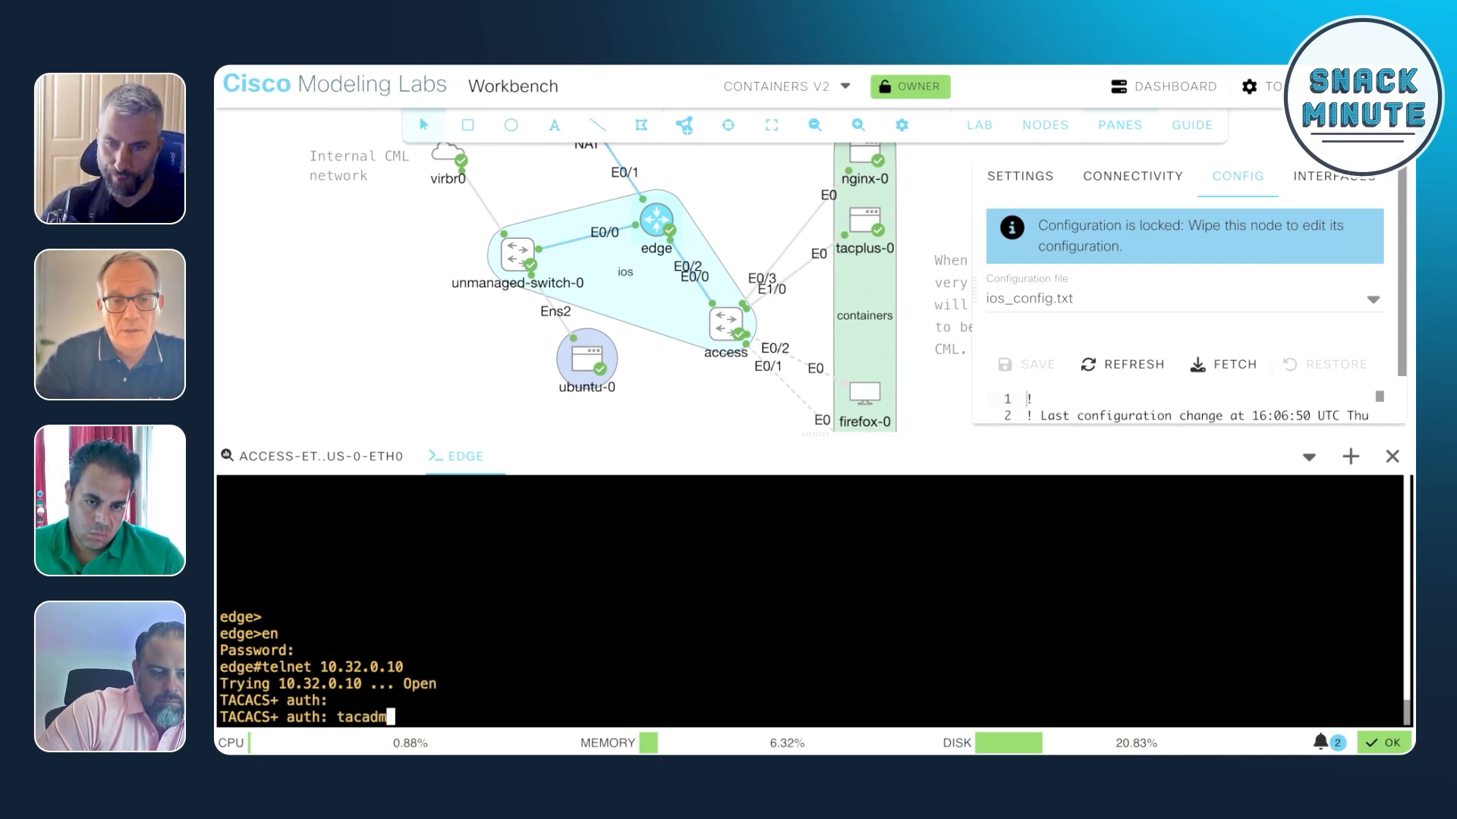
key("Enter")
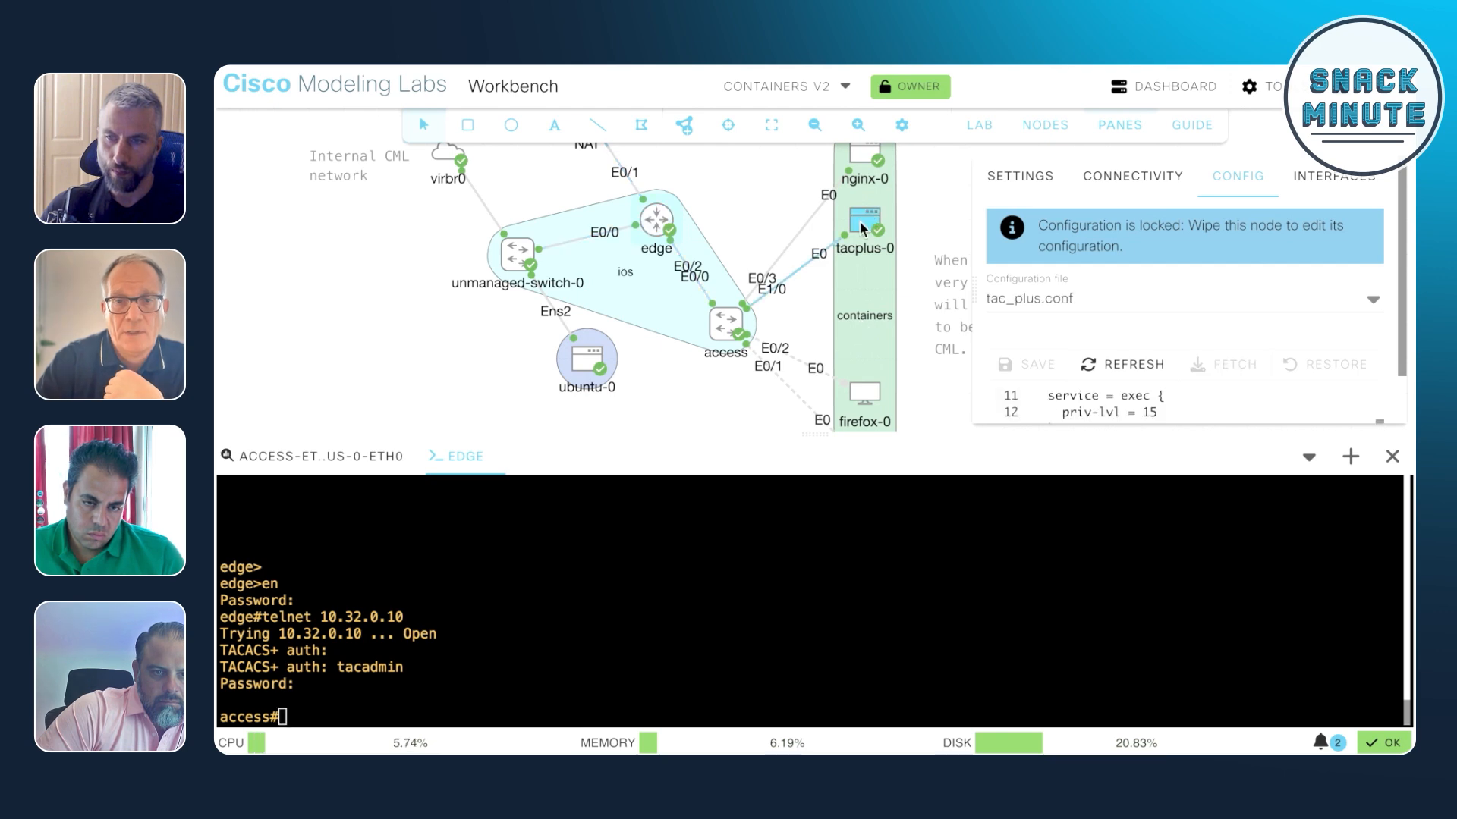
Read tacadmin's authorization in the tacplus-0 console log, then return to the packet capture
right_click(861, 222)
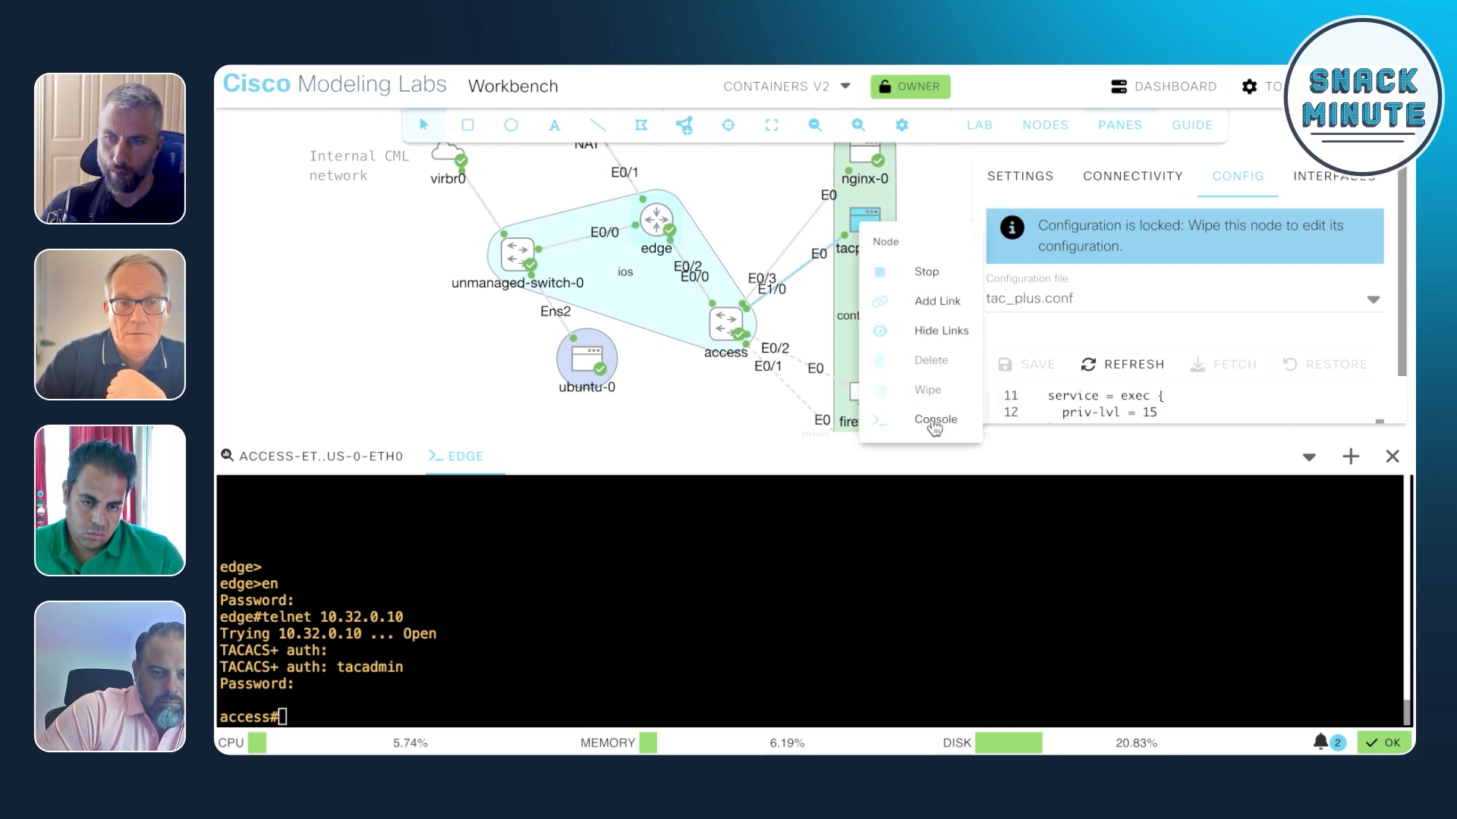
left_click(935, 420)
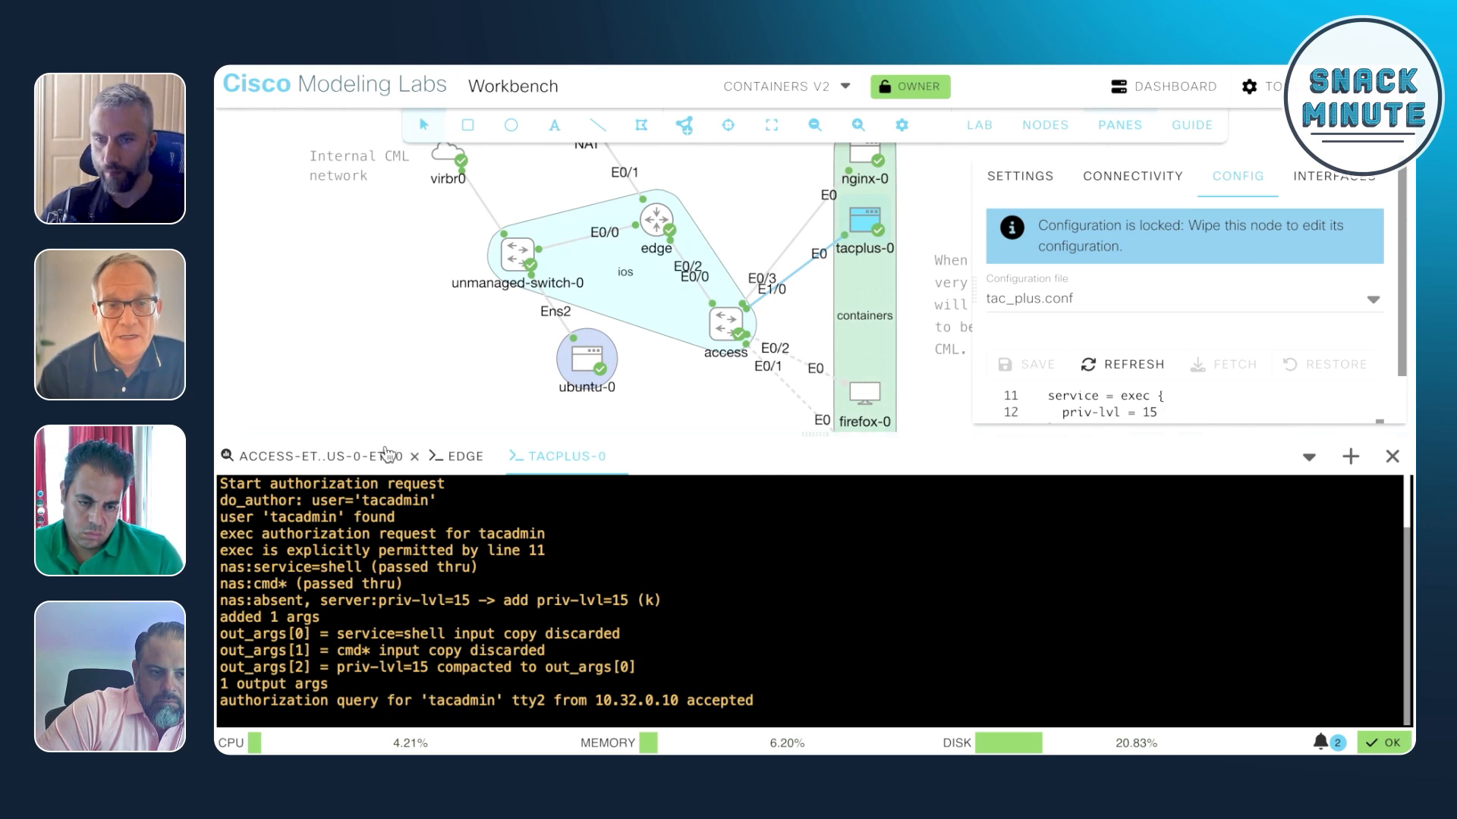
left_click(312, 456)
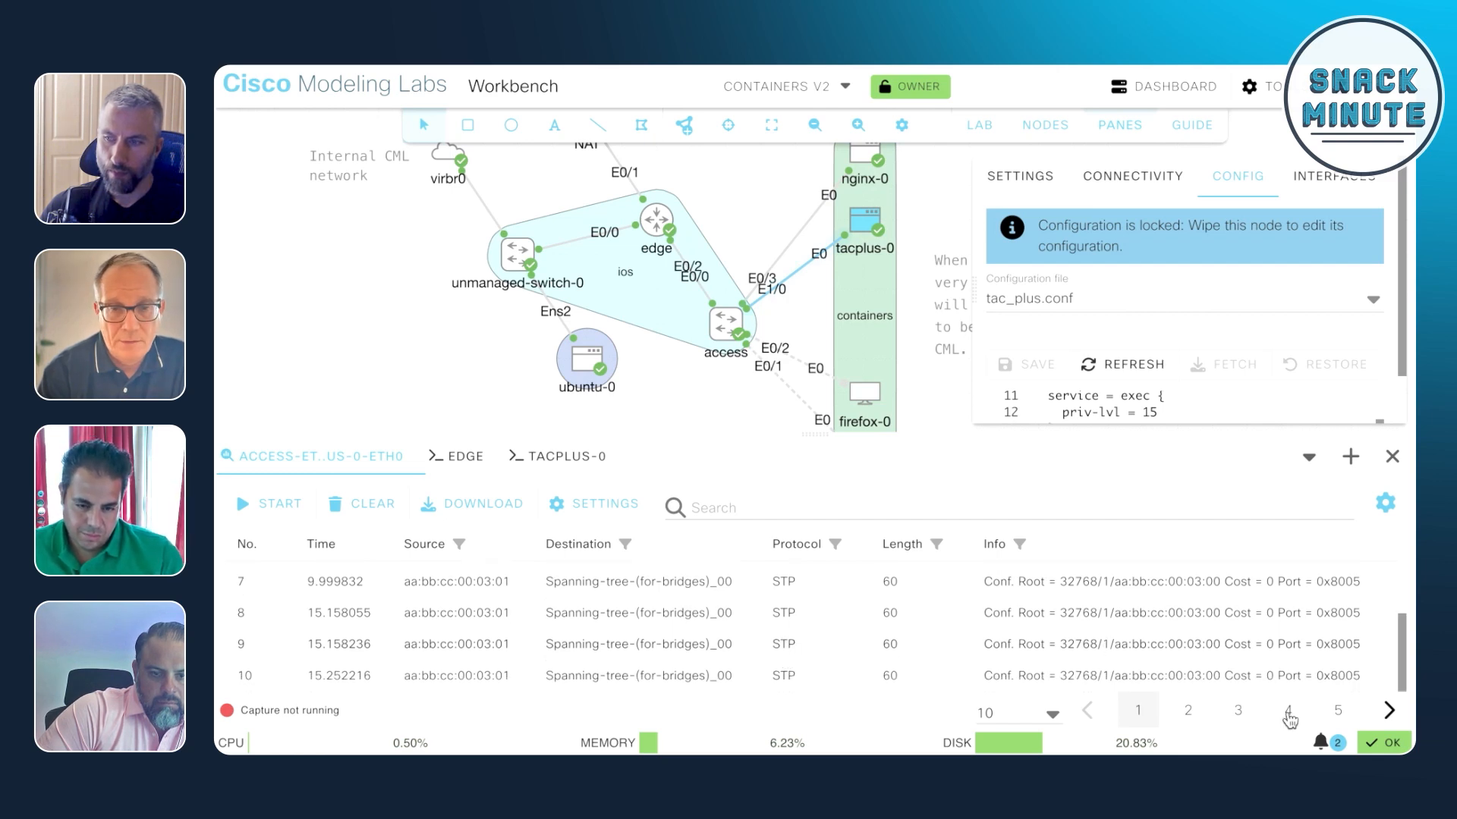
Go to capture page 4 showing the TACACS+ authentication exchange between 10.32.0.10 and 10.32.0.49
left_click(1287, 710)
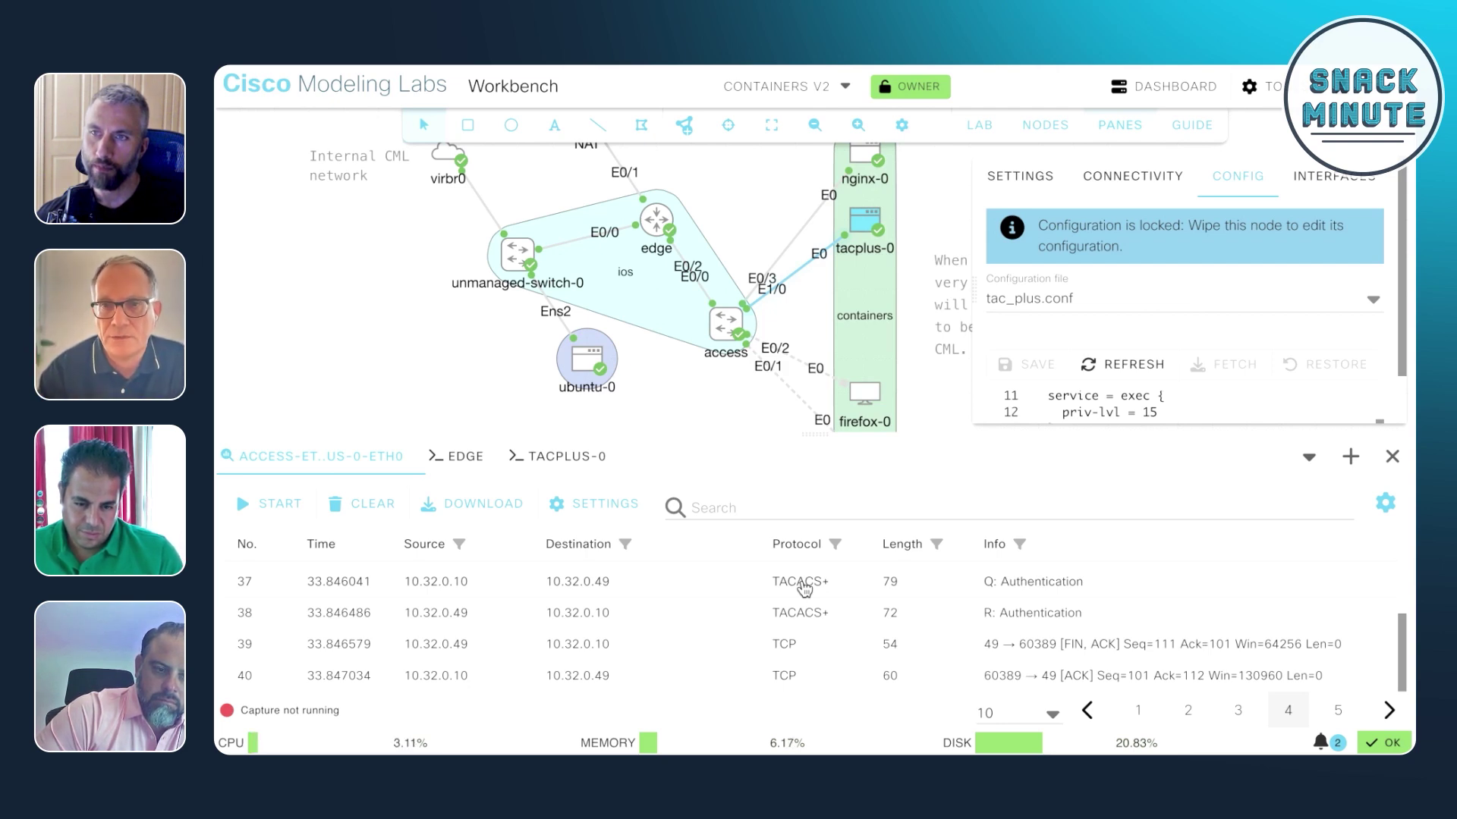
left_click(1044, 125)
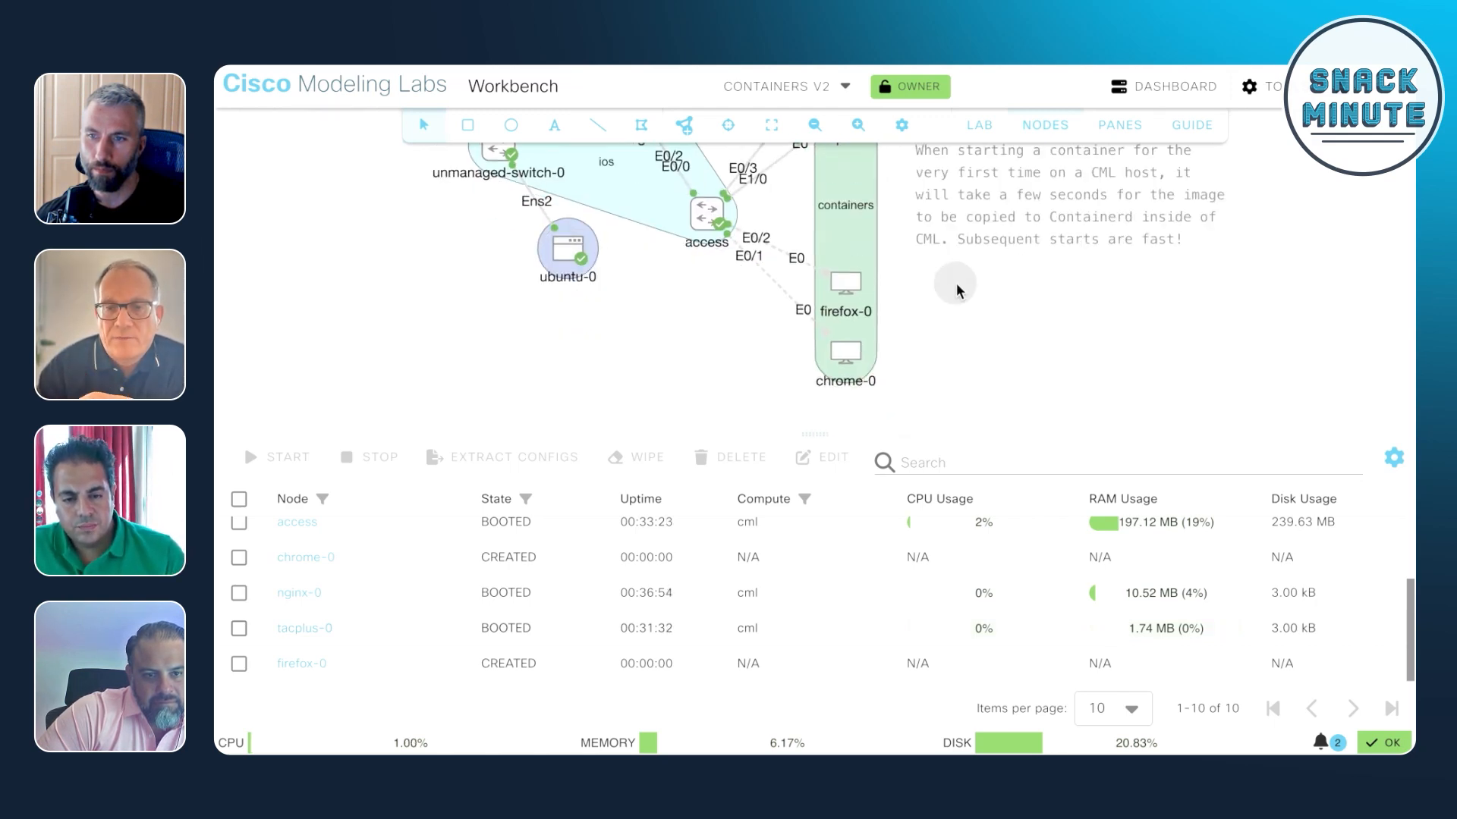
mouse_move(864, 361)
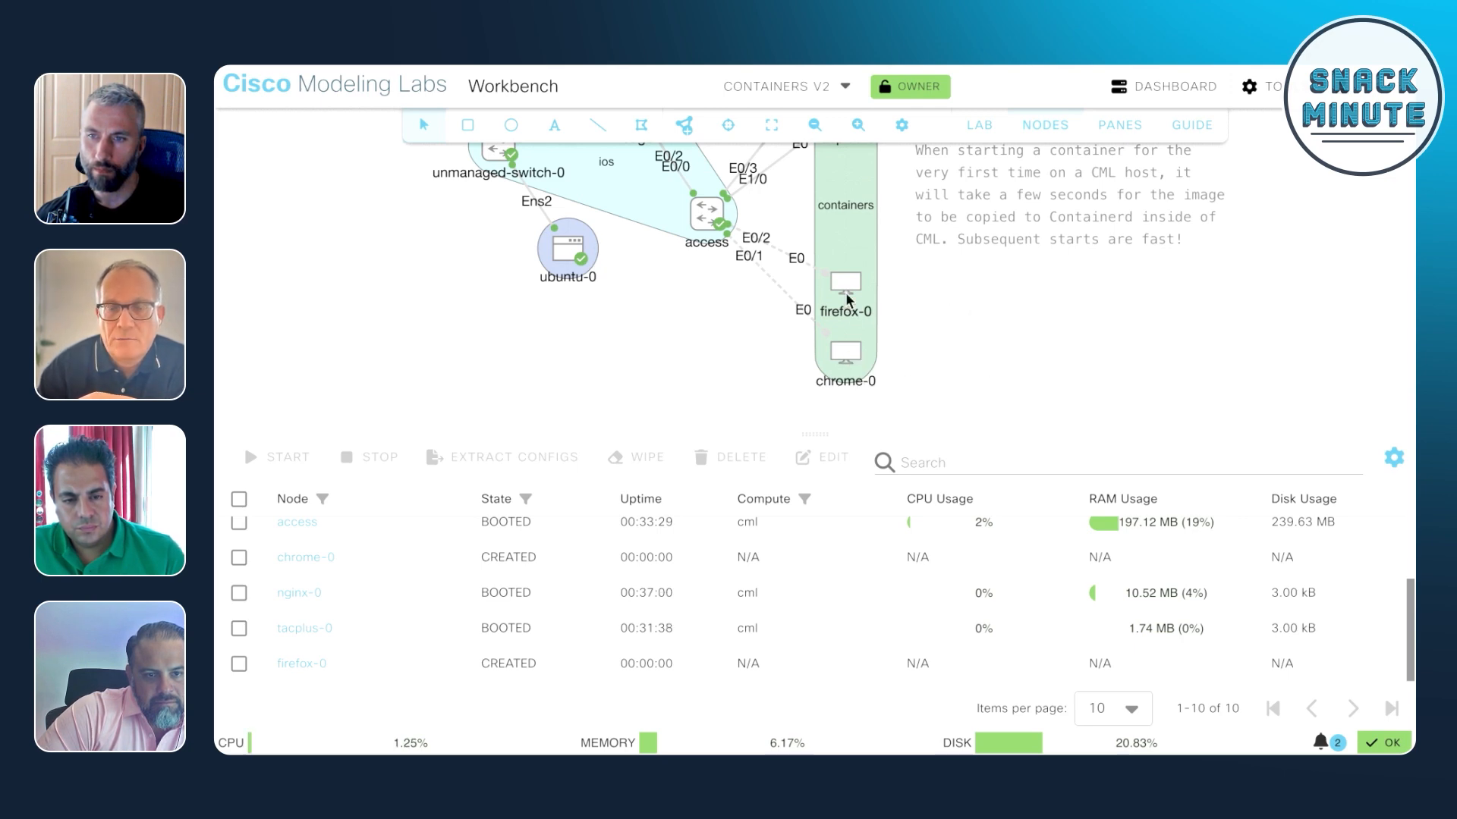
Select firefox-0 to show its boot.sh configuration with commented IP commands
left_click(843, 282)
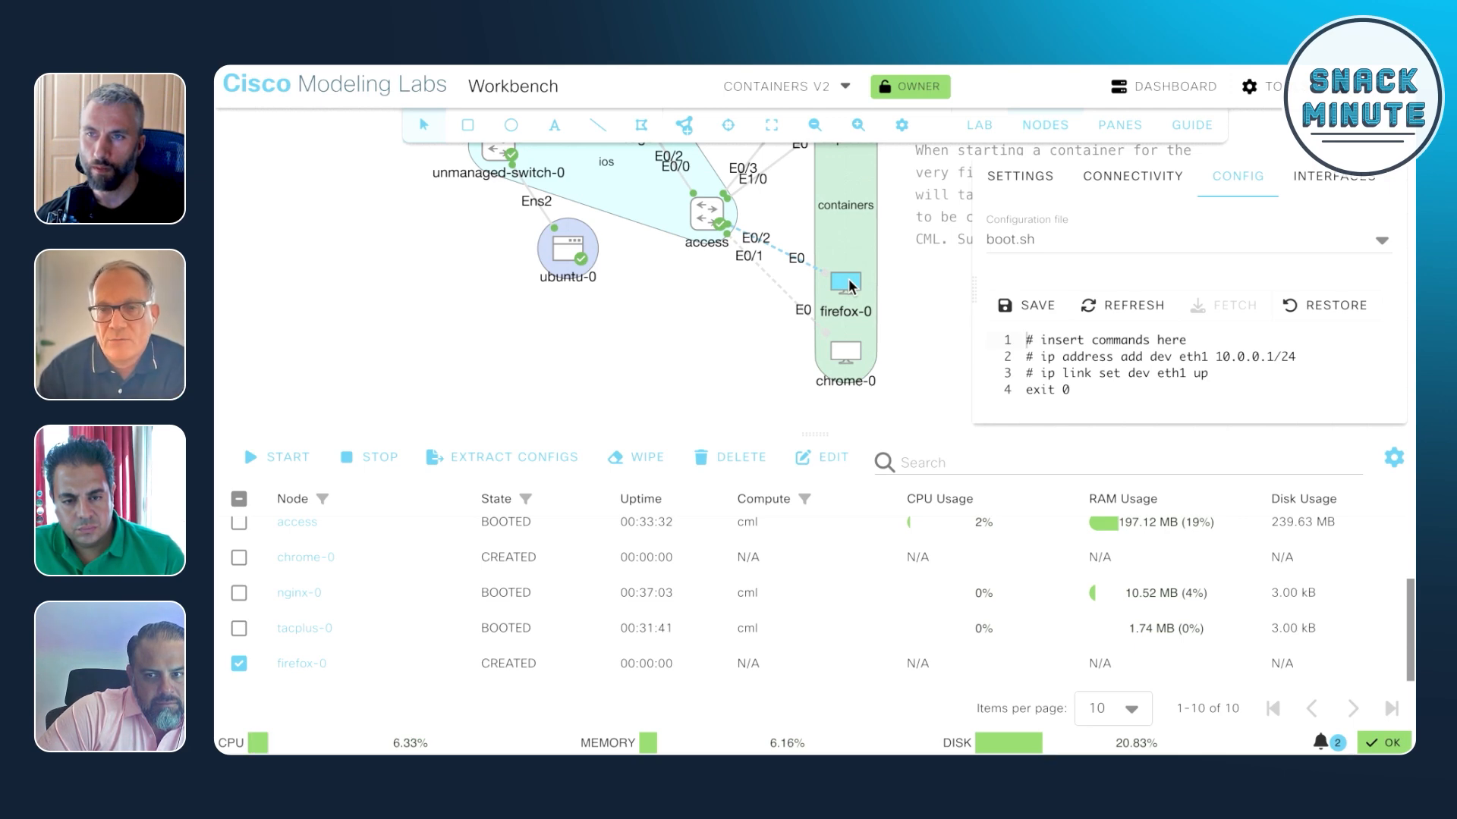
Start the firefox-0 container from its context menu
right_click(844, 283)
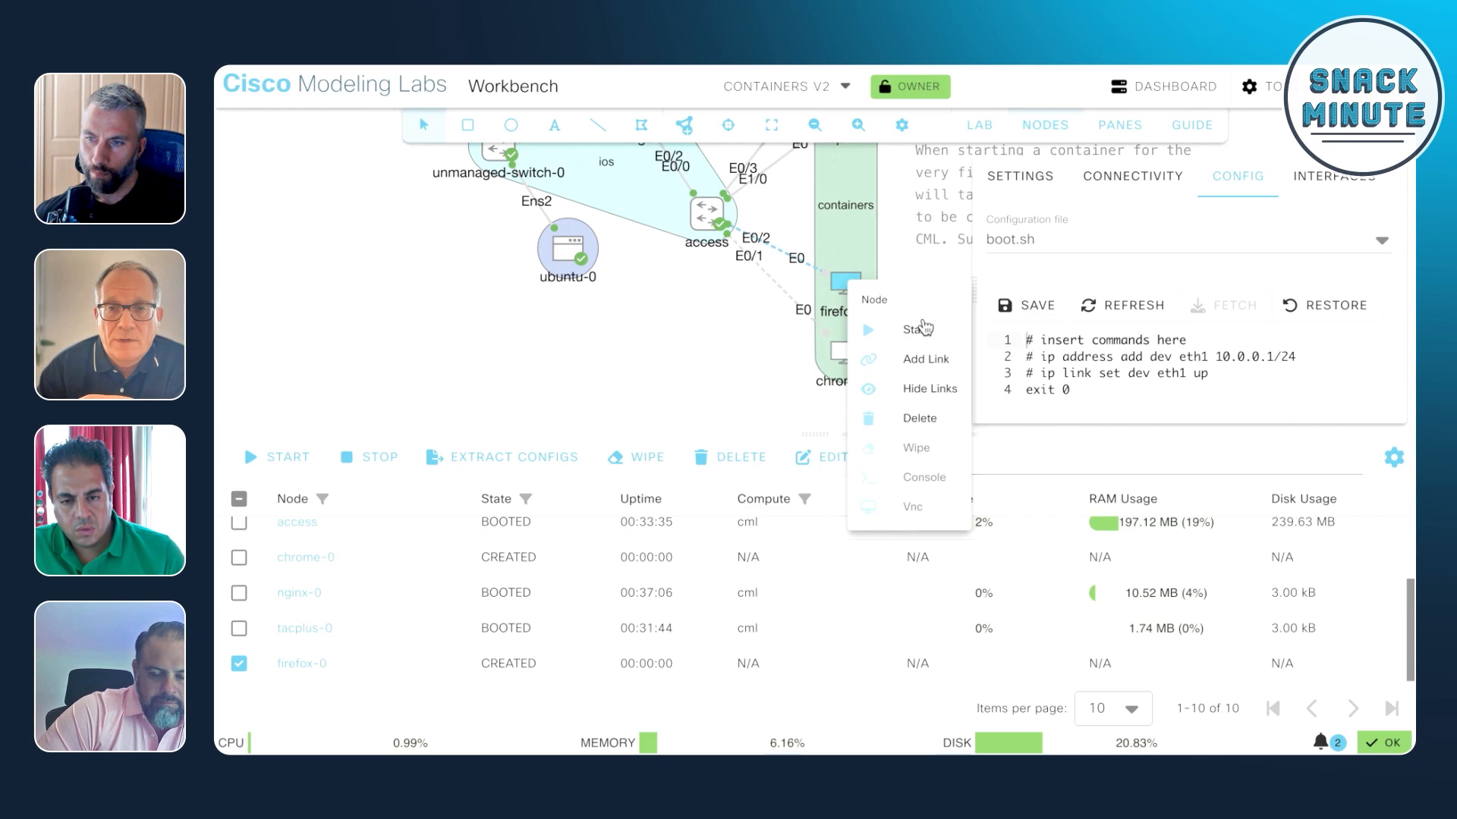
left_click(910, 328)
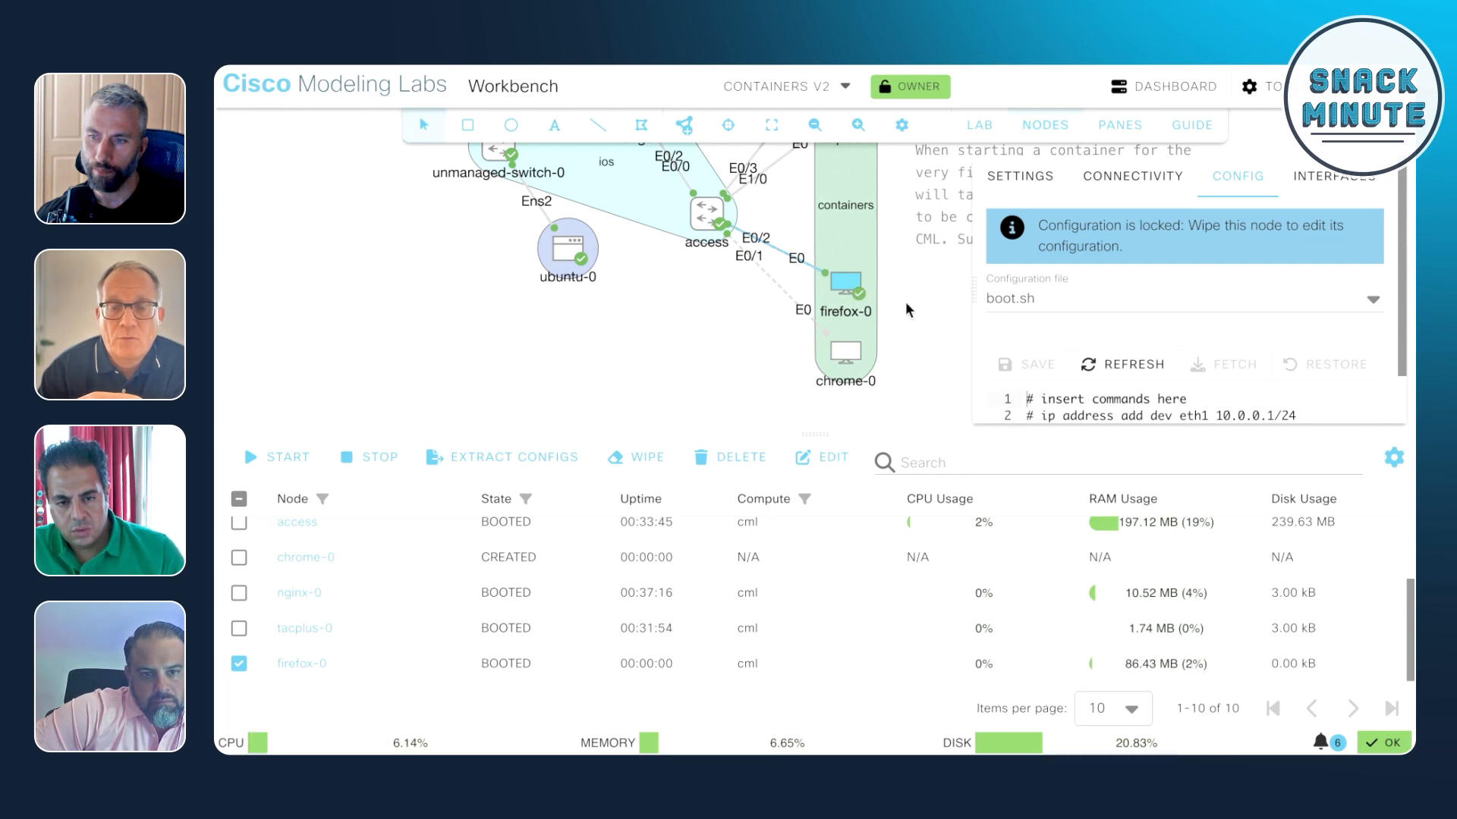
mouse_move(862, 298)
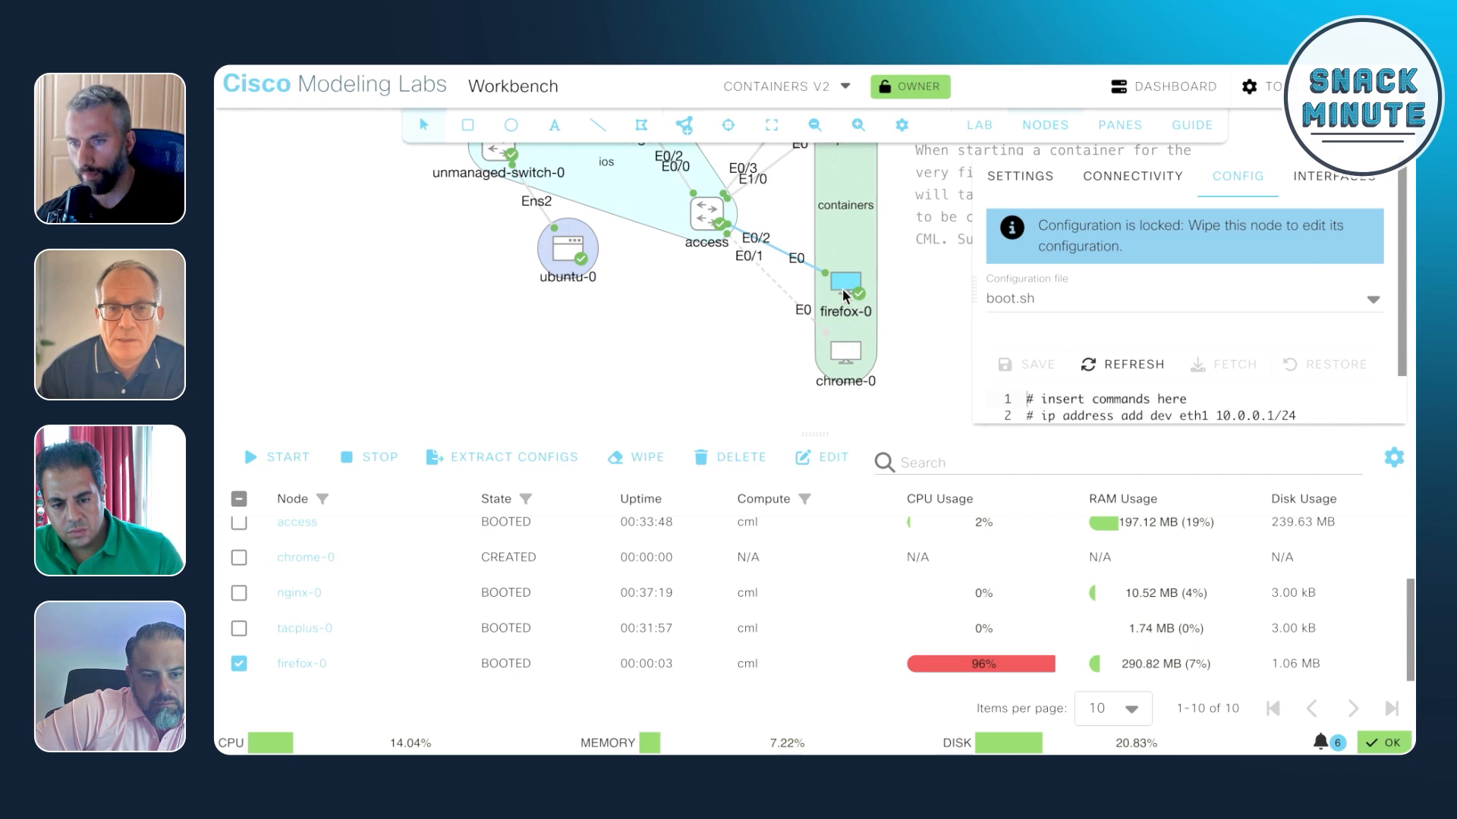
Launch a VNC session to firefox-0 and reload Firefox to show the Privacy Notice page
right_click(837, 279)
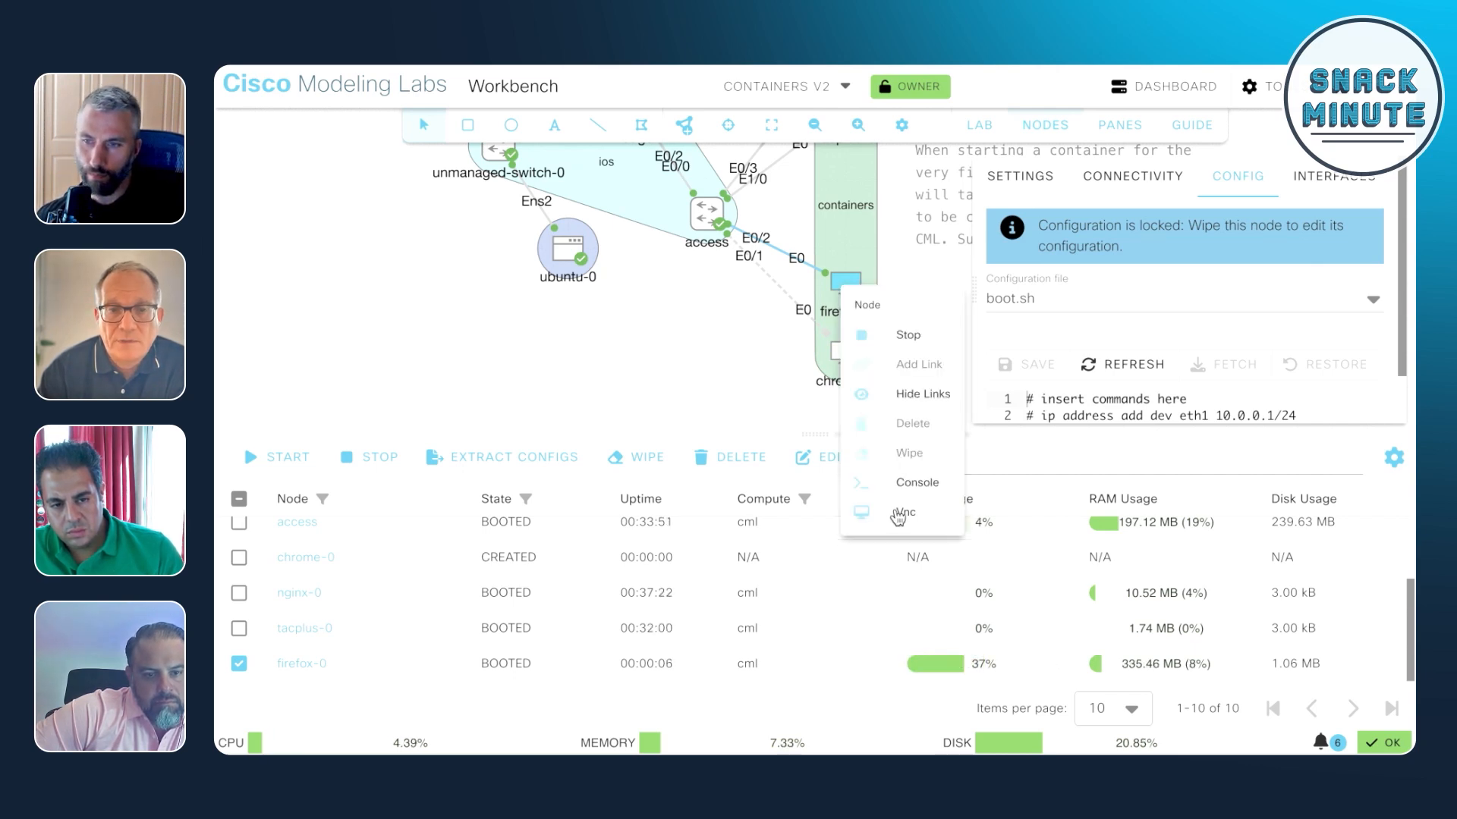
left_click(903, 513)
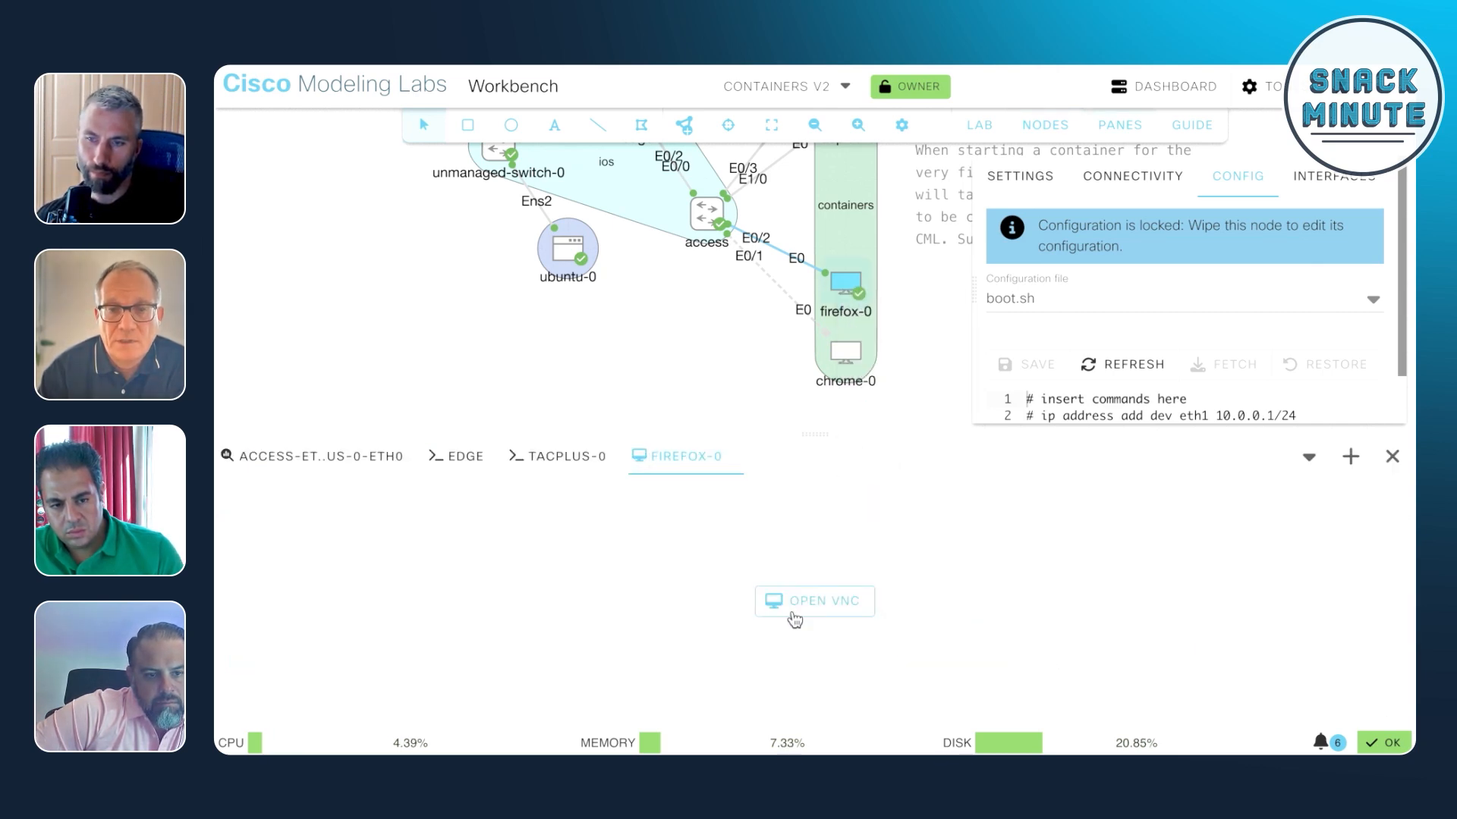
left_click(813, 600)
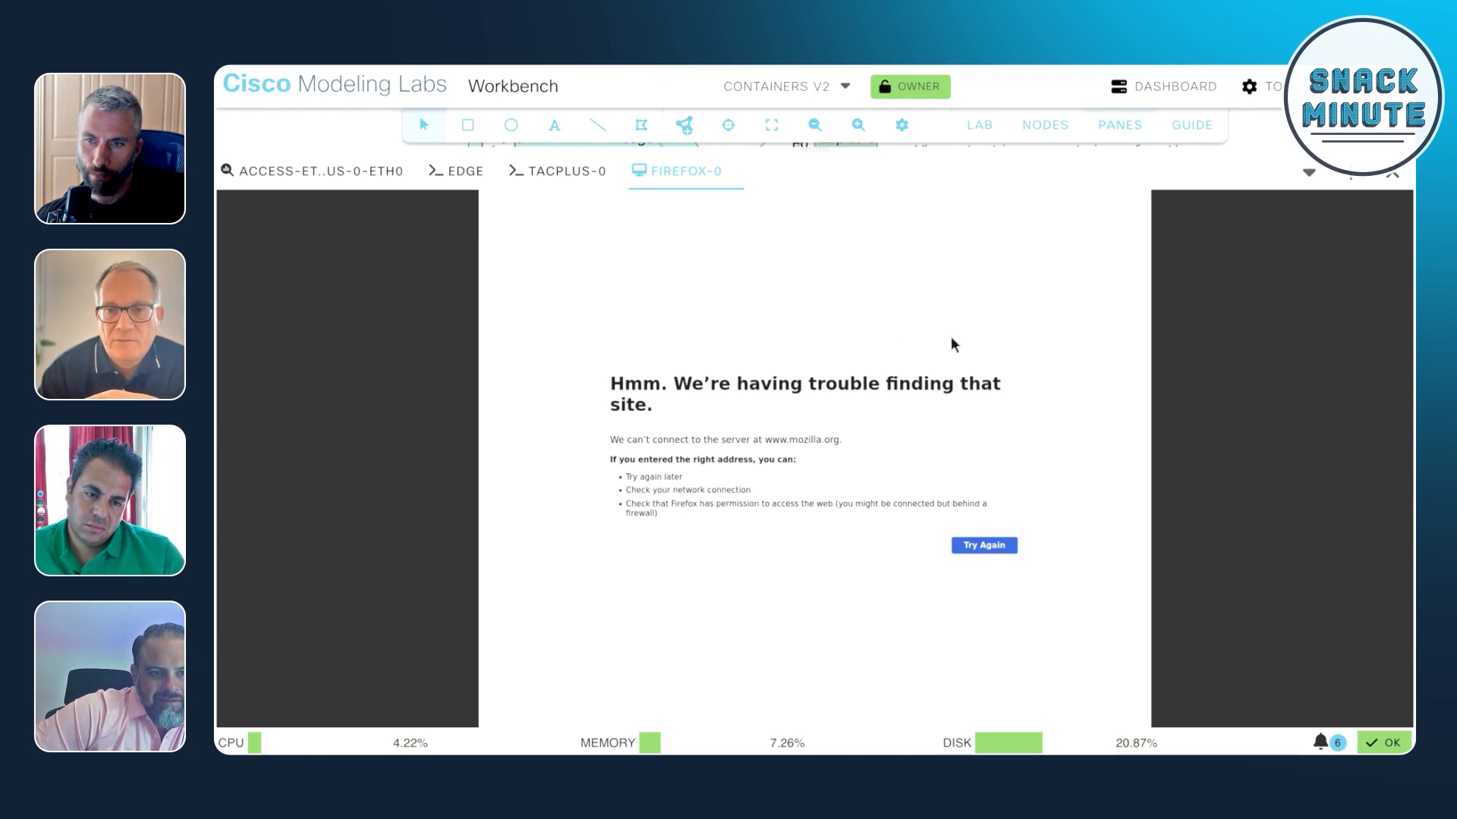
left_click(983, 544)
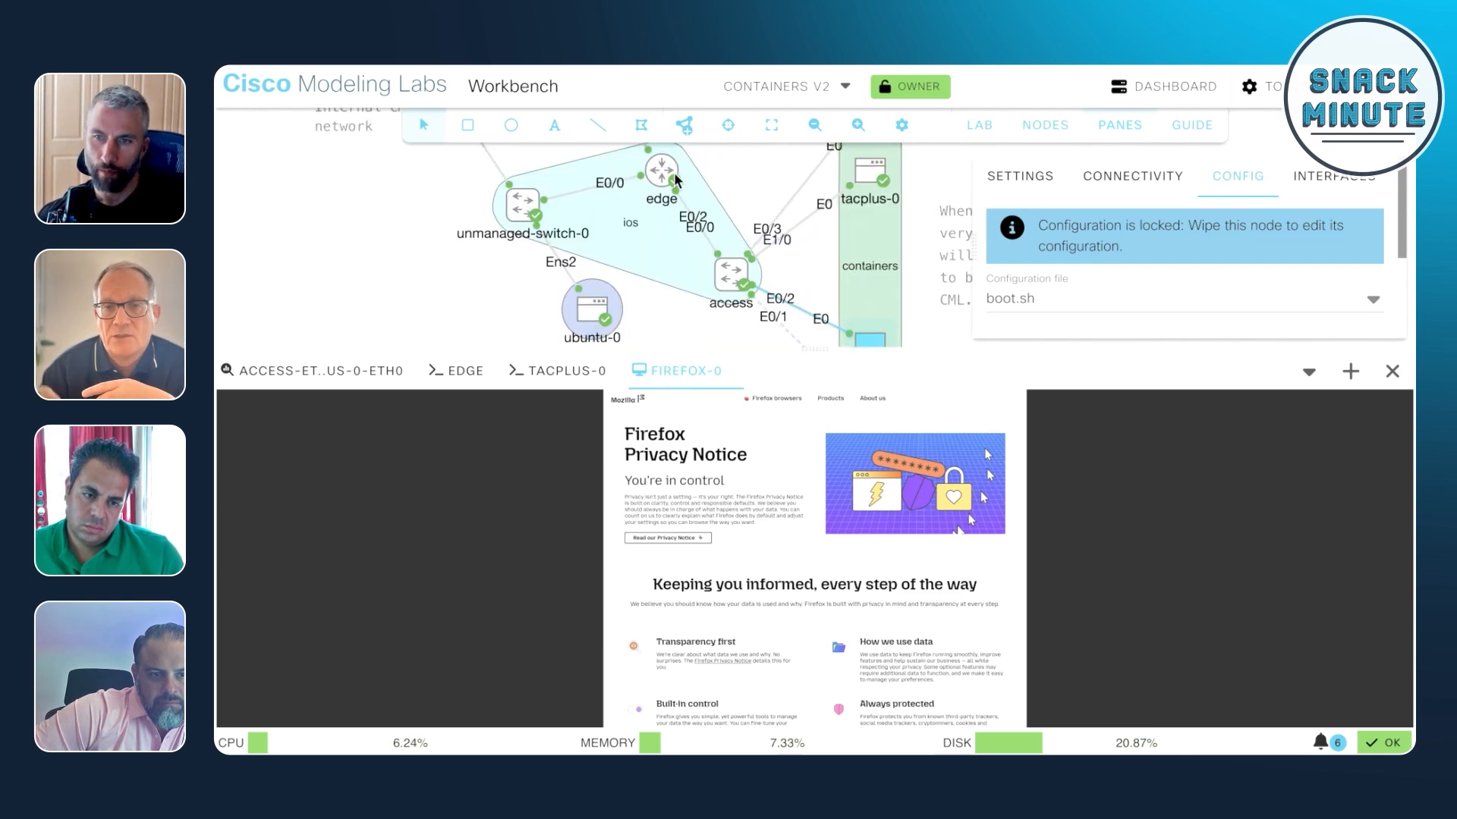
mouse_move(765, 552)
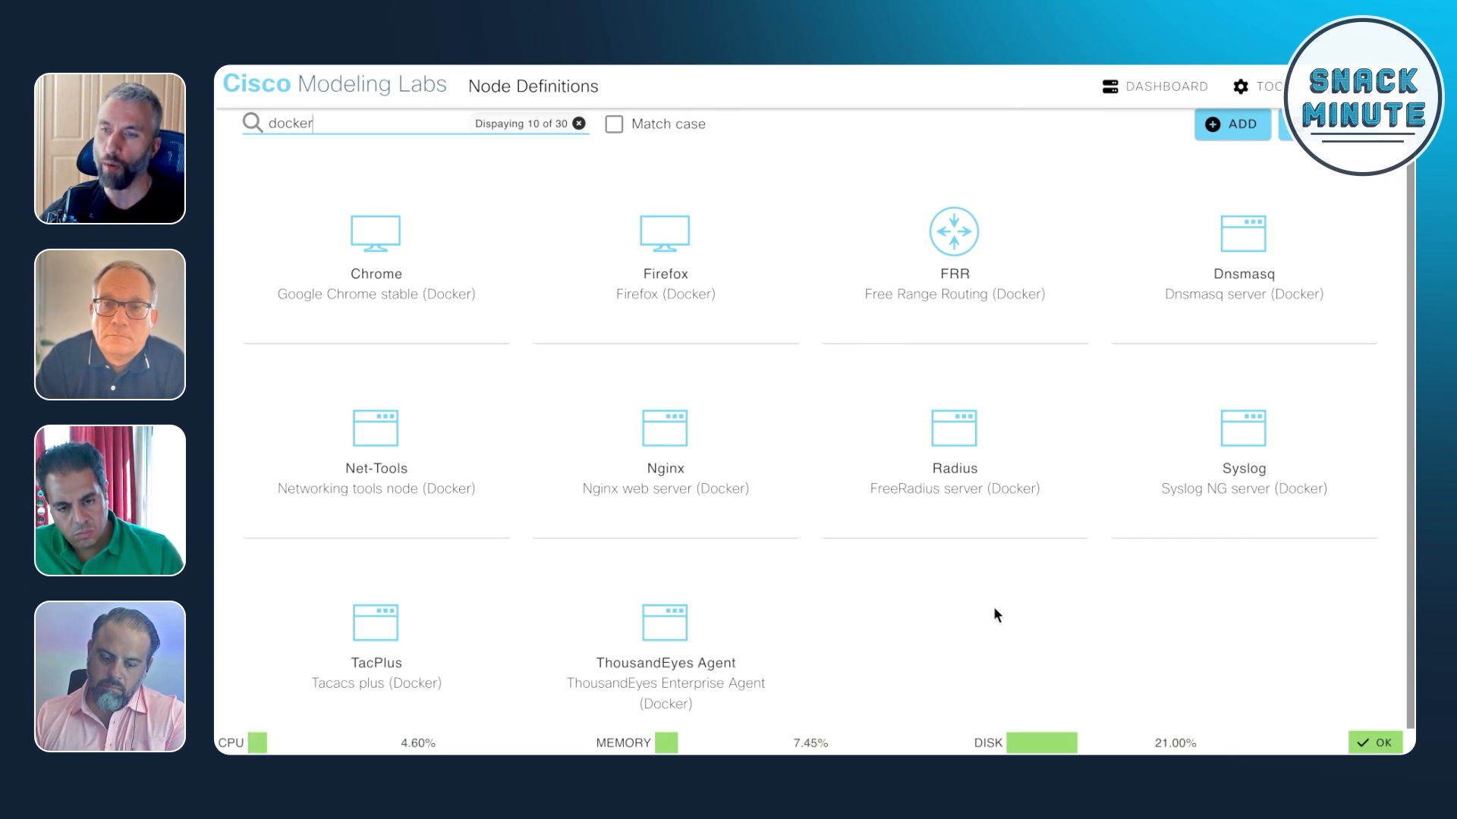
Show the TOOLS dropdown of user and admin tools over the Docker node definitions
left_click(1255, 85)
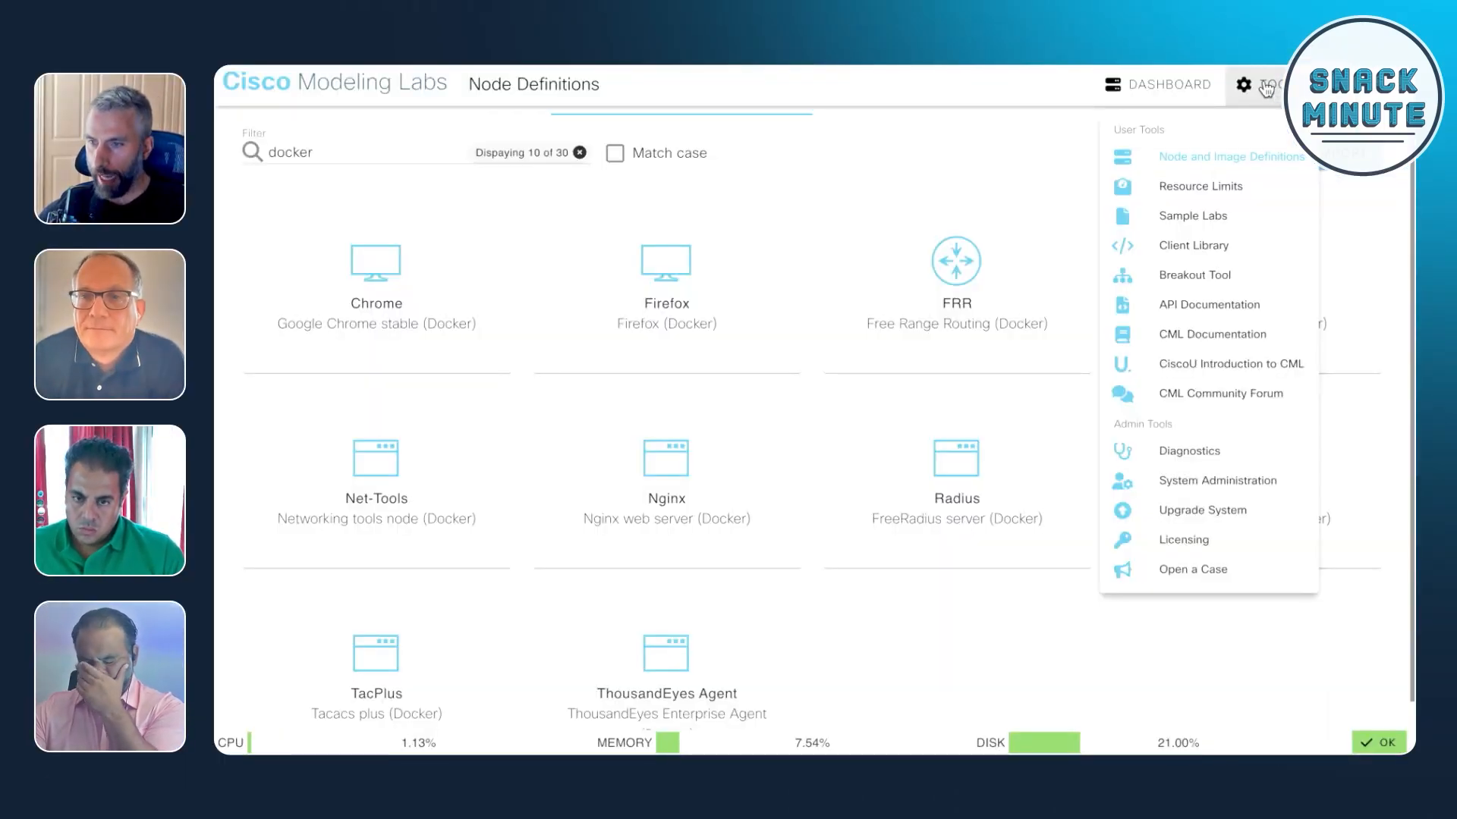
mouse_move(1268, 164)
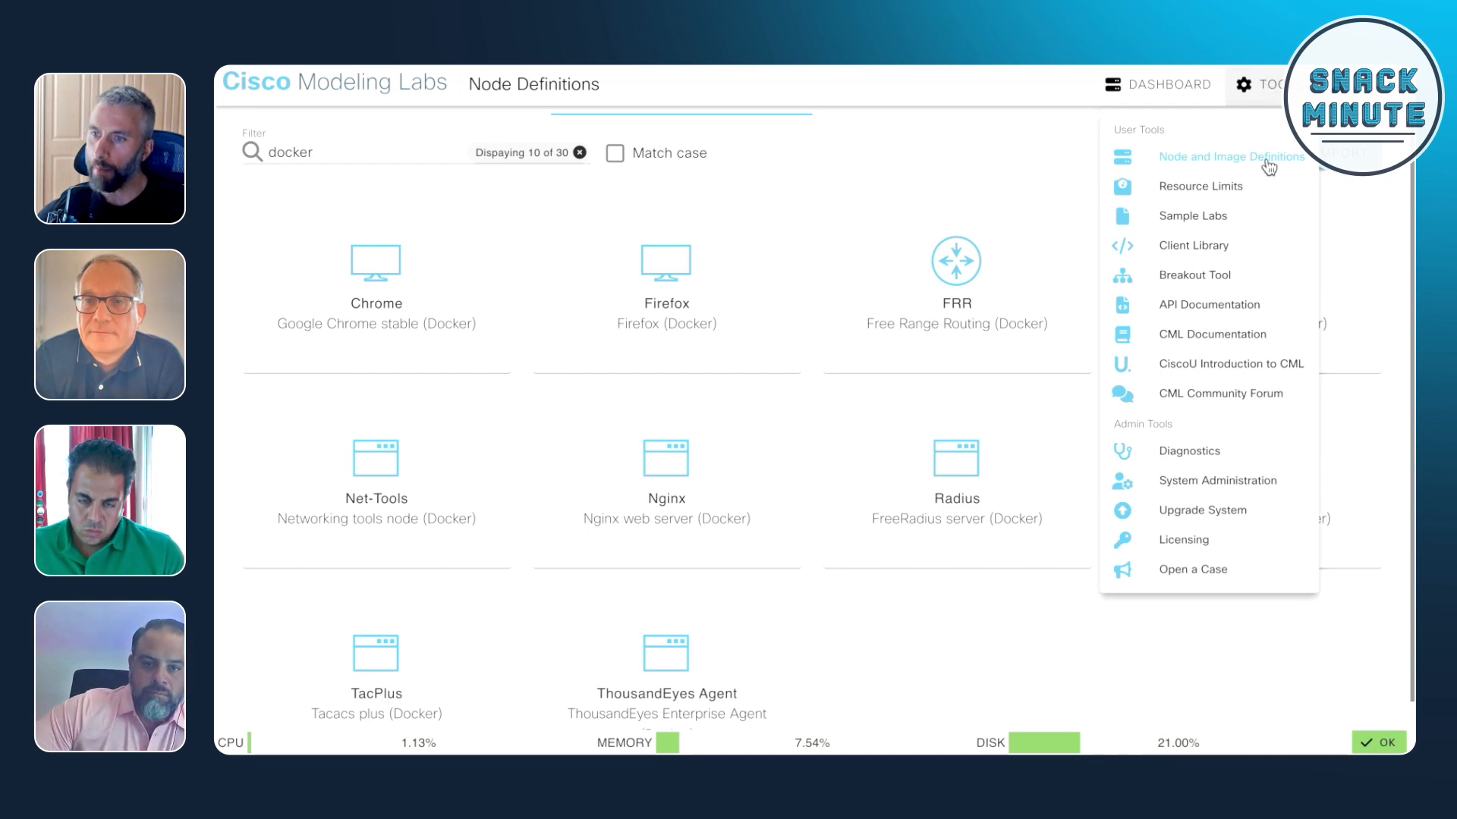
left_click(1193, 216)
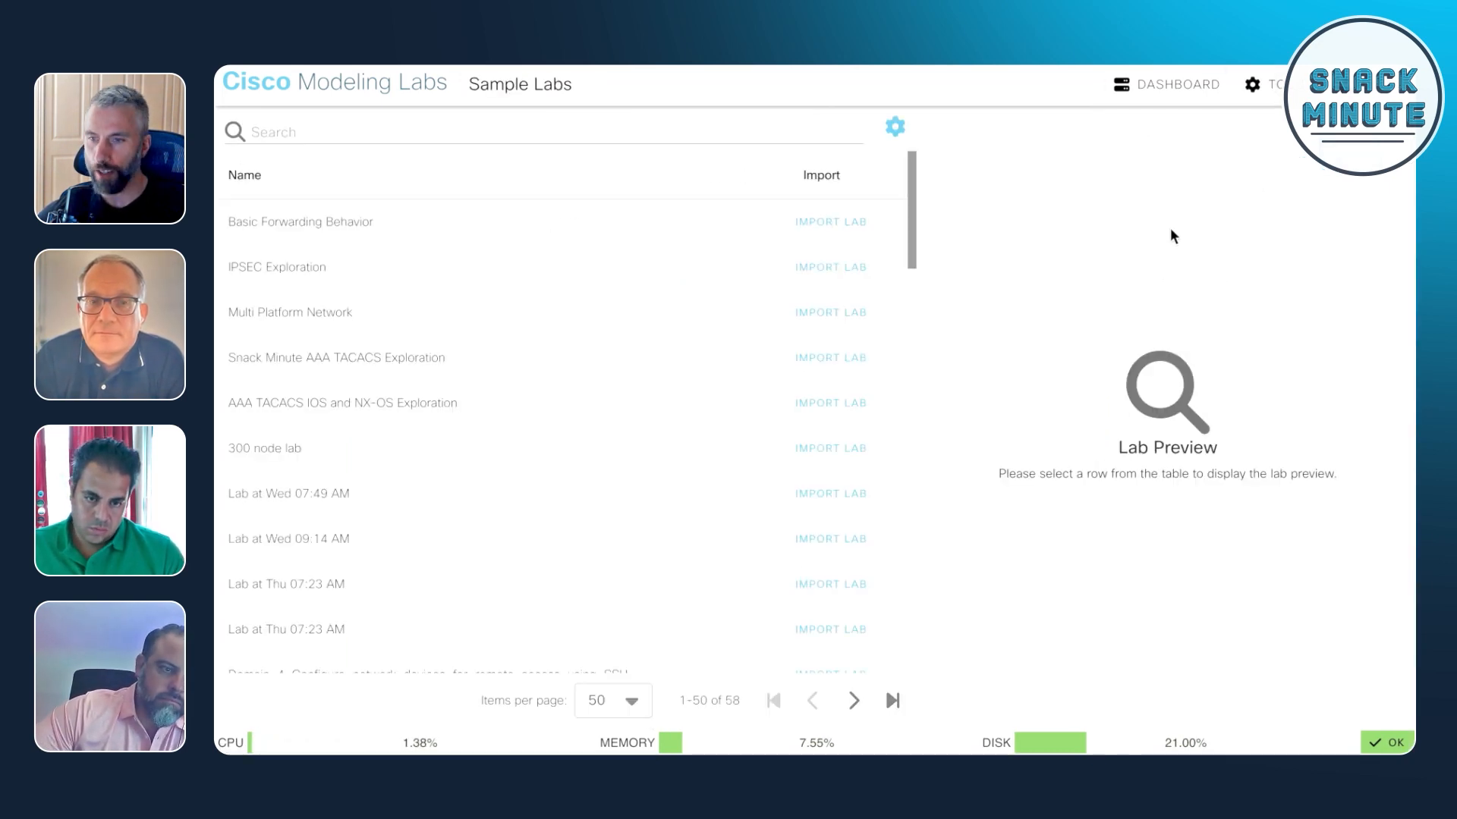
mouse_move(1067, 267)
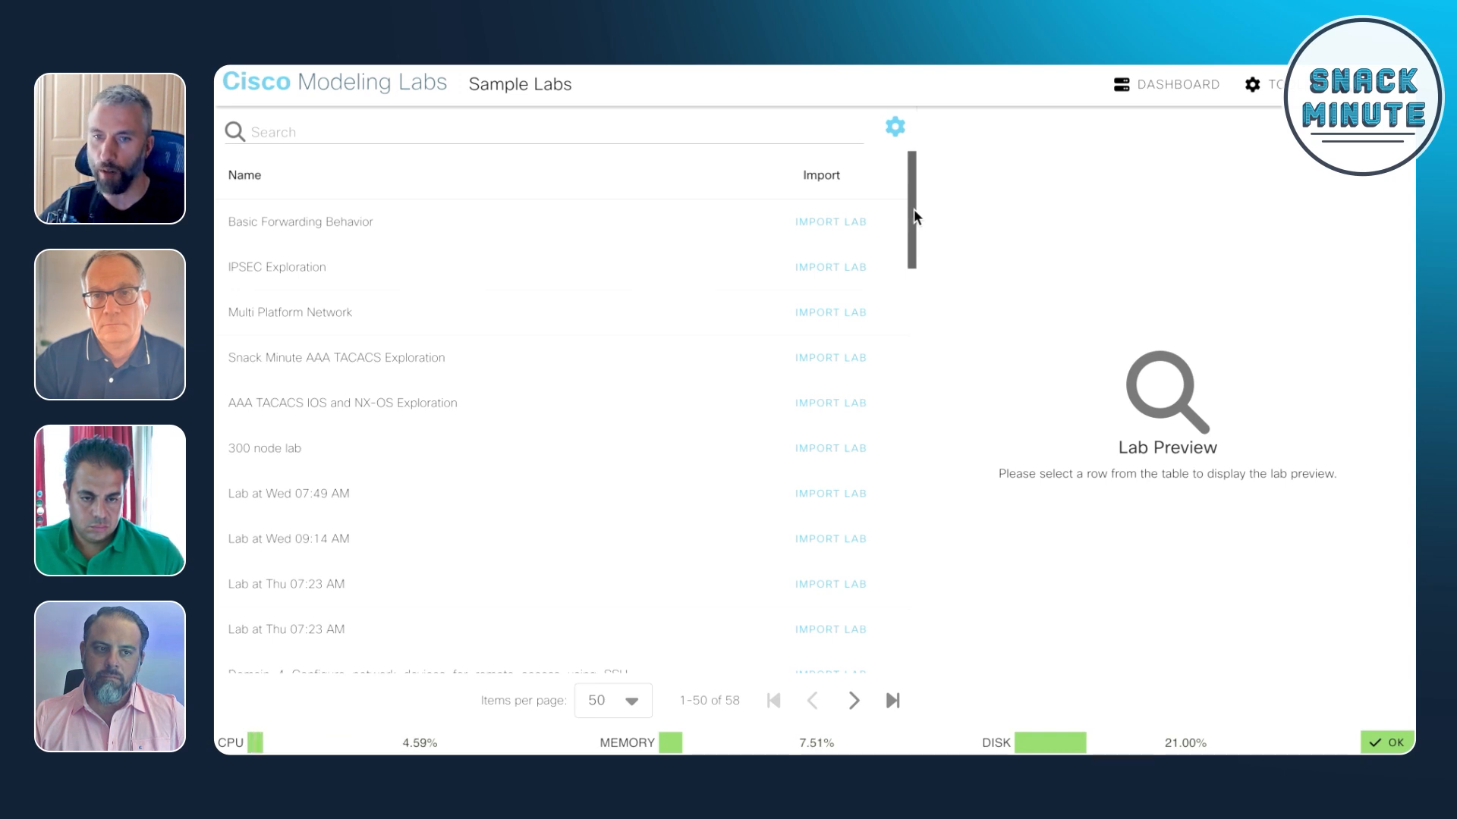
mouse_move(918, 207)
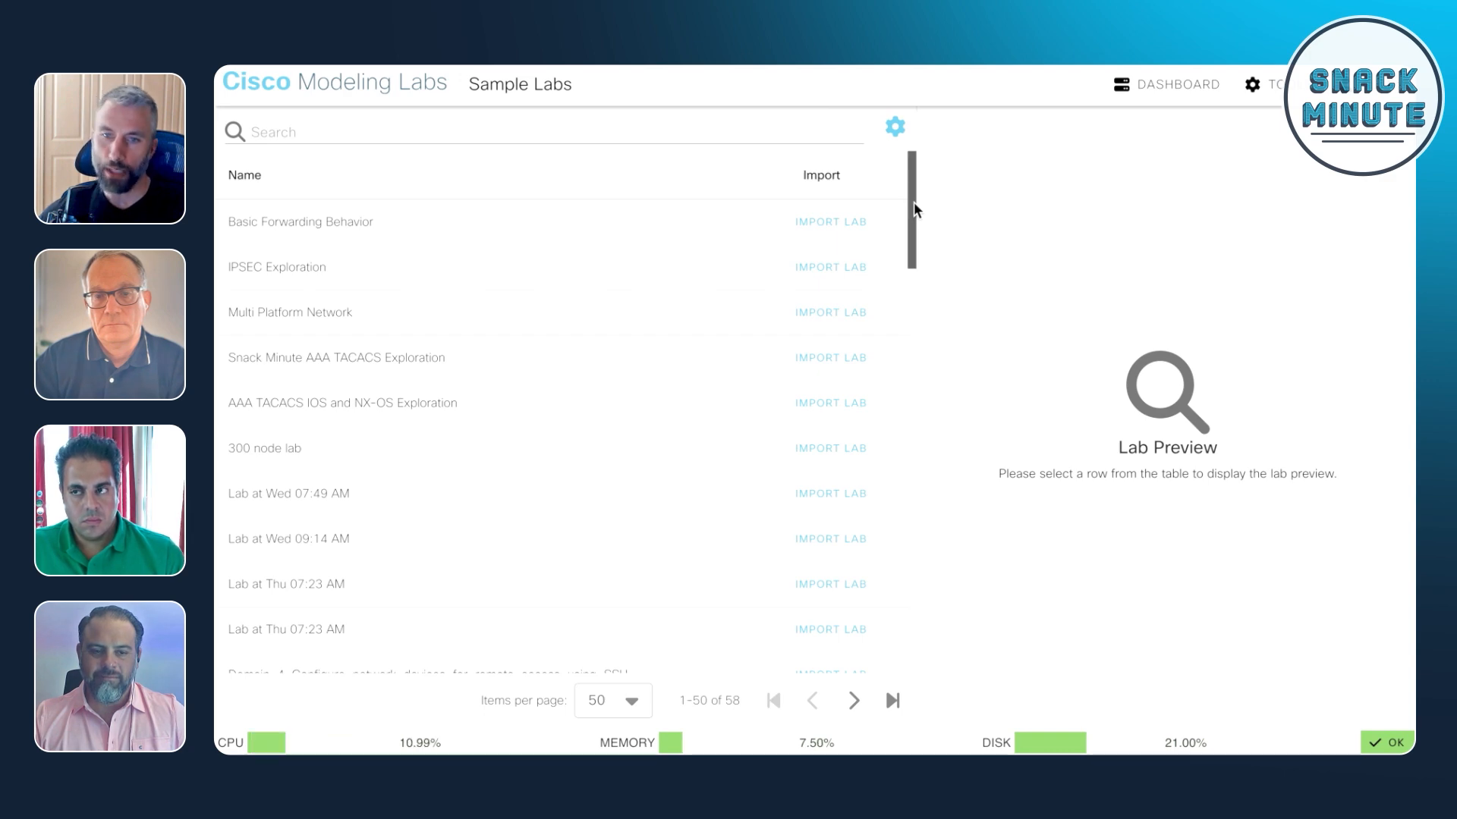
scroll("down", 3)
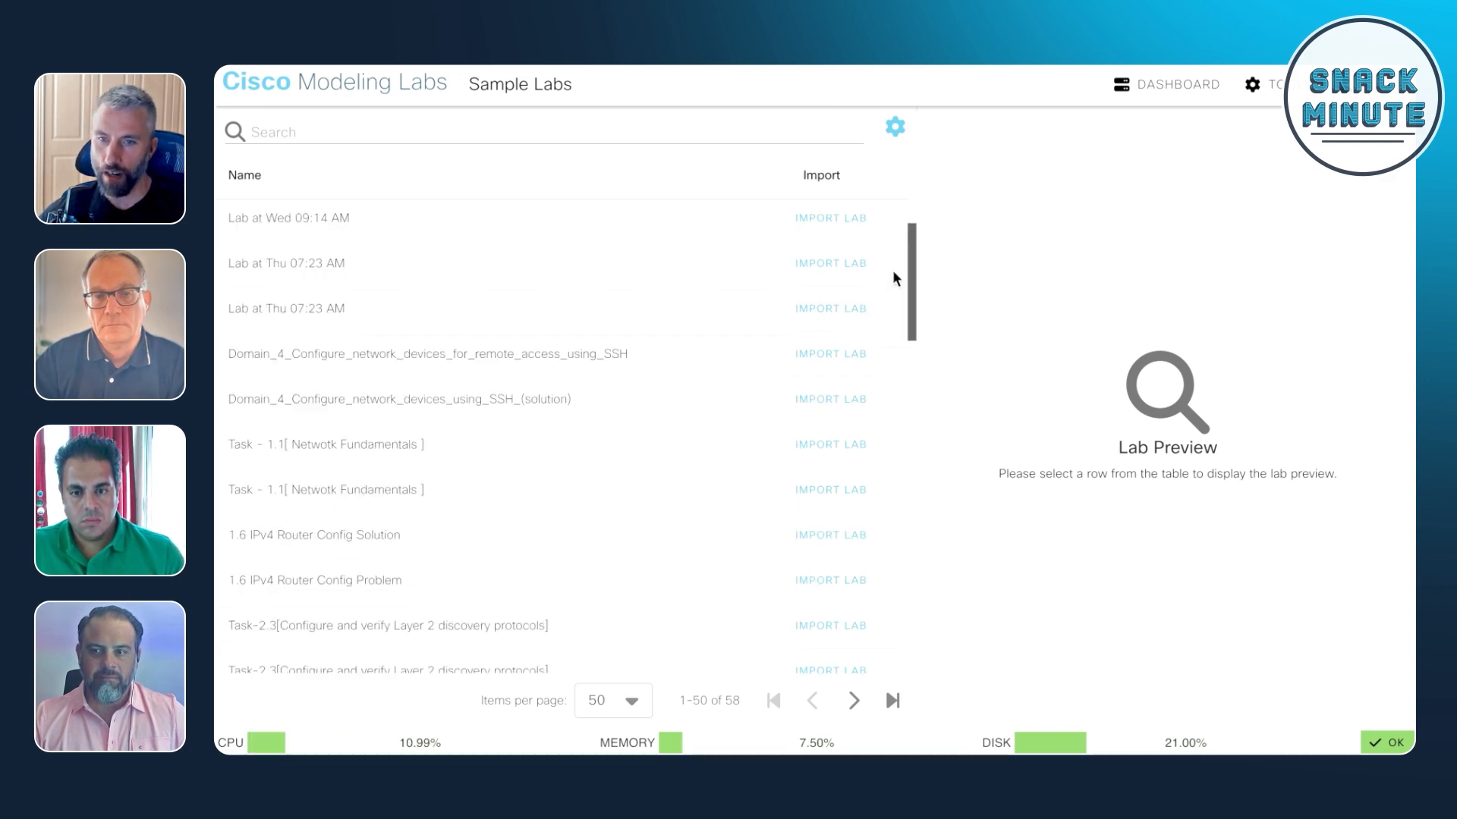
scroll("down", 3)
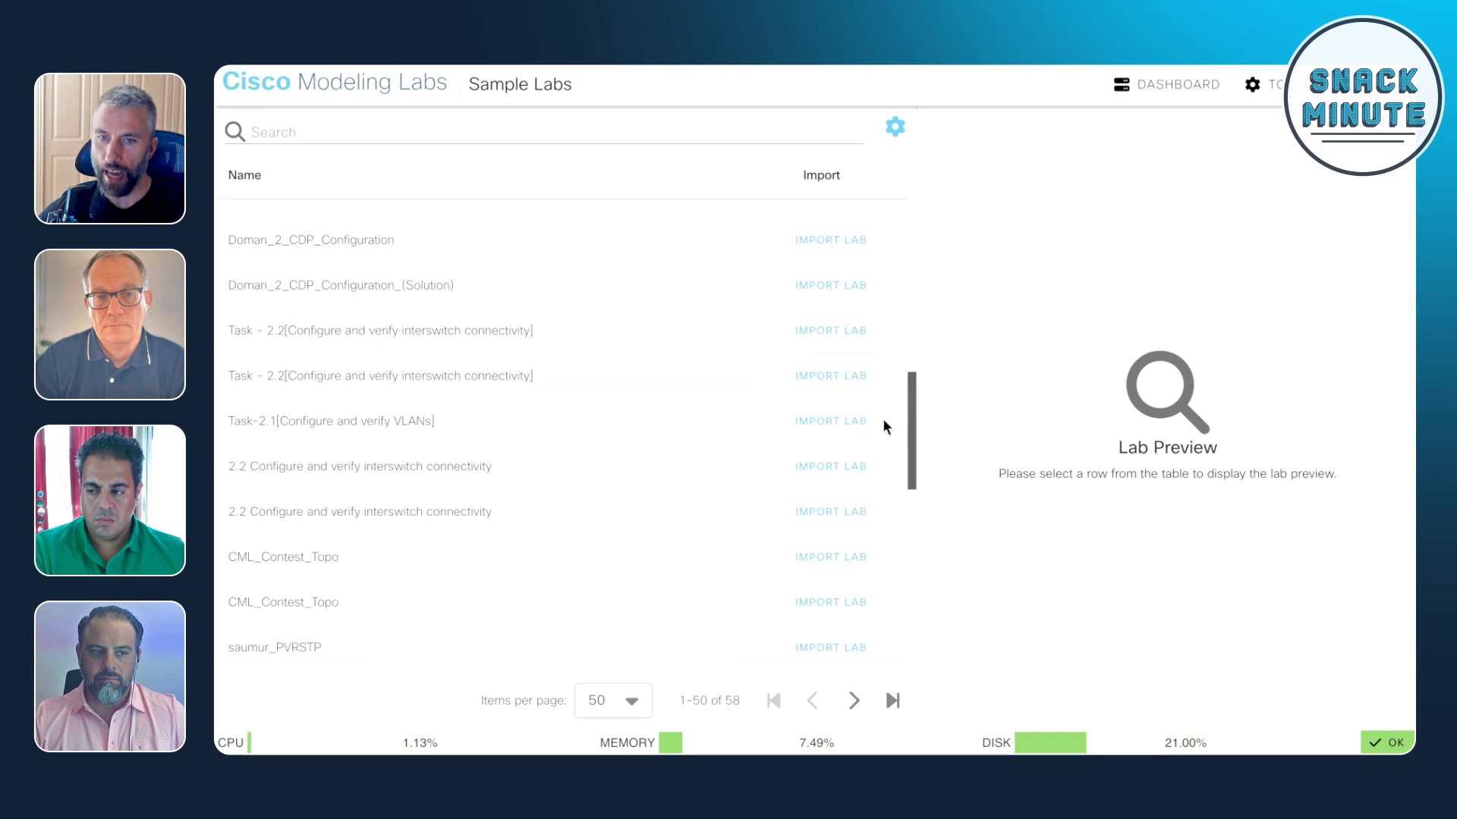
scroll("down", 3)
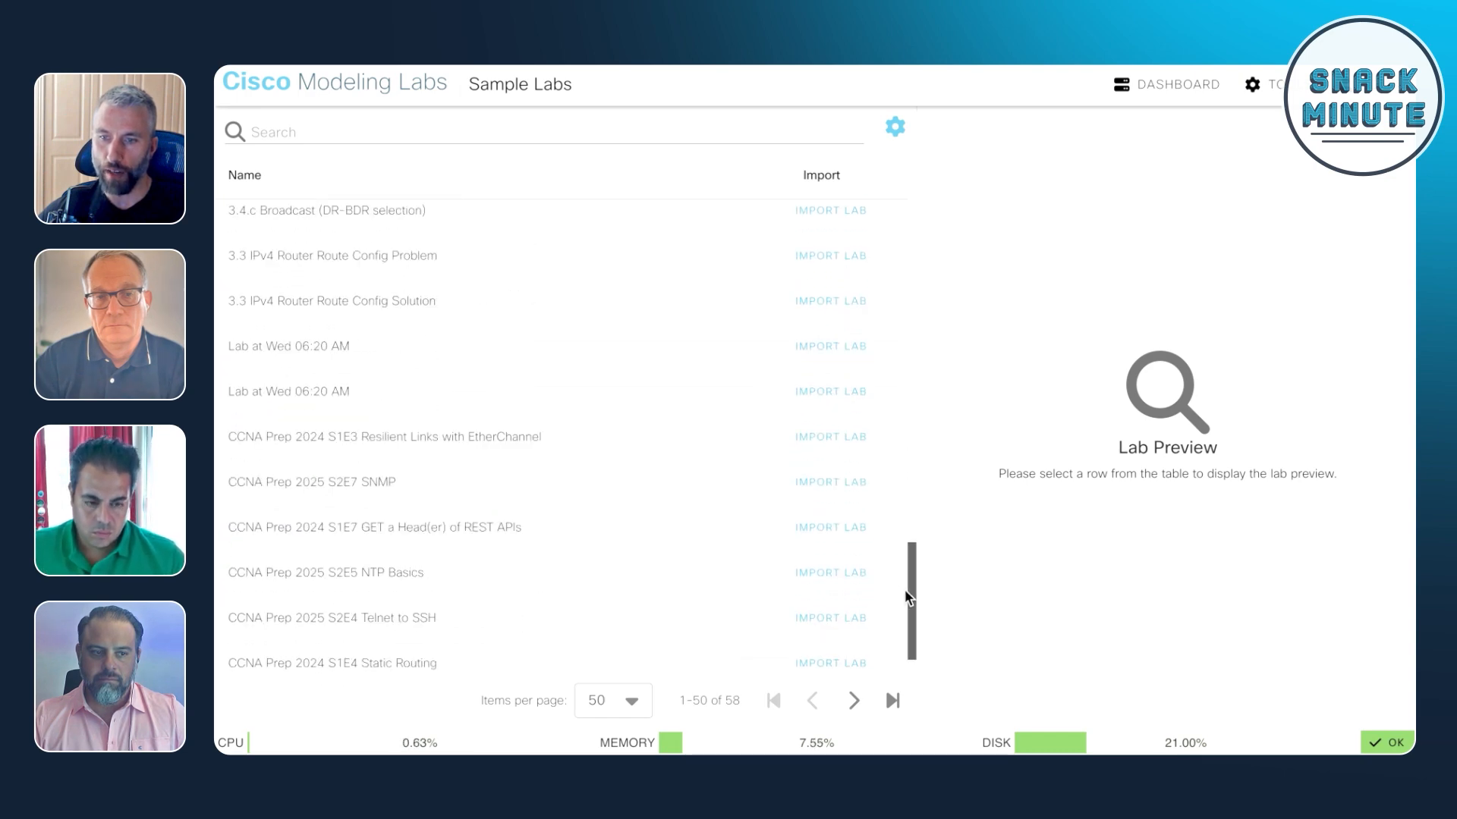
scroll("down", 3)
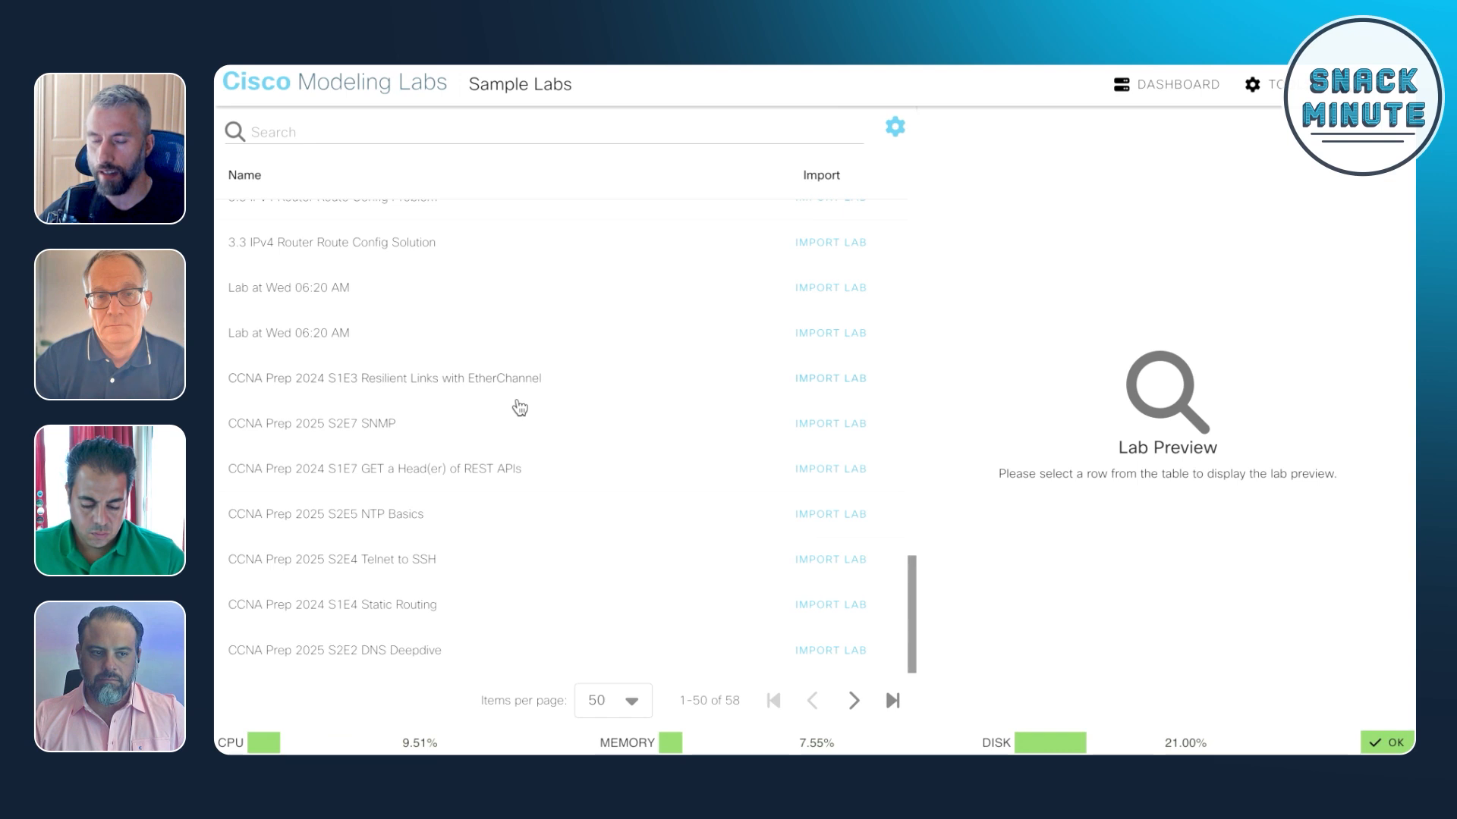
mouse_move(498, 384)
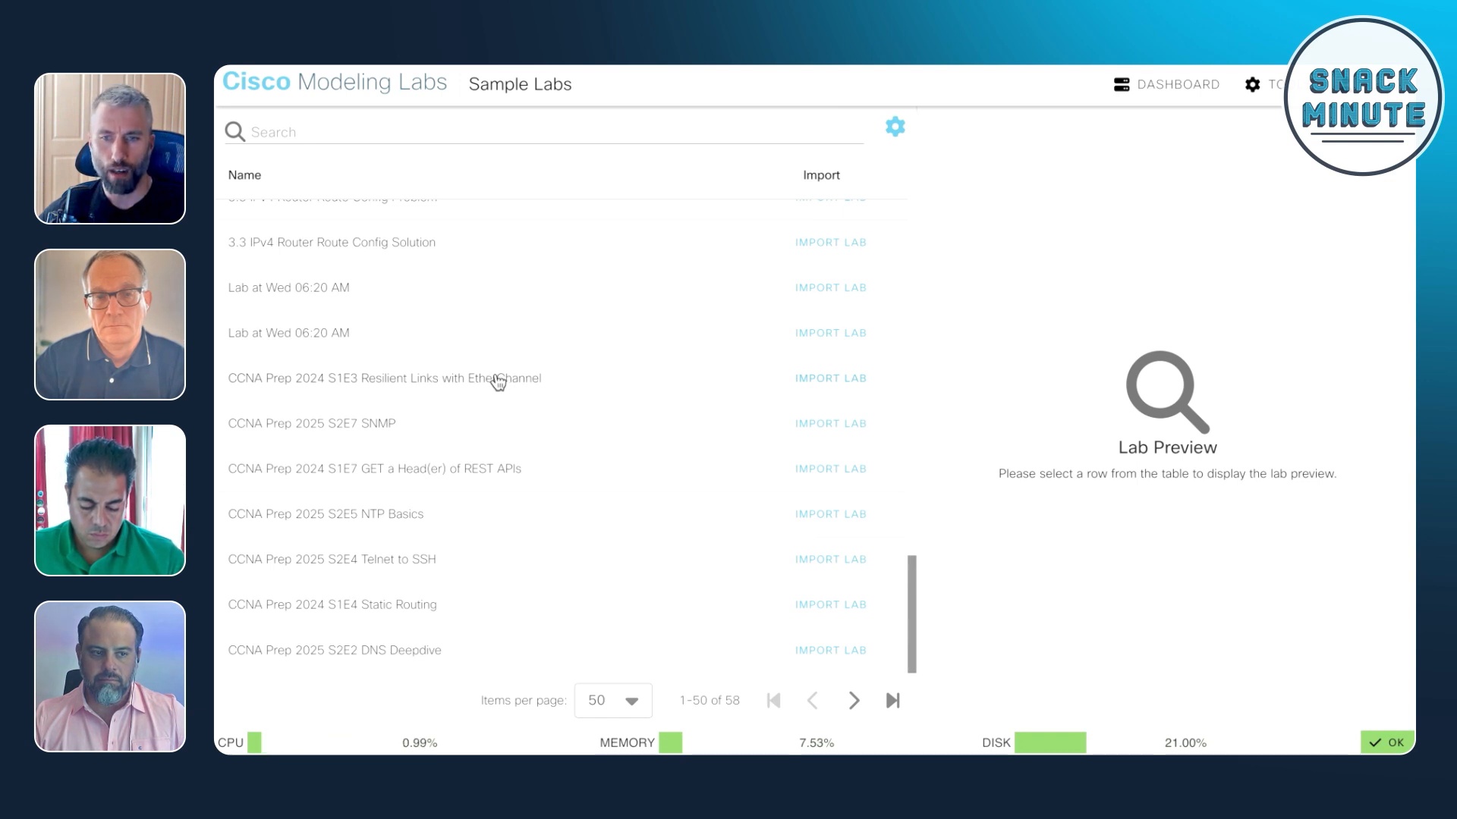
mouse_move(507, 428)
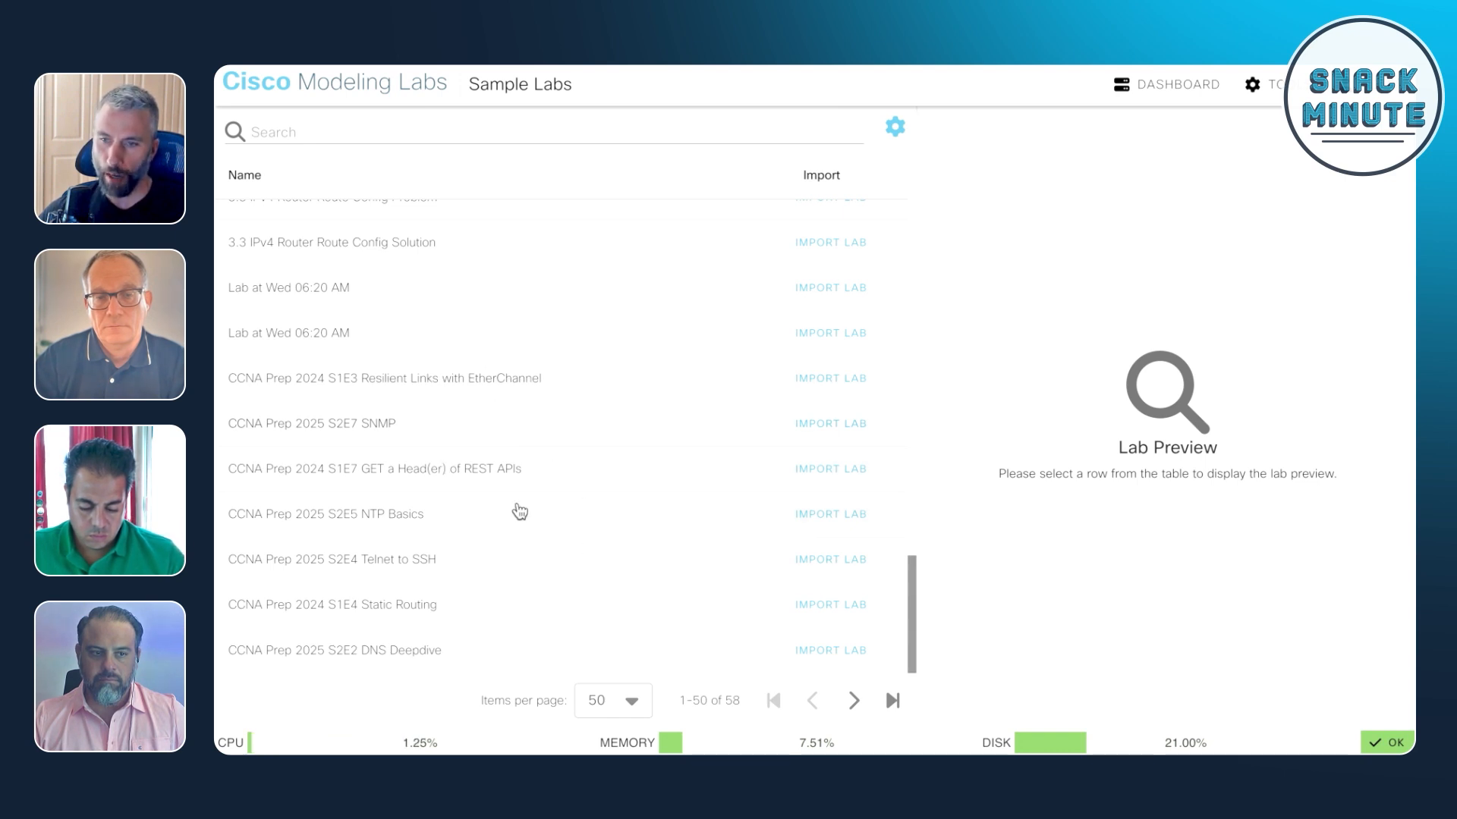
Preview the S2E5 NTP Basics lab and import the CCNA Prep 2025 S2E4 Telnet to SSH lab
left_click(325, 513)
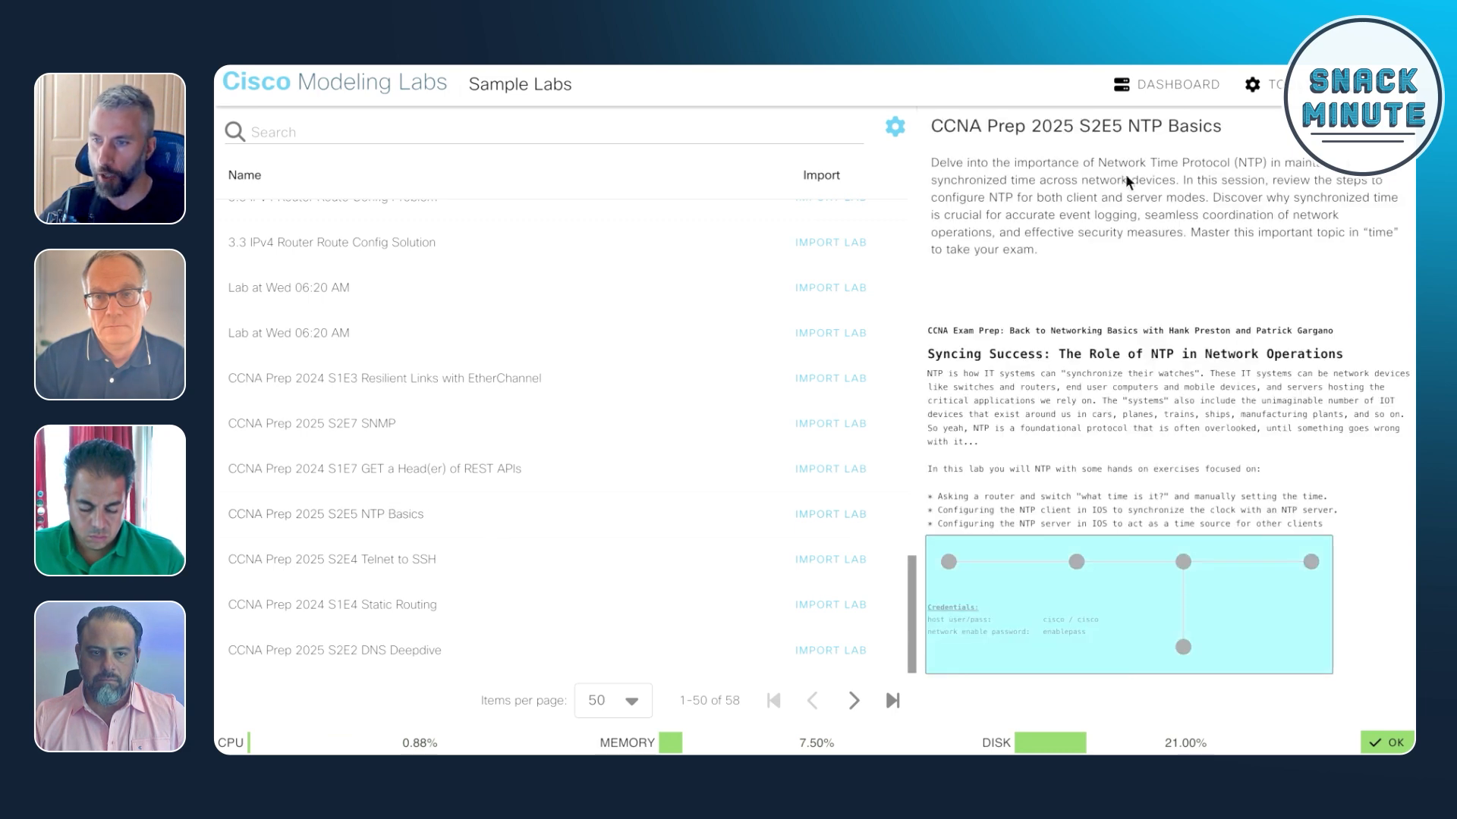
mouse_move(1082, 460)
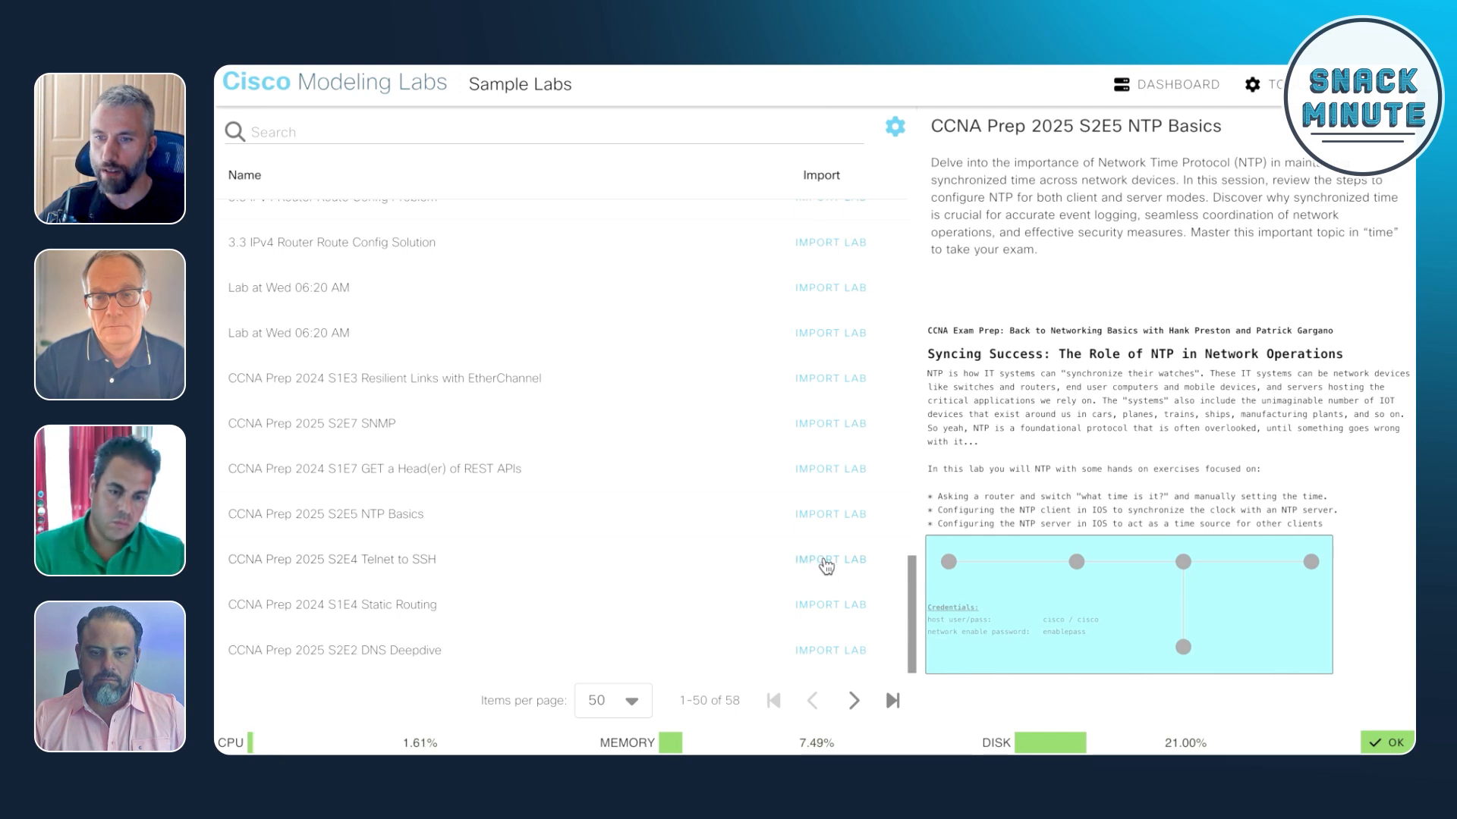
left_click(831, 559)
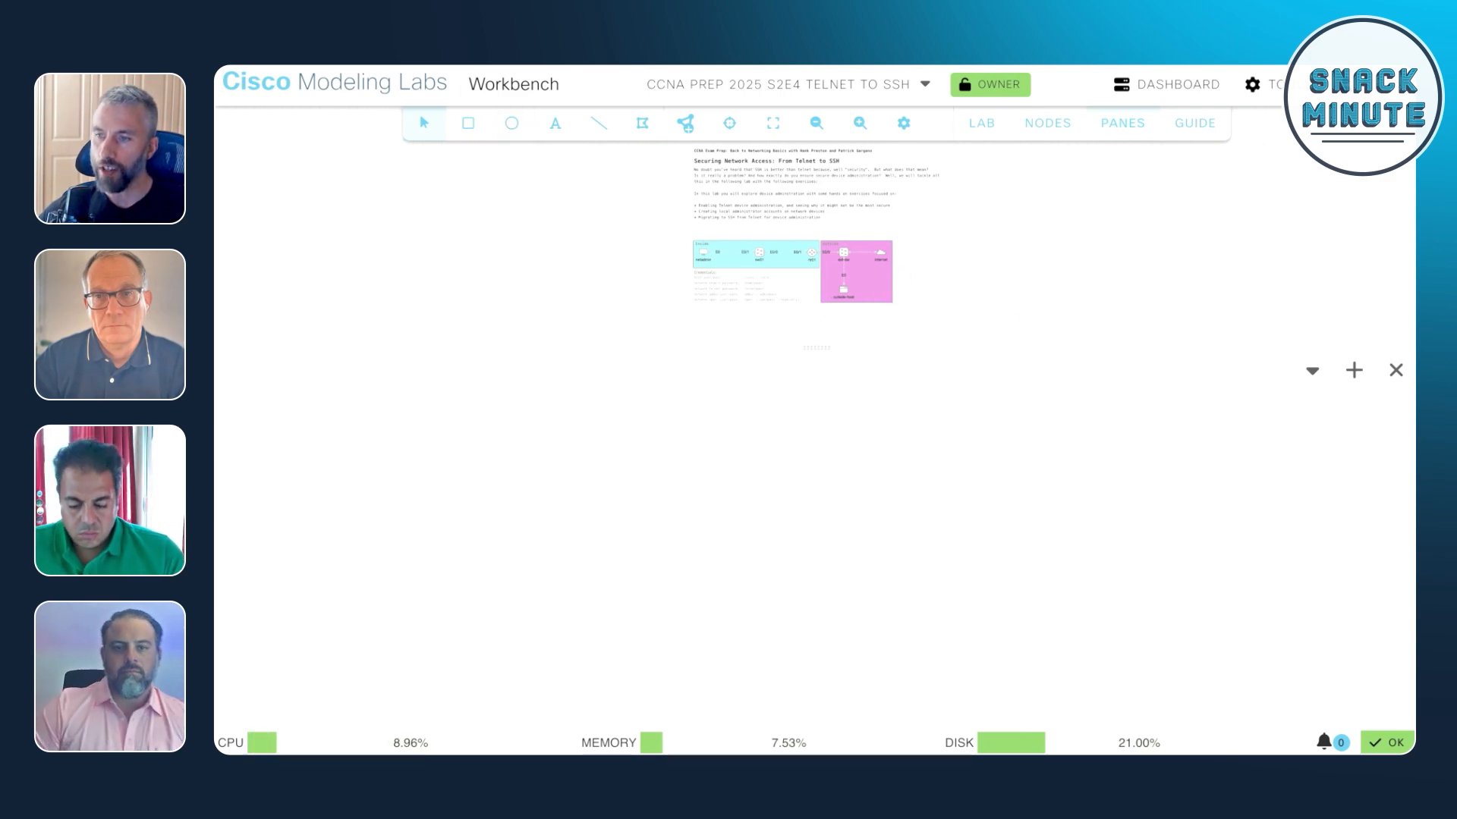
Go to System Administration from the TOOLS menu
left_click(1254, 85)
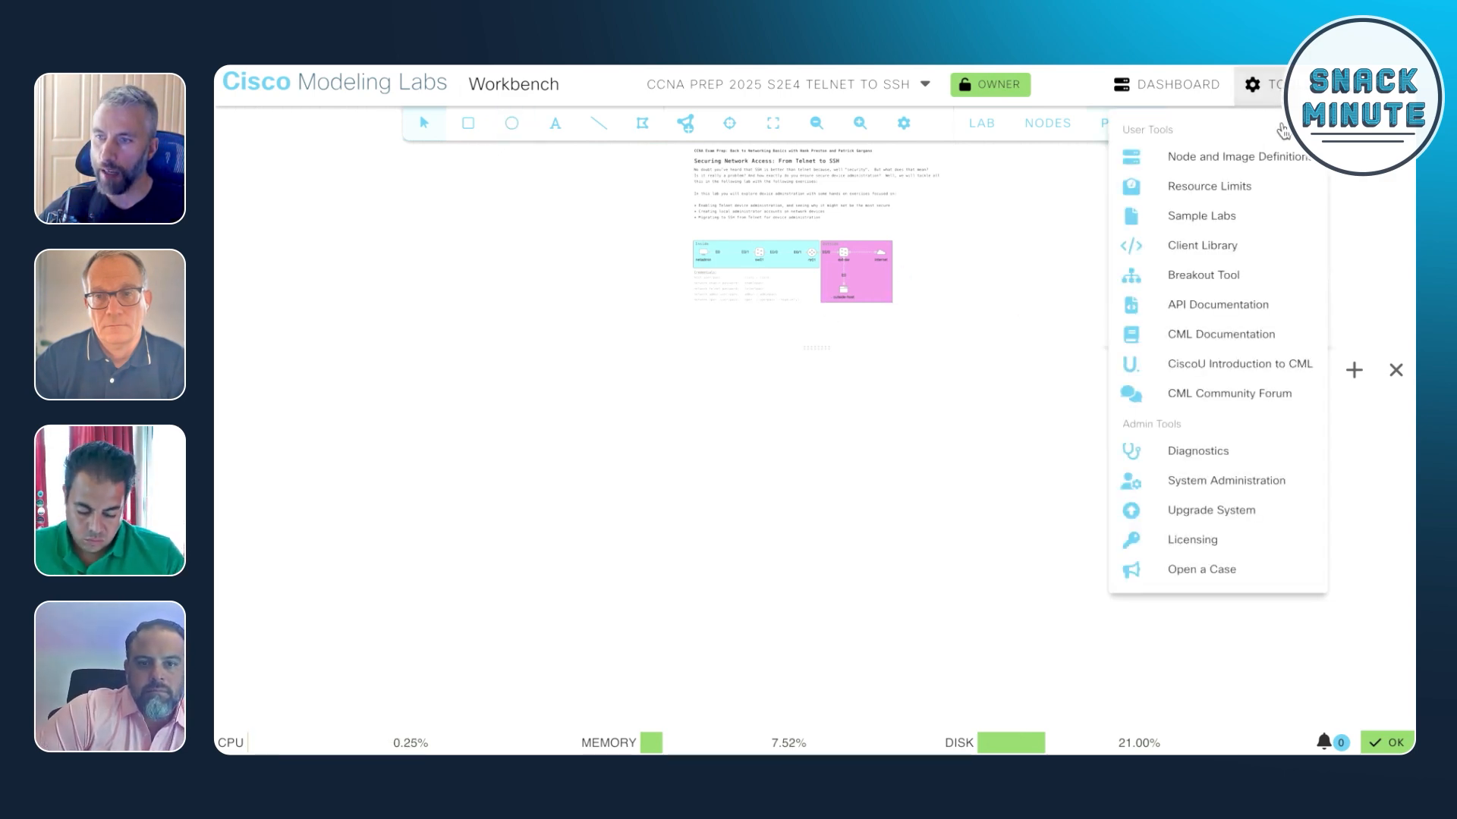
left_click(1226, 479)
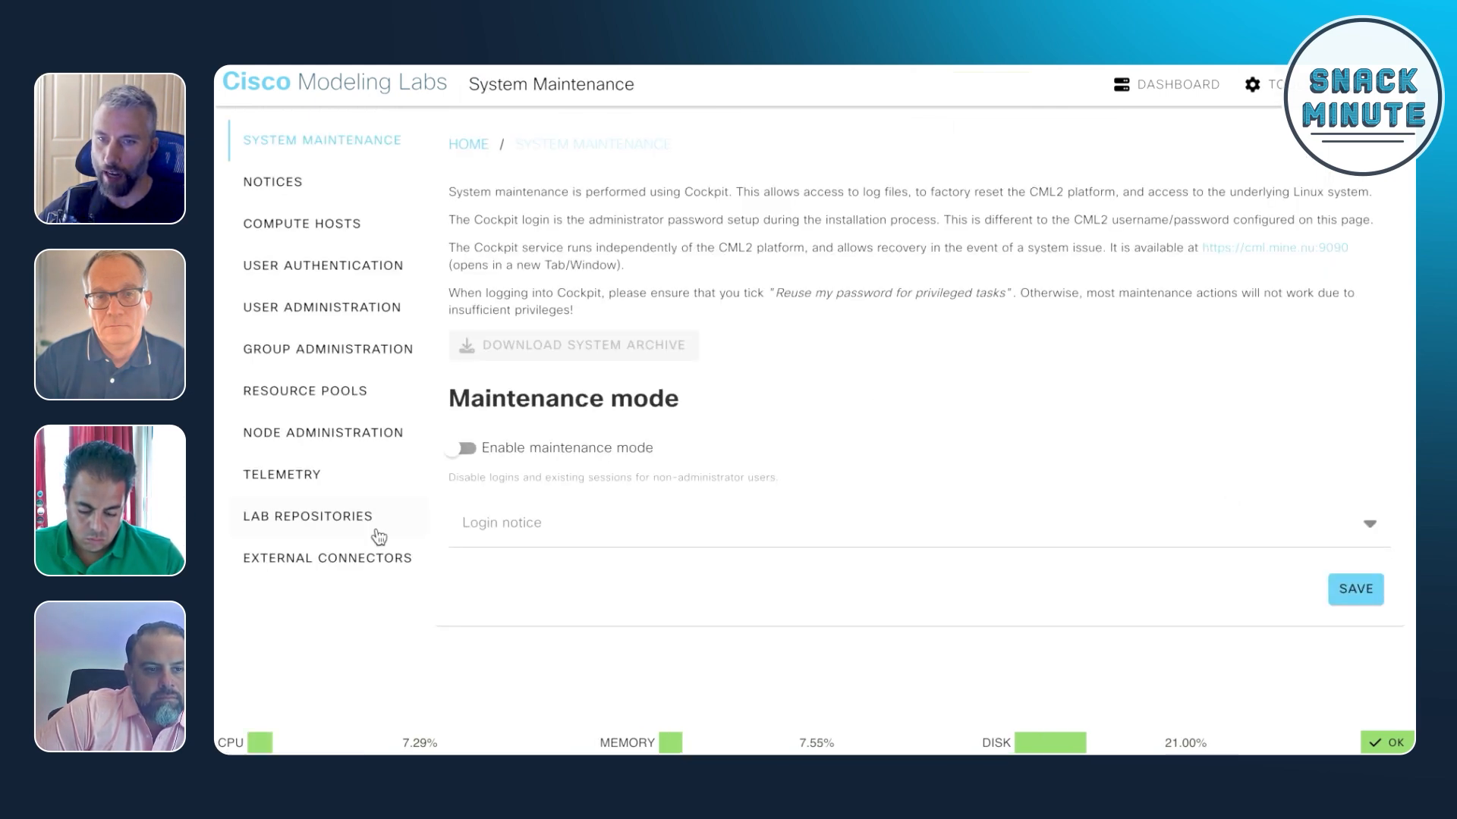
Show the Lab Repositories page with the cml-community GitHub repository for lab-topologies
left_click(307, 516)
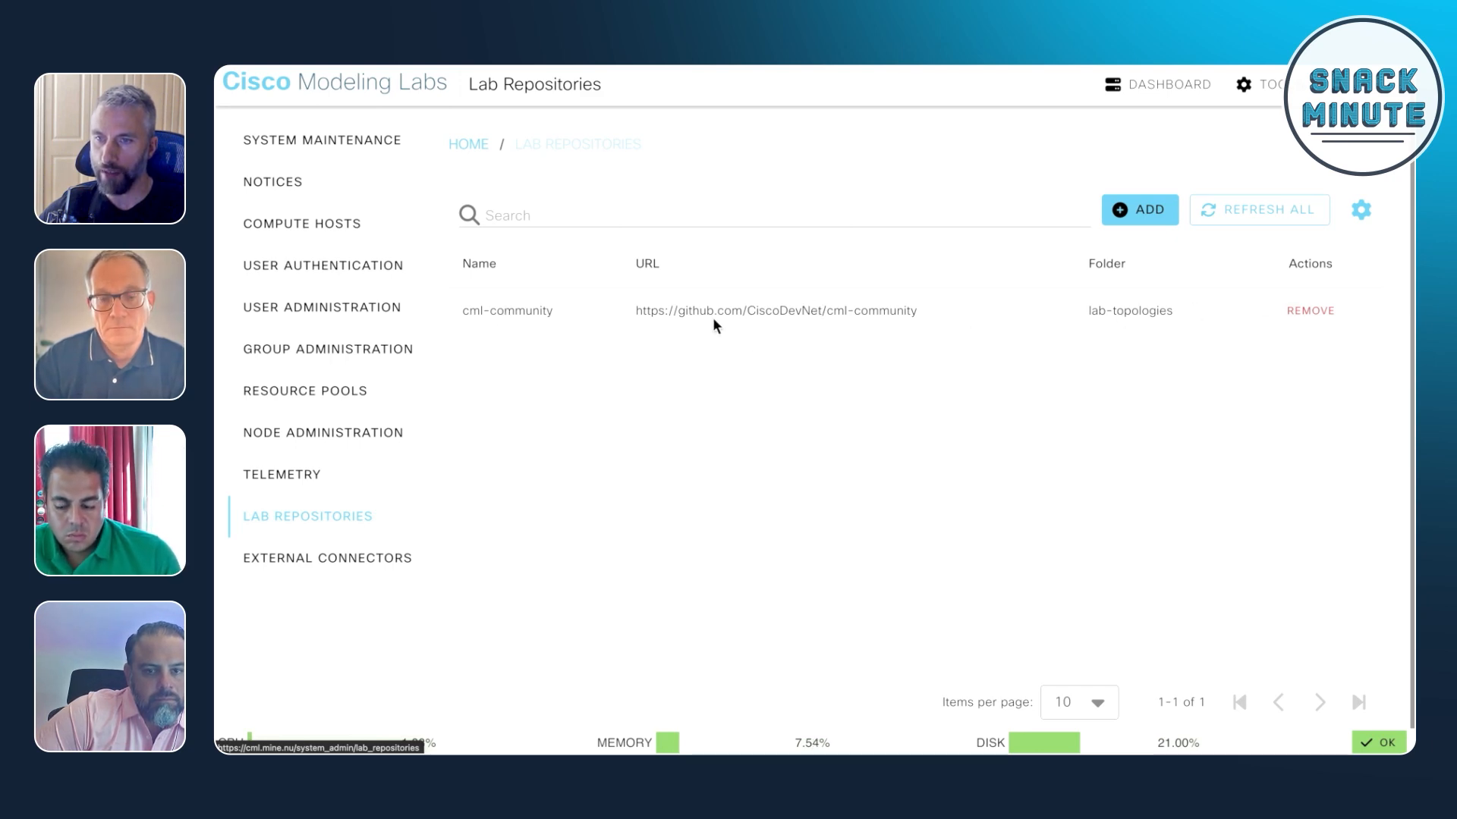
mouse_move(828, 328)
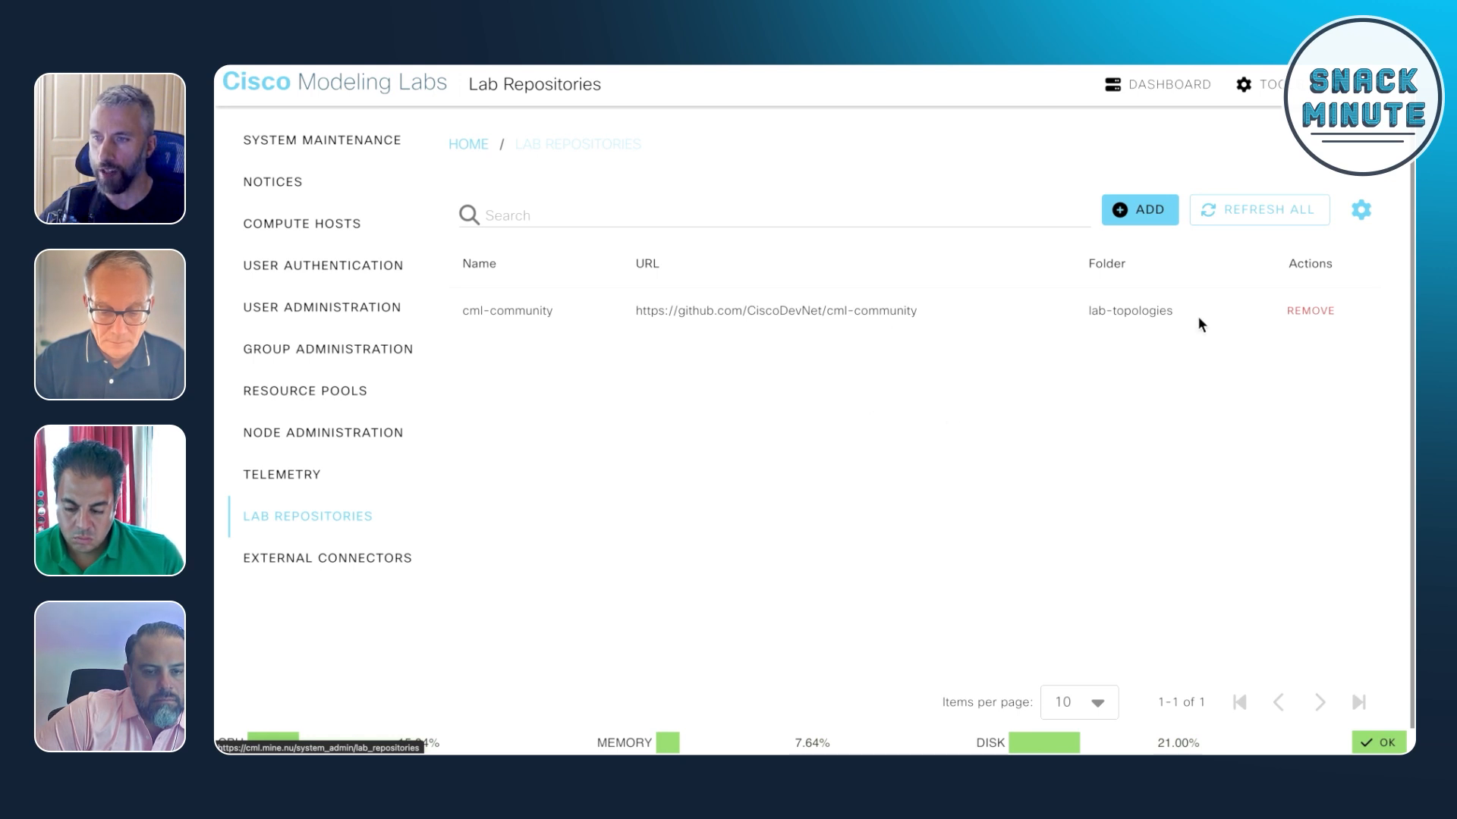
double_click(1129, 311)
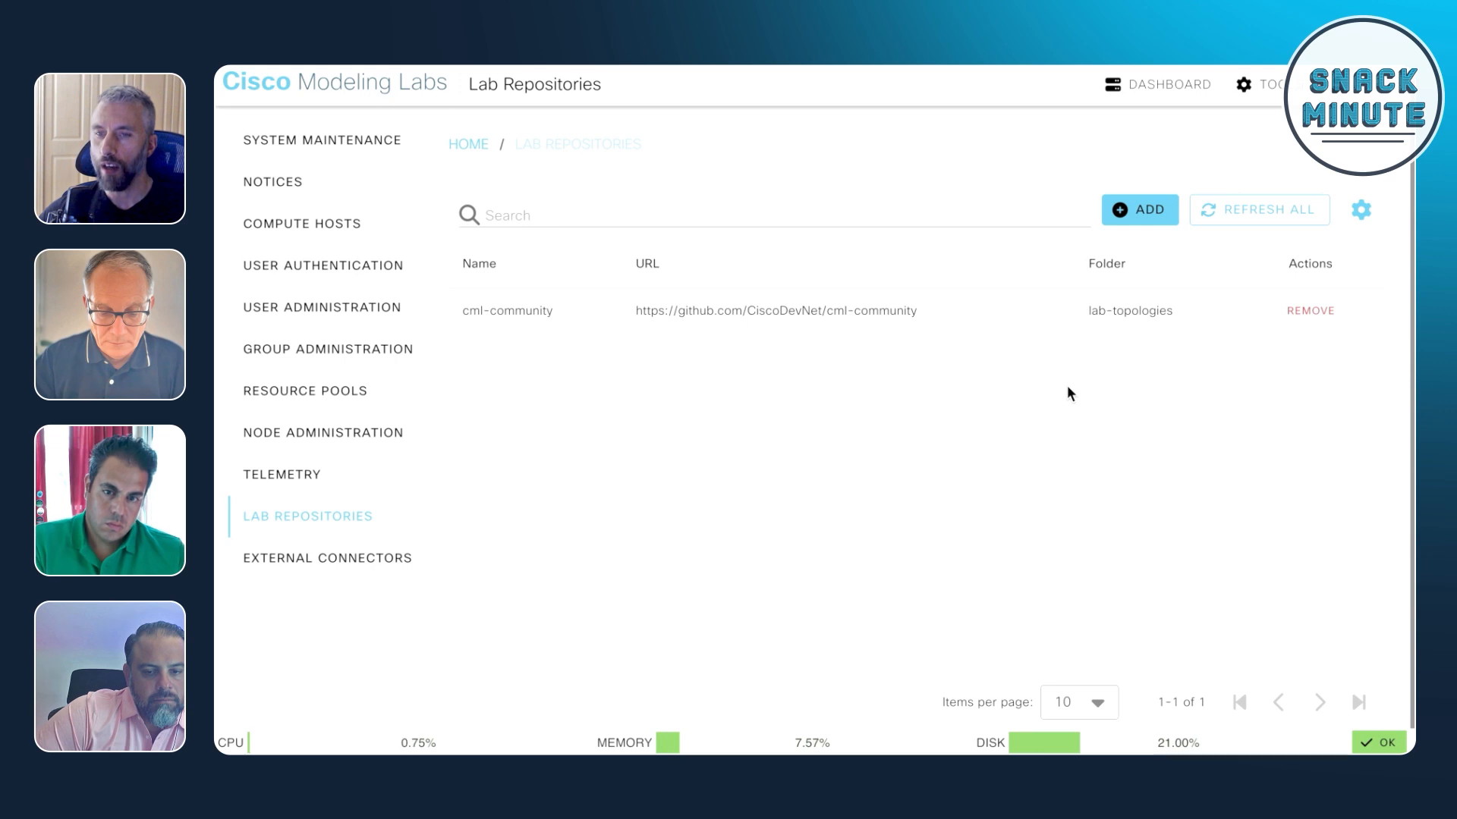
mouse_move(1062, 388)
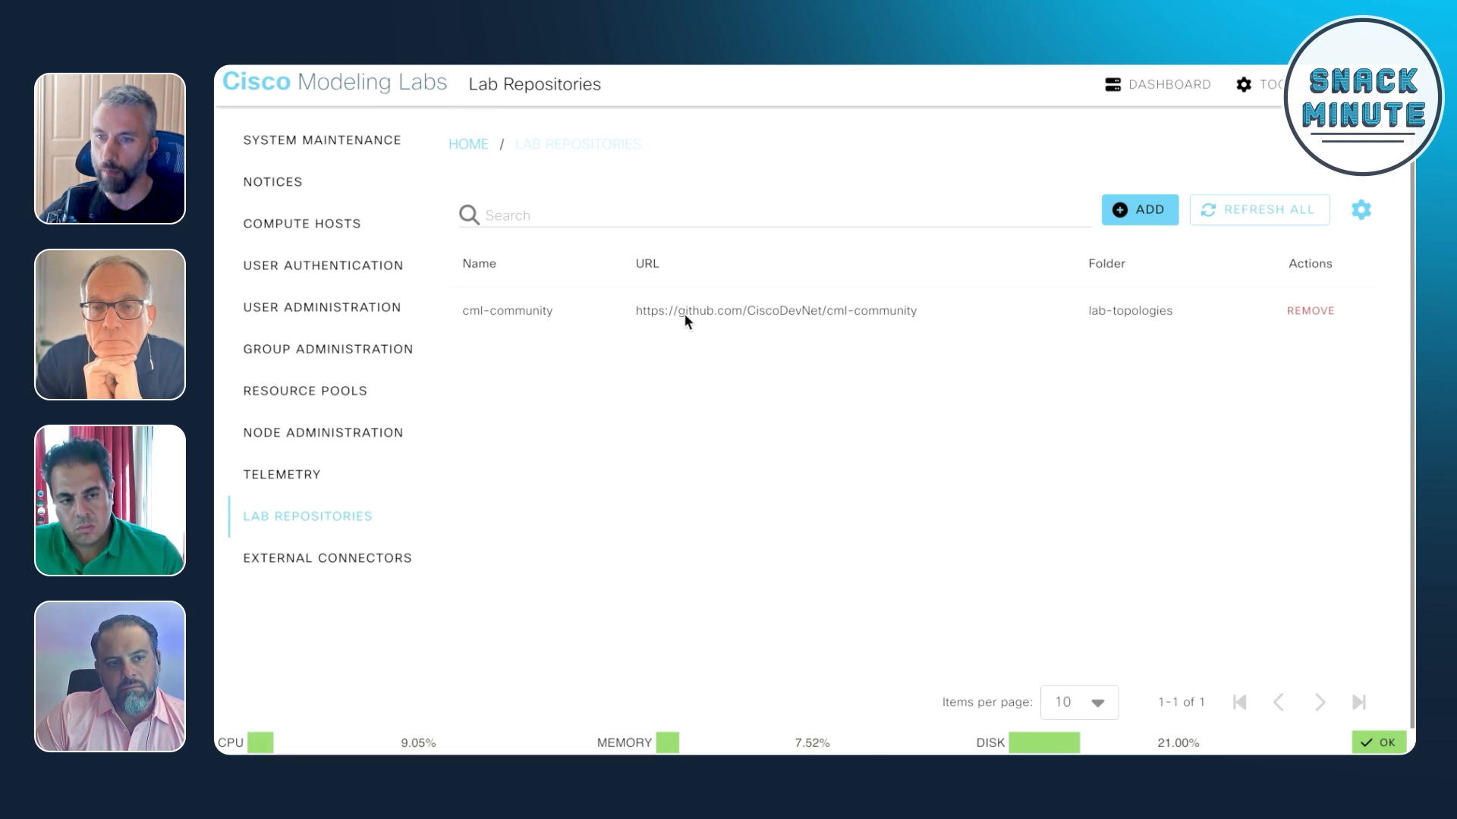
mouse_move(710, 320)
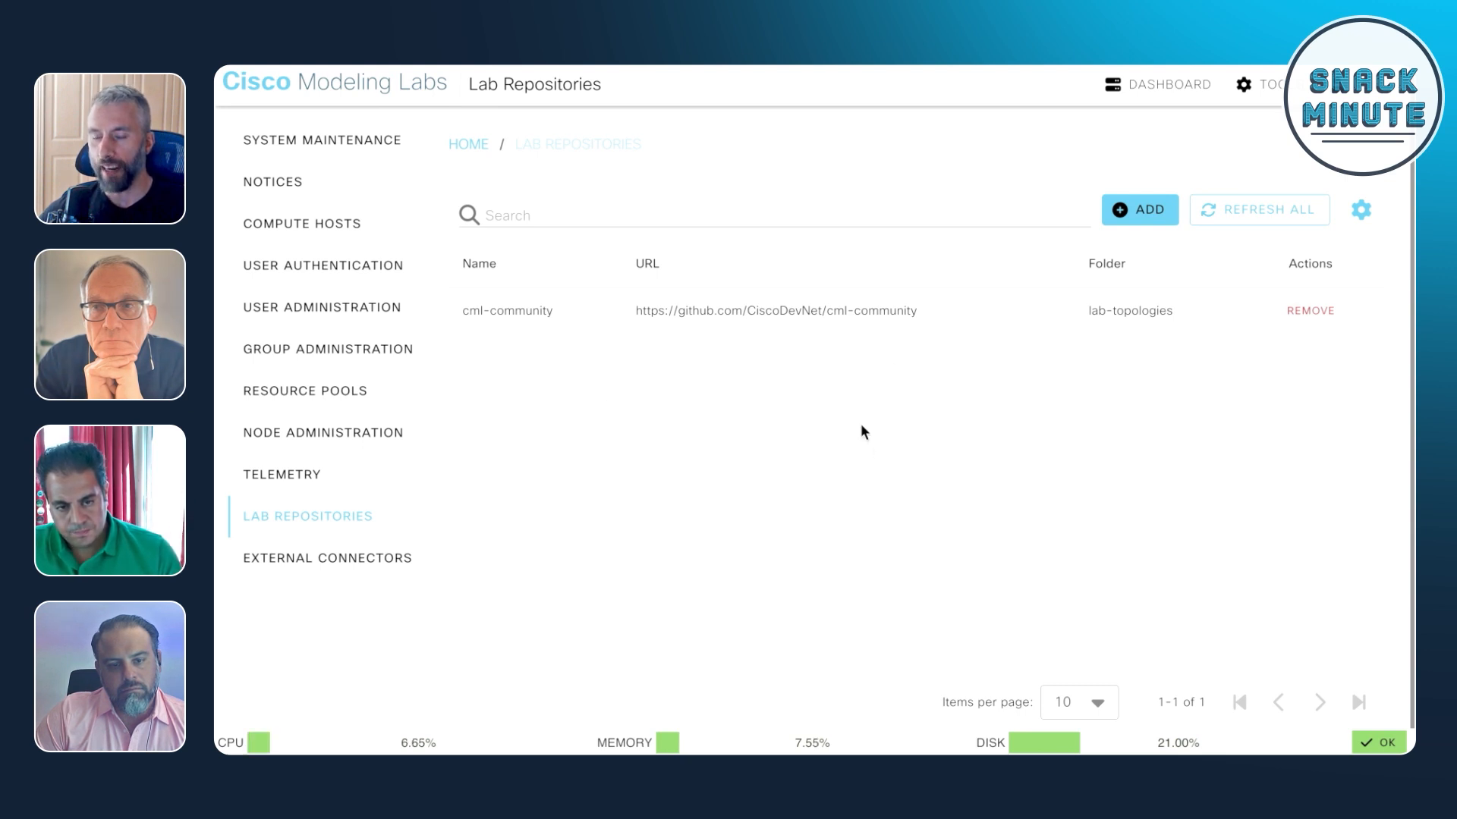
mouse_move(847, 388)
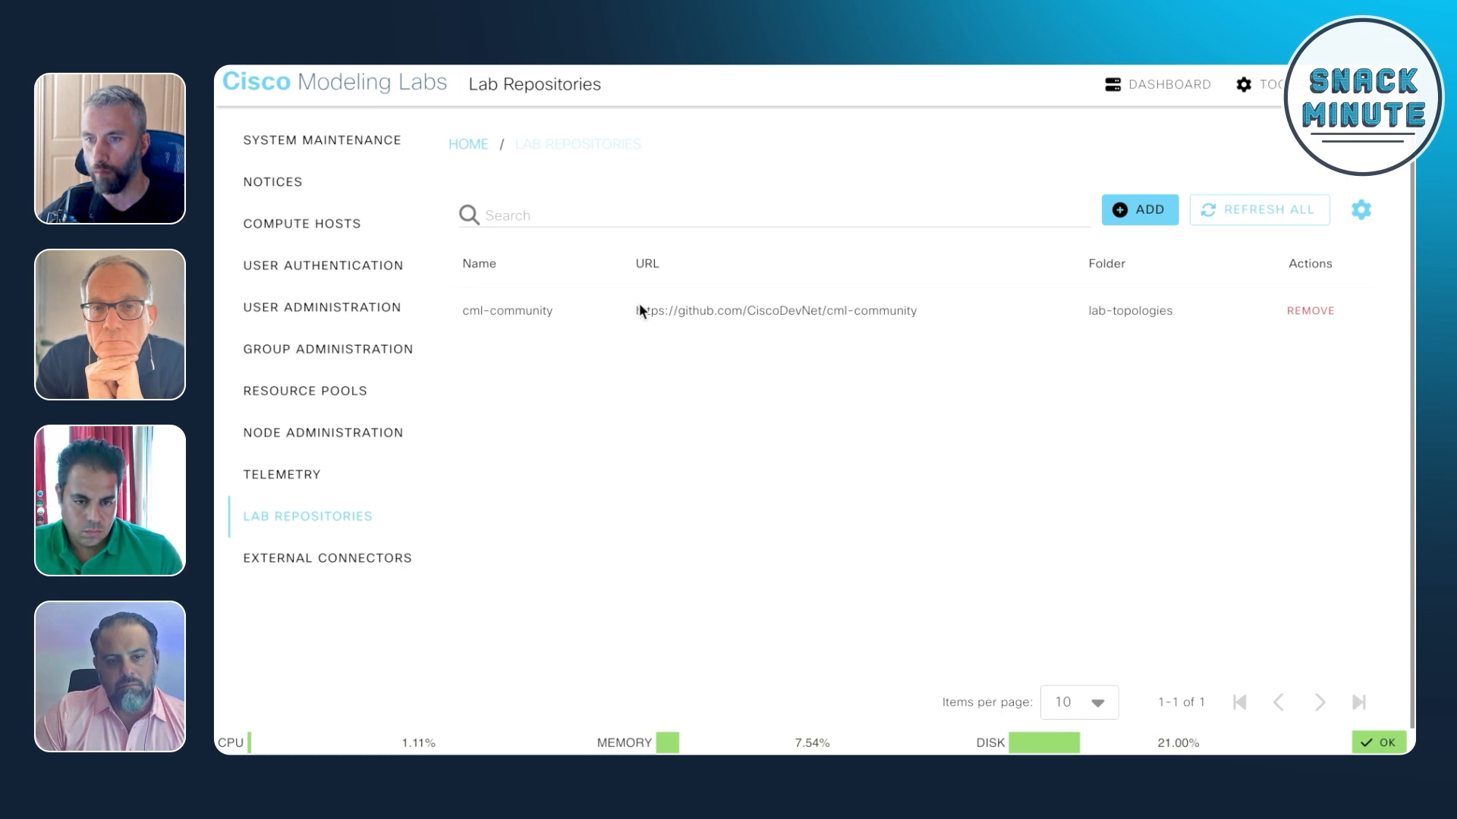
double_click(774, 309)
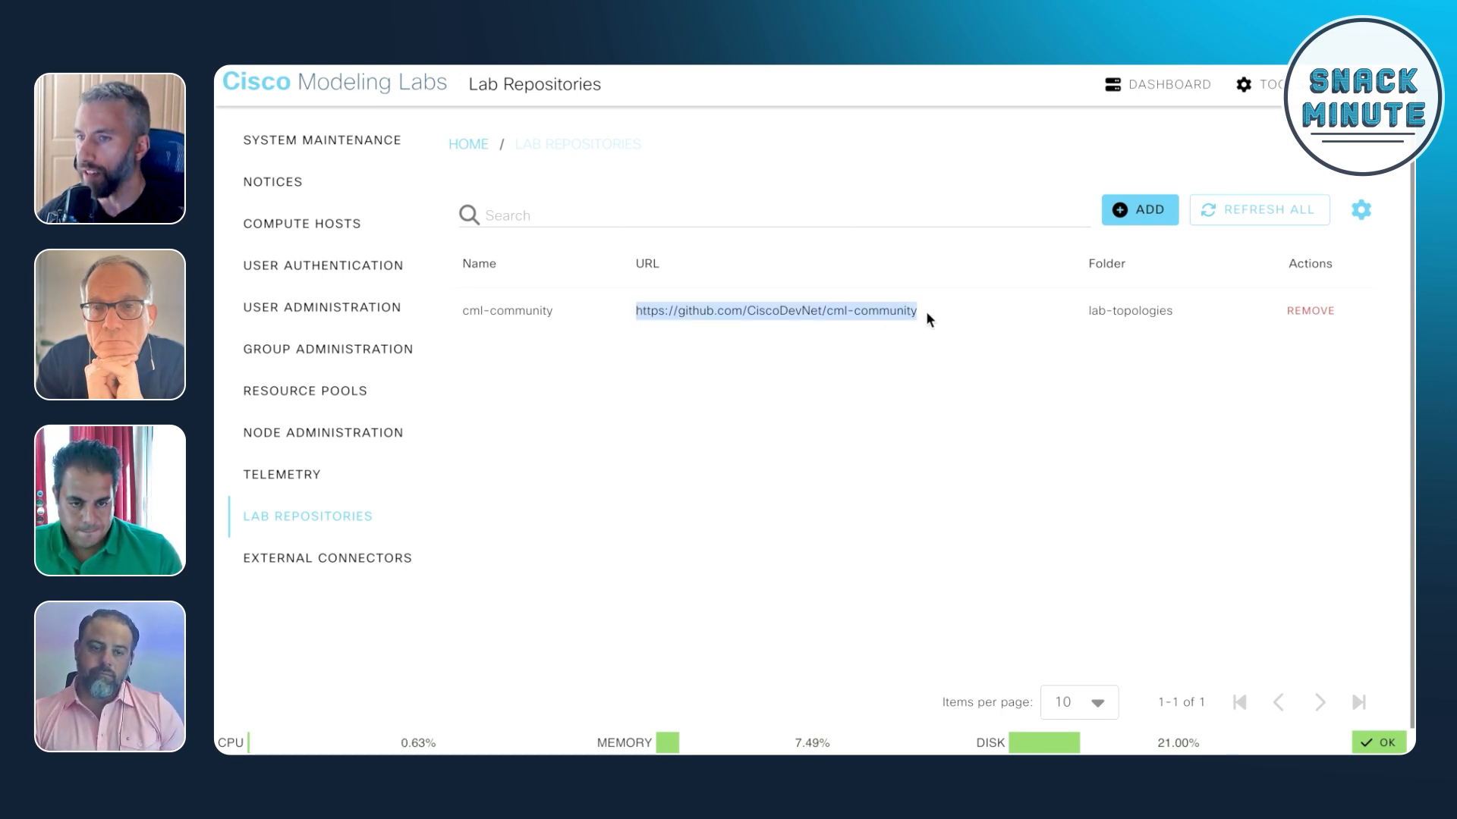
mouse_move(1240, 218)
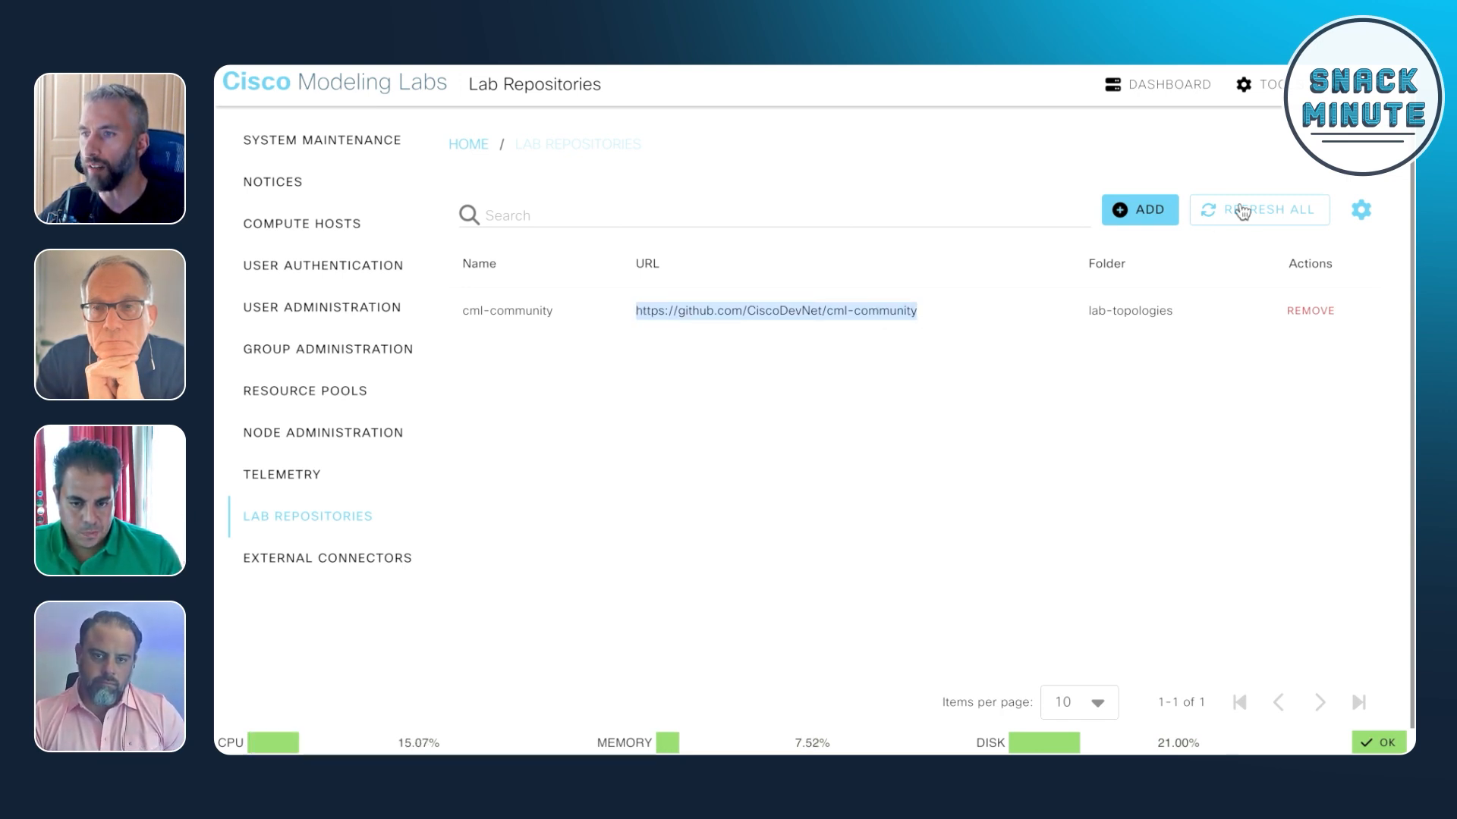
mouse_move(883, 442)
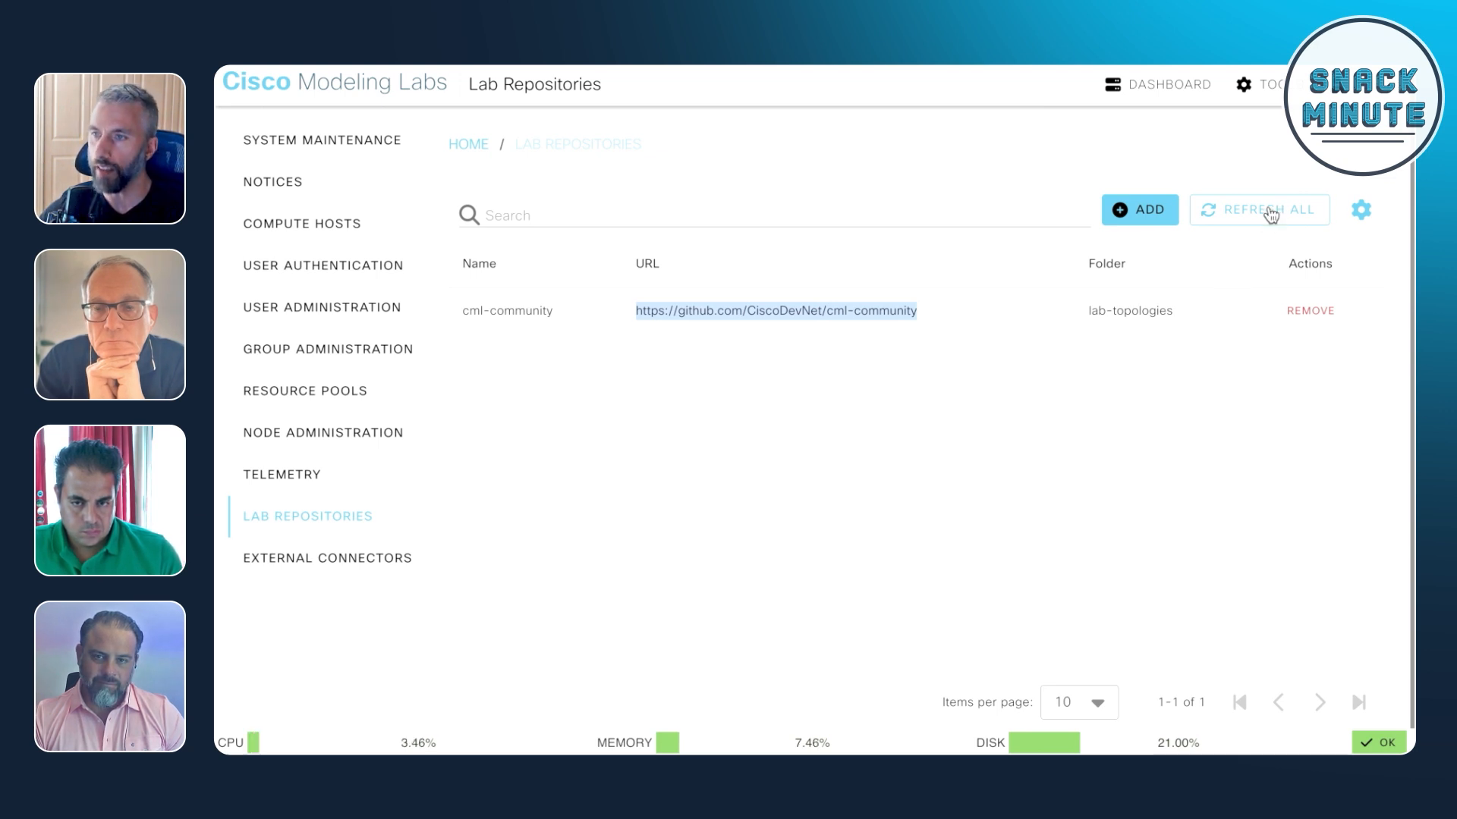
left_click(1251, 85)
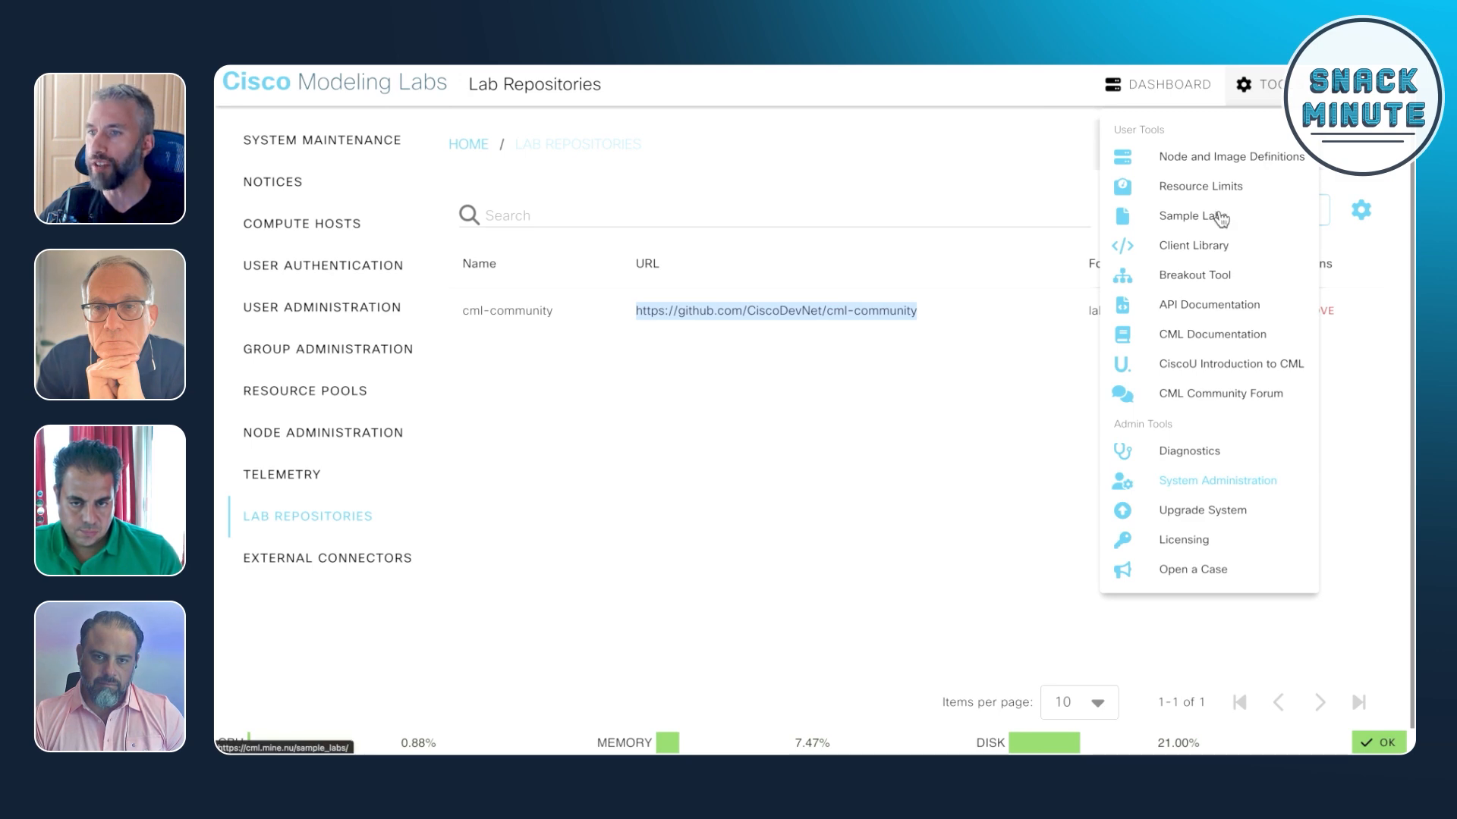
Return to the Sample Labs catalog listing 58 importable labs
left_click(1190, 216)
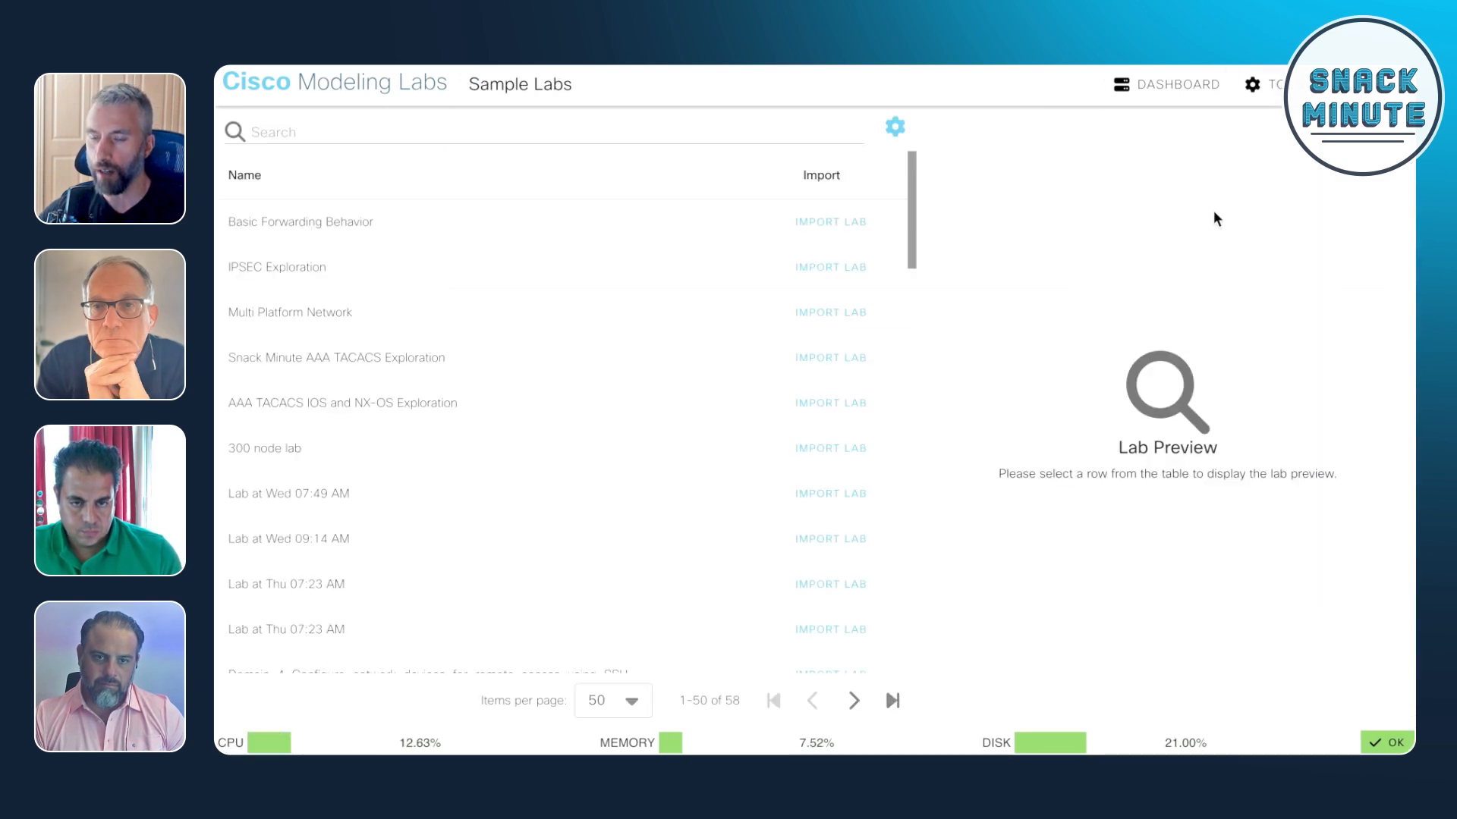
mouse_move(725, 574)
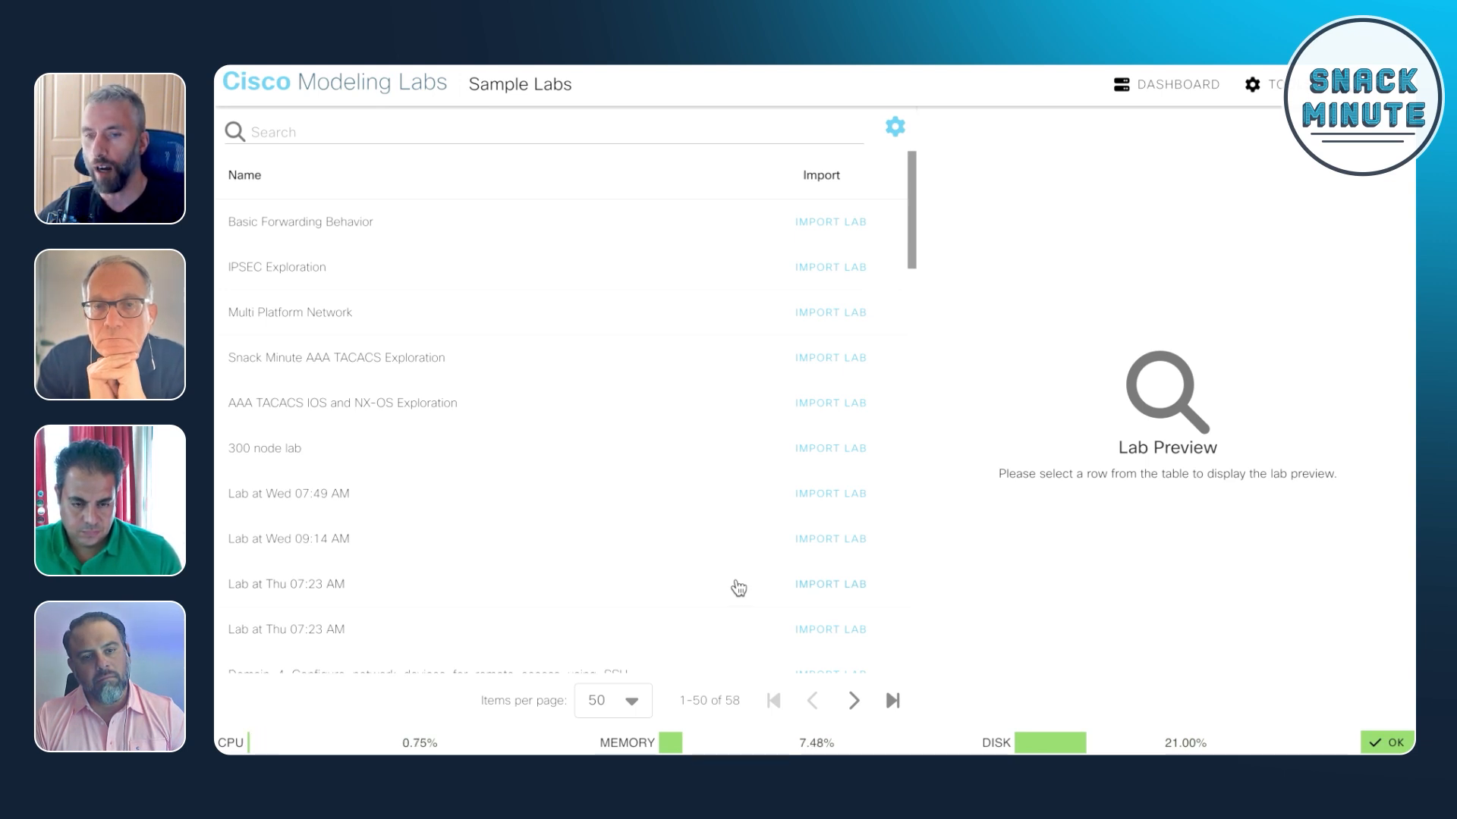
mouse_move(683, 545)
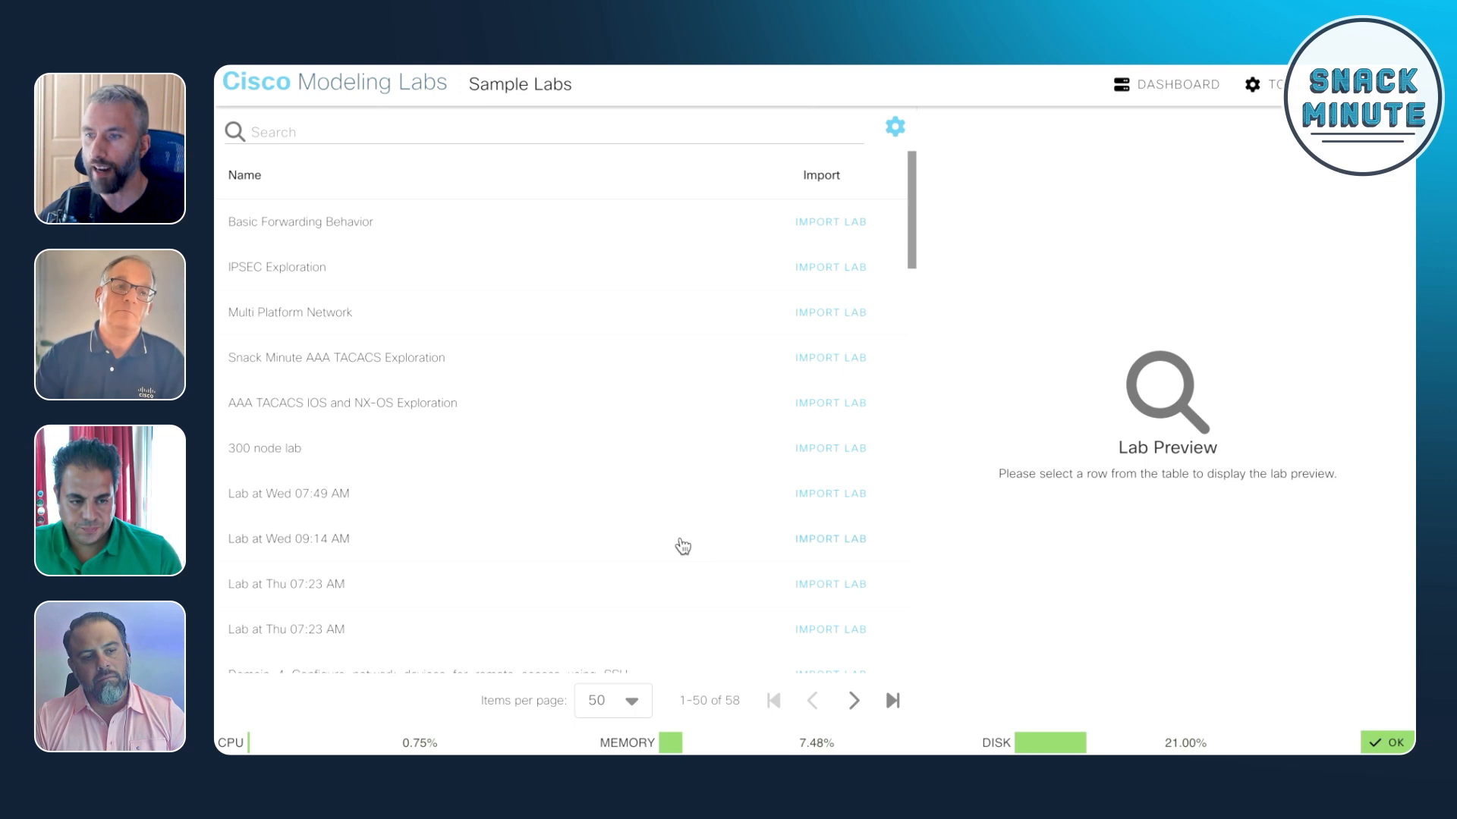